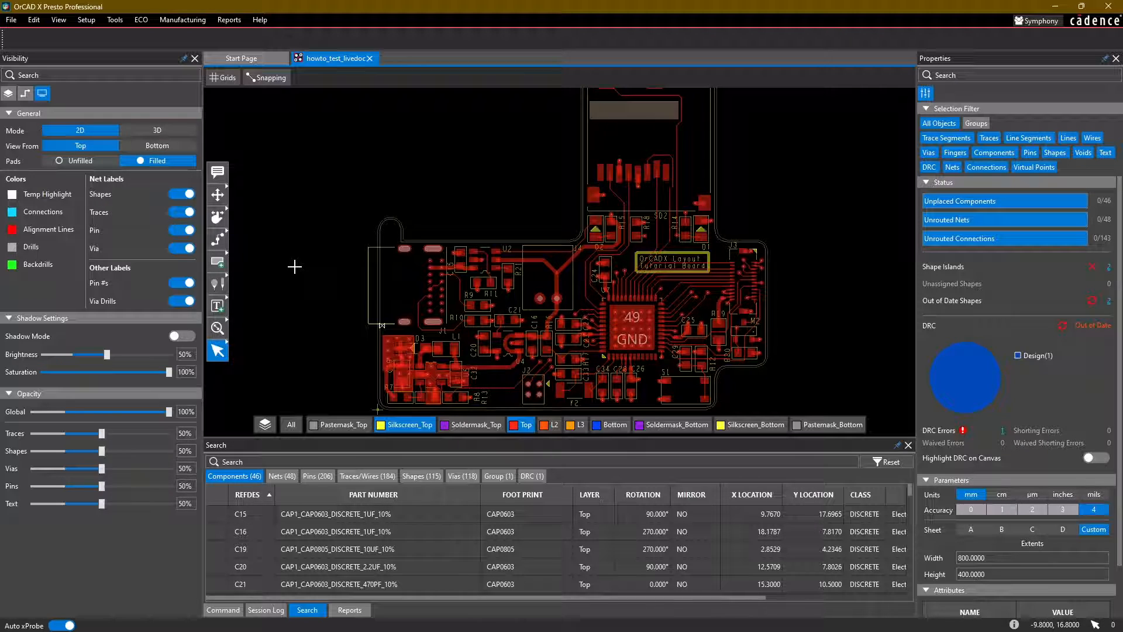
mouse_move(203, 235)
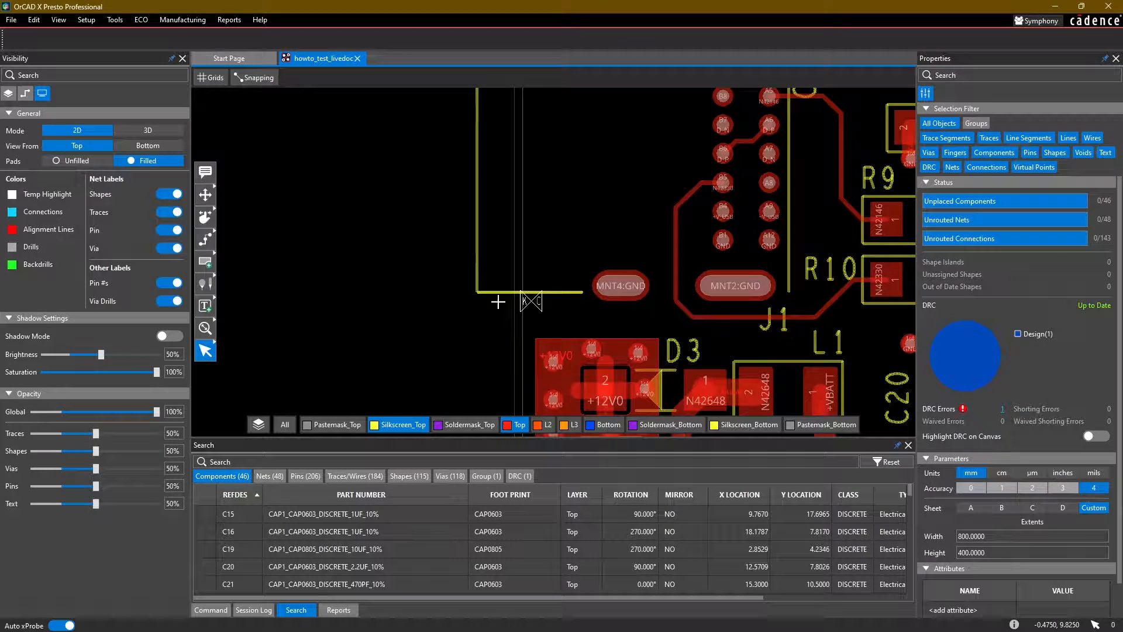
mouse_move(536, 305)
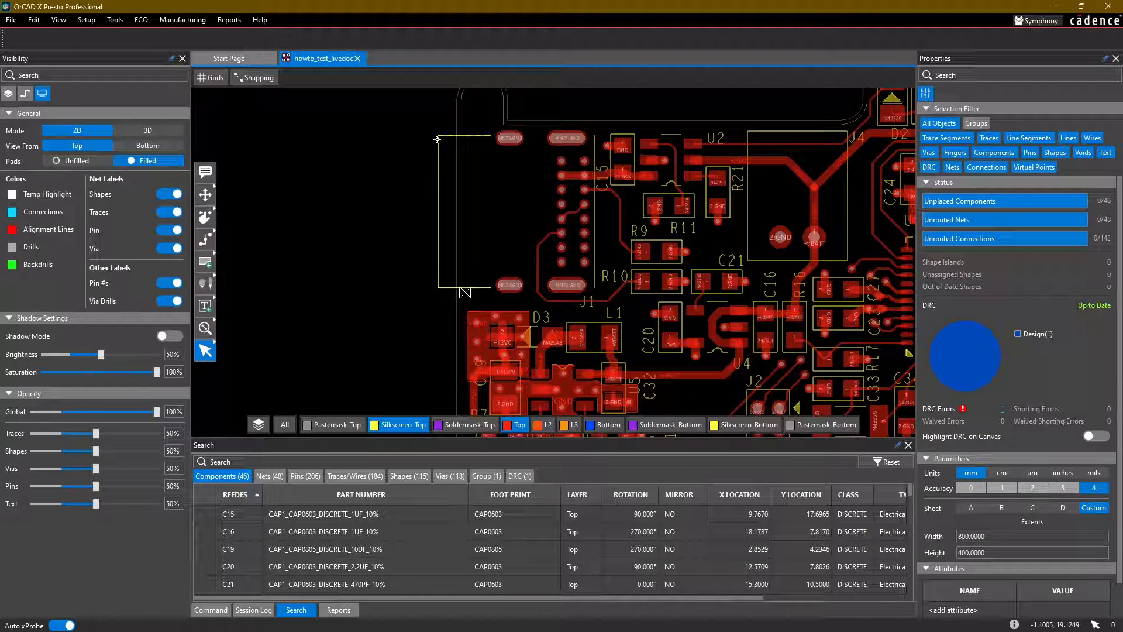
- Switch the up-to-date tutorial board to the 3D model view
left_click(148, 130)
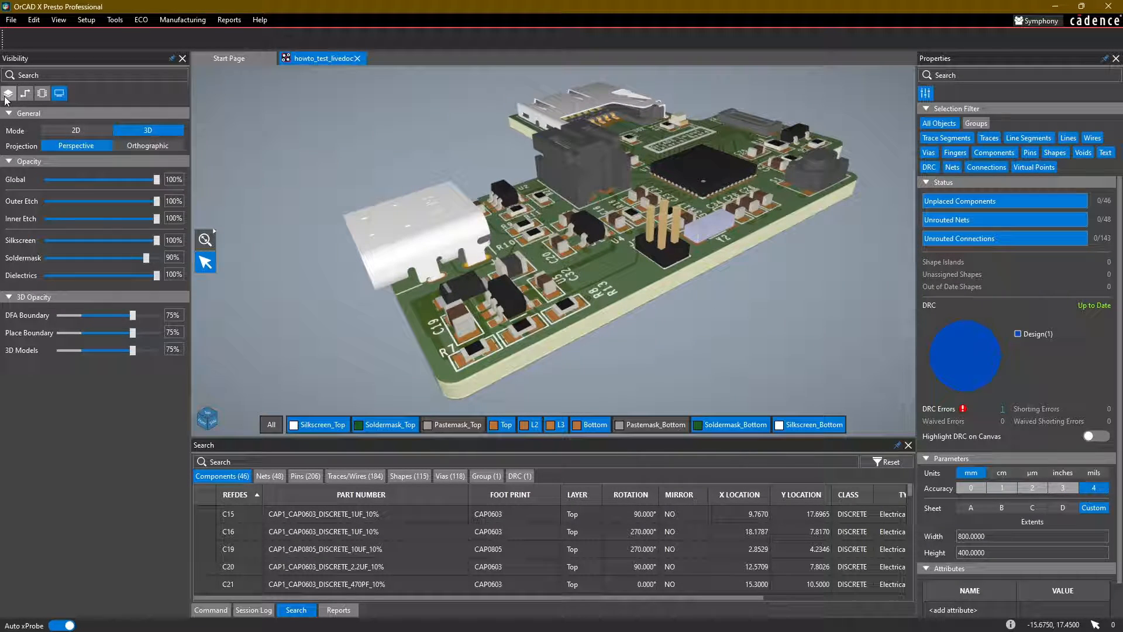
- Back in 2D, waive the keepin spacing DRC with comment 'This is meant to han…'
left_click(76, 130)
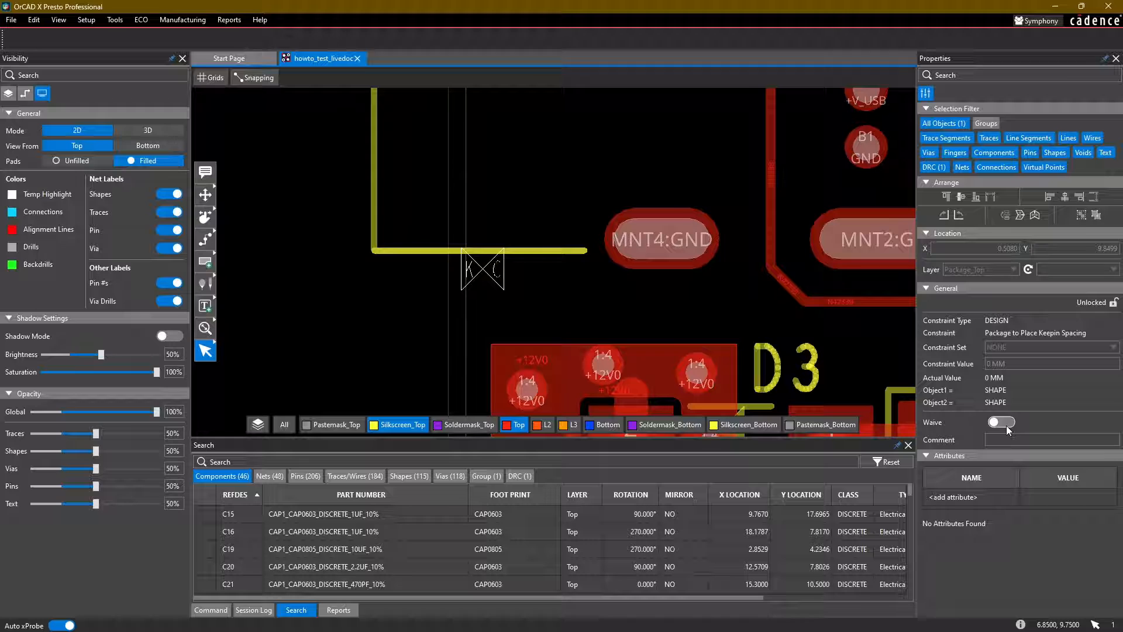
left_click(1001, 421)
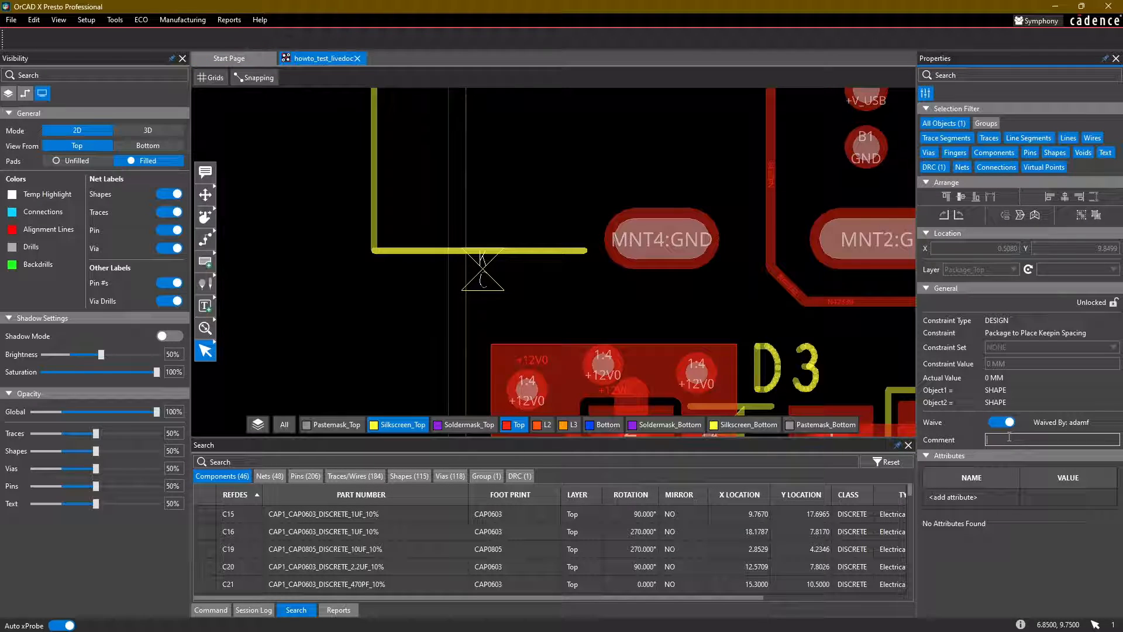
type("This is meant to han")
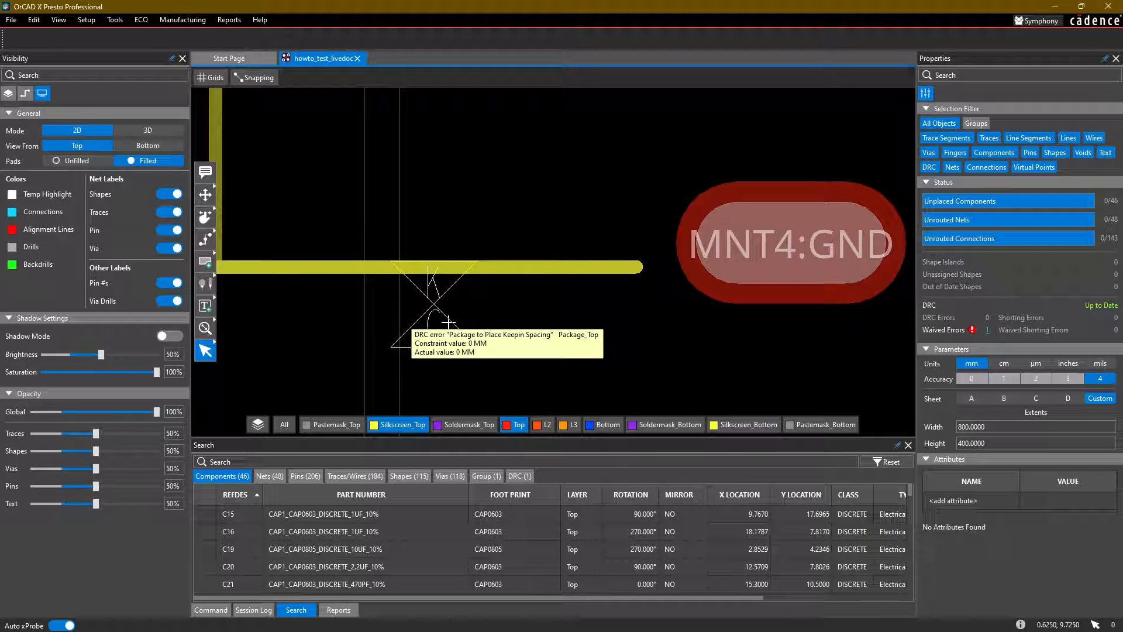
- List the DRC (1) results showing the waived keepin spacing entry and its comment
left_click(437, 322)
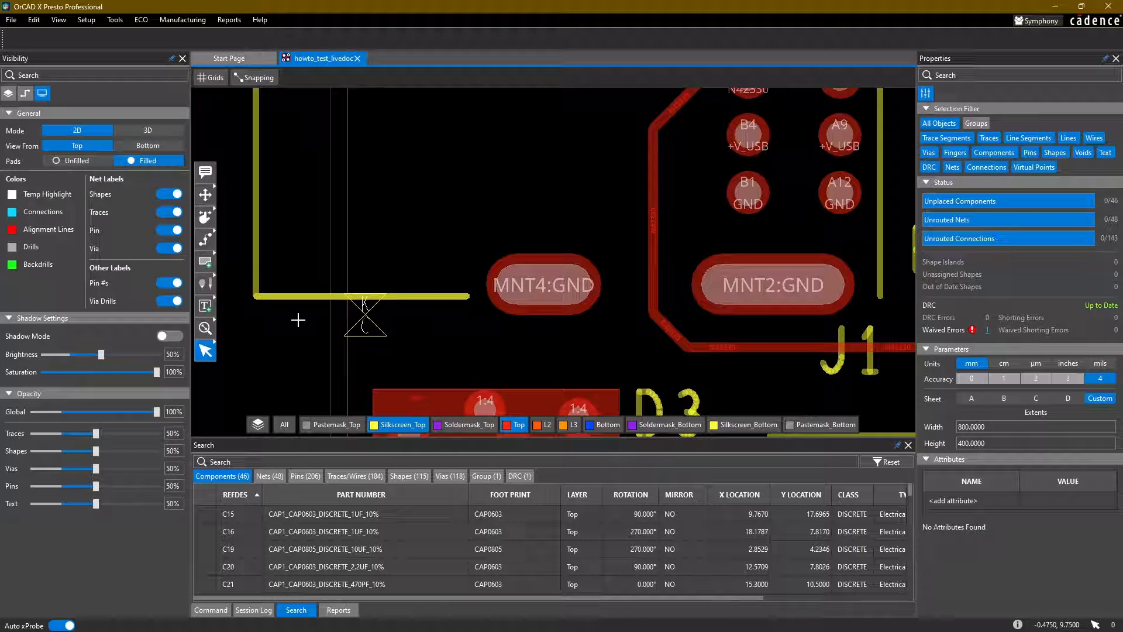
left_click(519, 475)
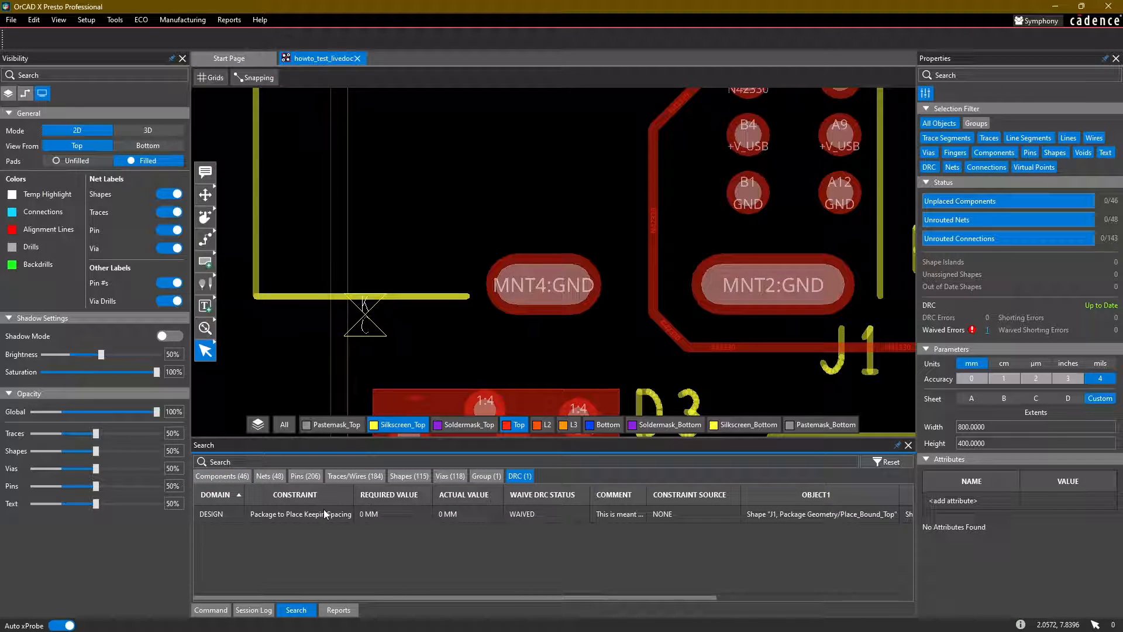
mouse_move(546, 520)
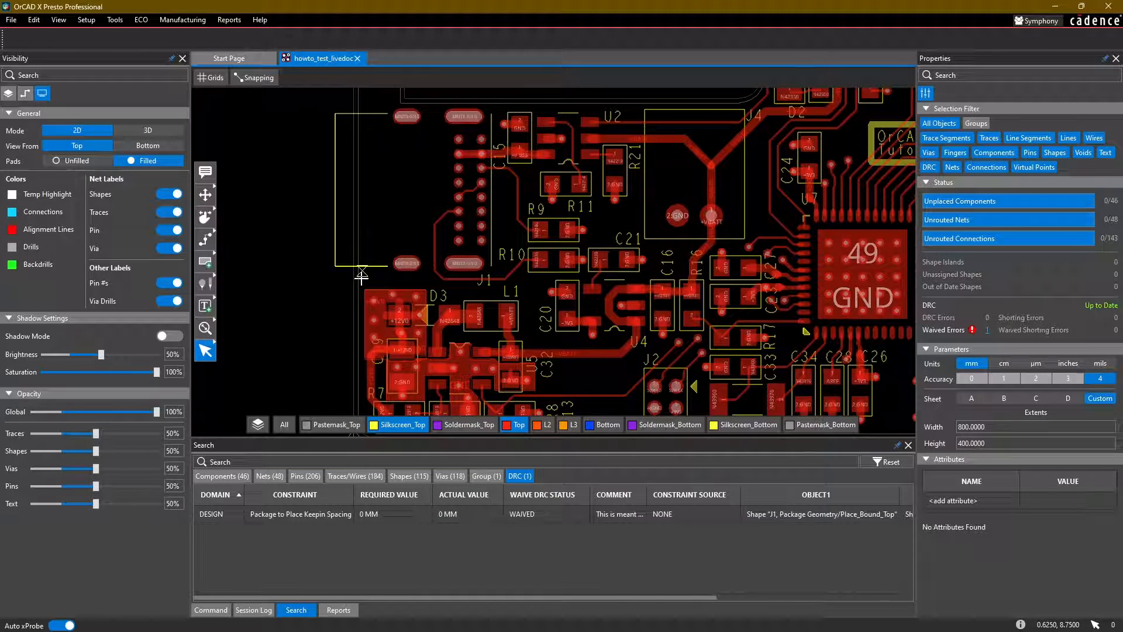
mouse_move(361, 275)
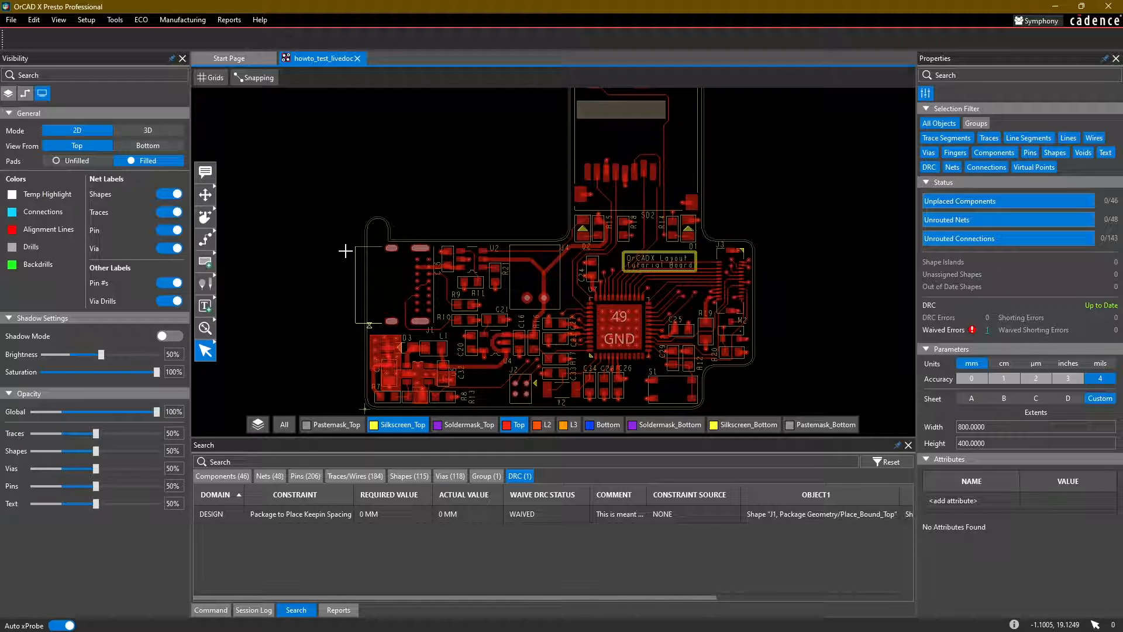
mouse_move(338, 183)
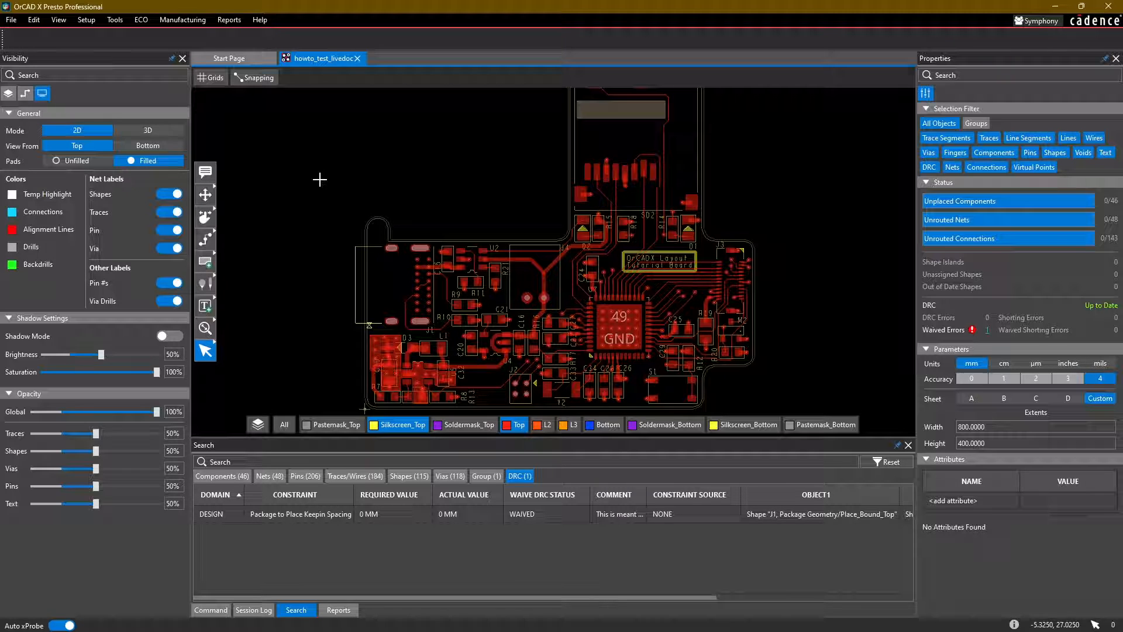
- Open Export to Manufacturing and enable Fabrication_IPC2581 alongside Fabrication_Gerber
left_click(182, 19)
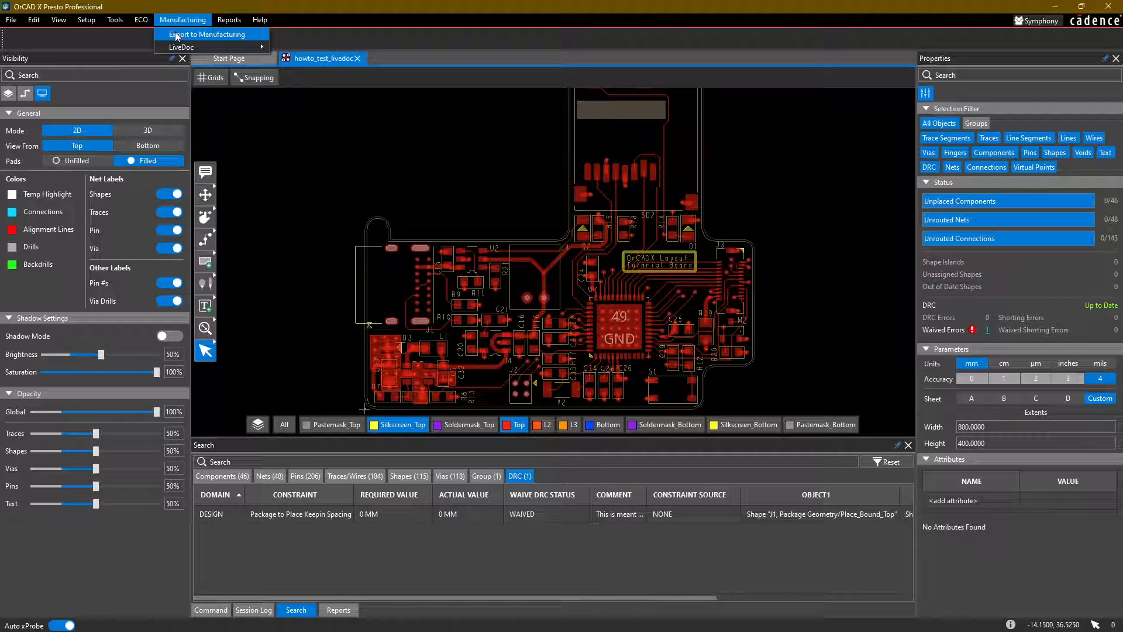
left_click(211, 33)
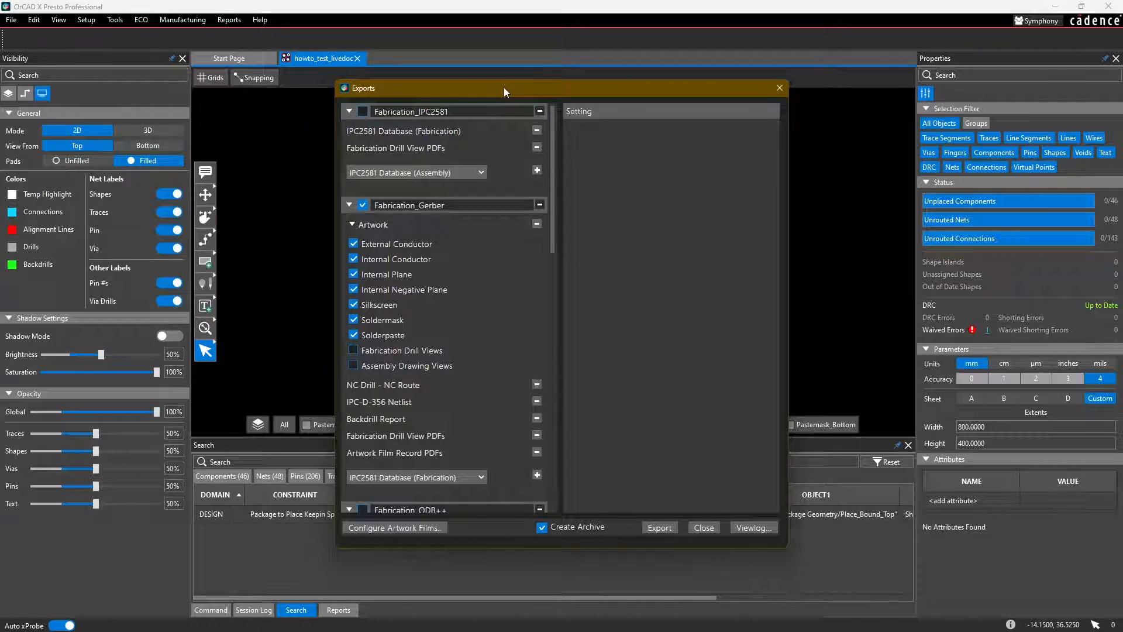
left_click_drag(505, 89, 562, 106)
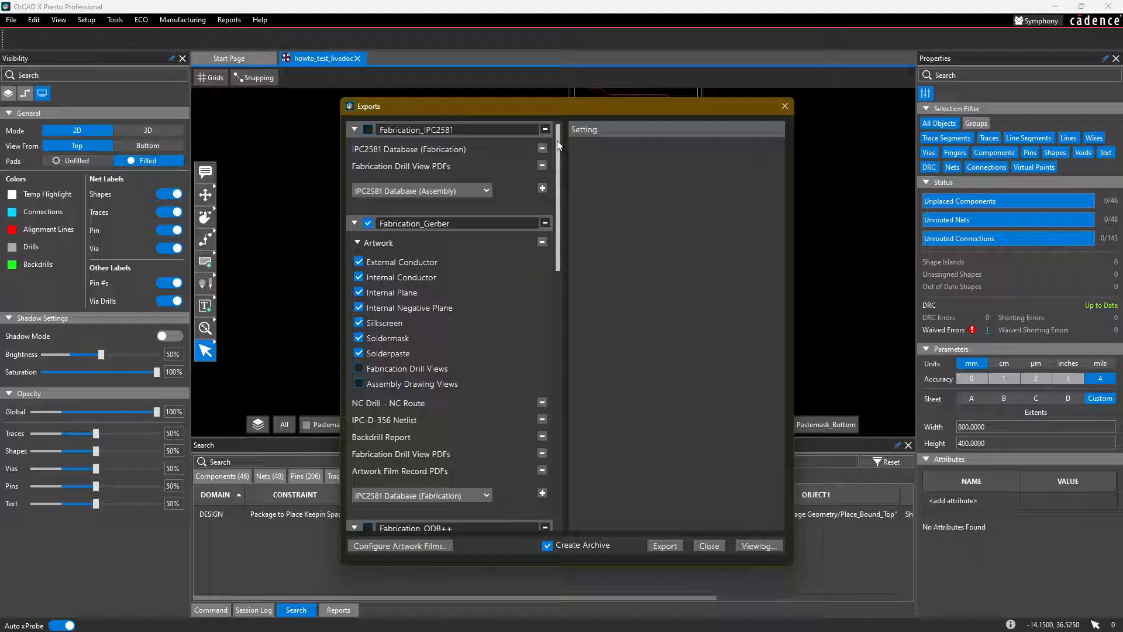
scroll("down", 3)
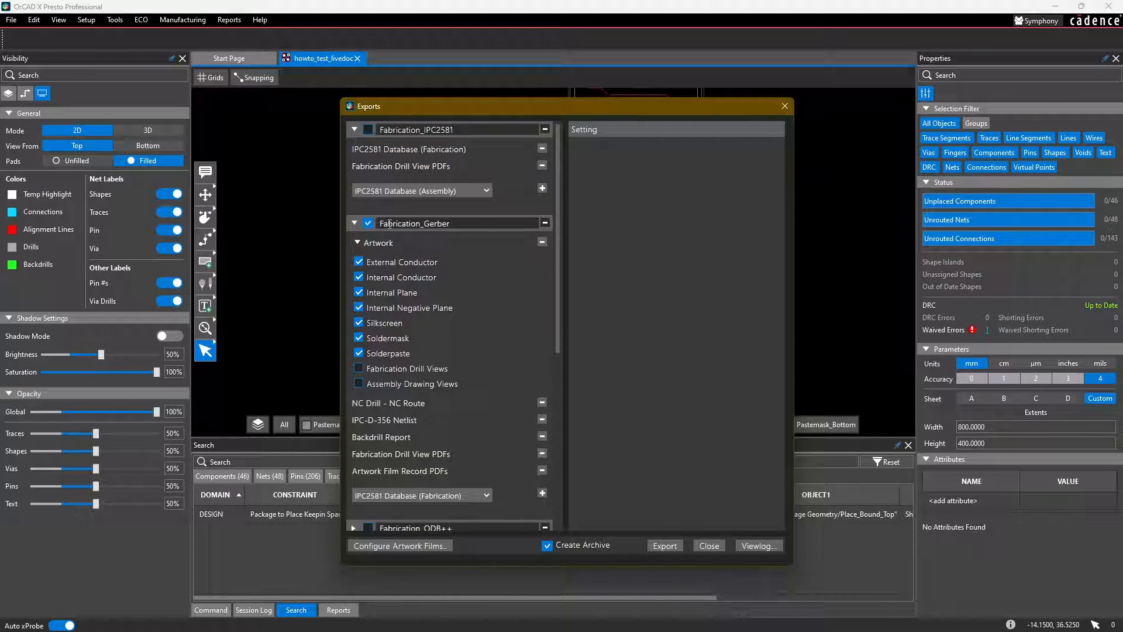
left_click(408, 149)
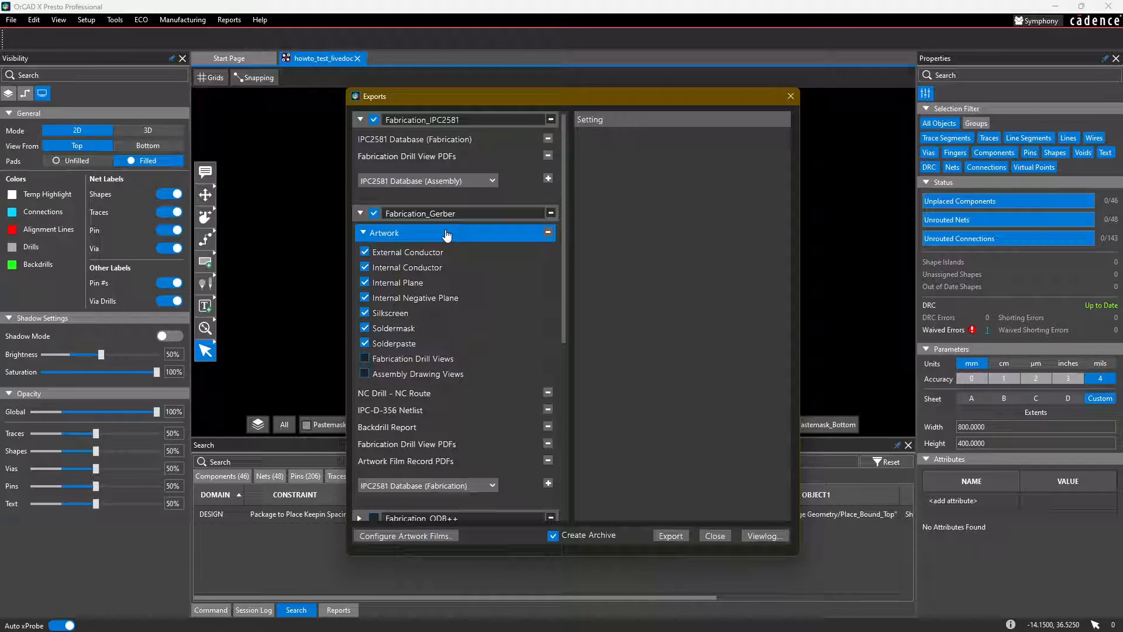
- Review the Gerber RS274X artwork and Suppress options, then show NC Drill - NC Route settings
left_click(390, 233)
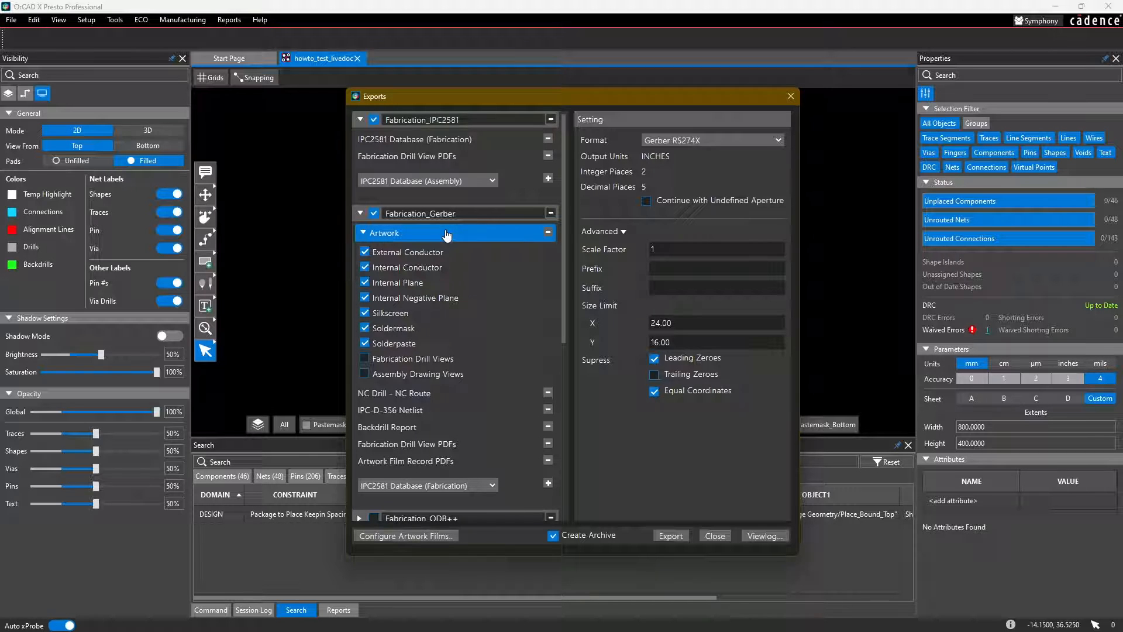
mouse_move(398, 239)
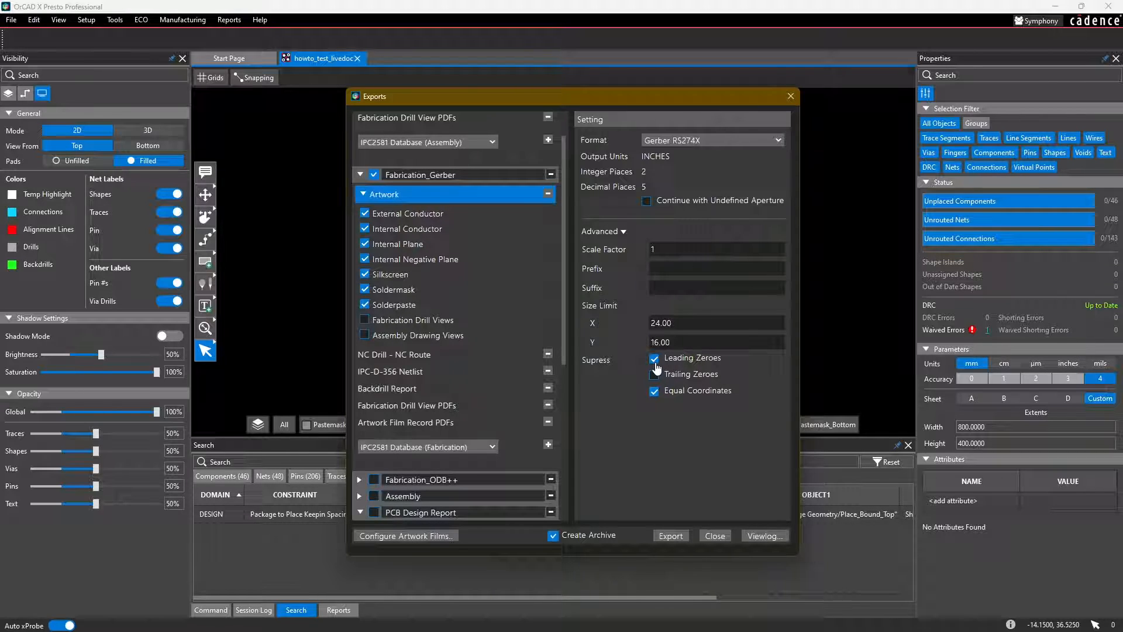
left_click(654, 374)
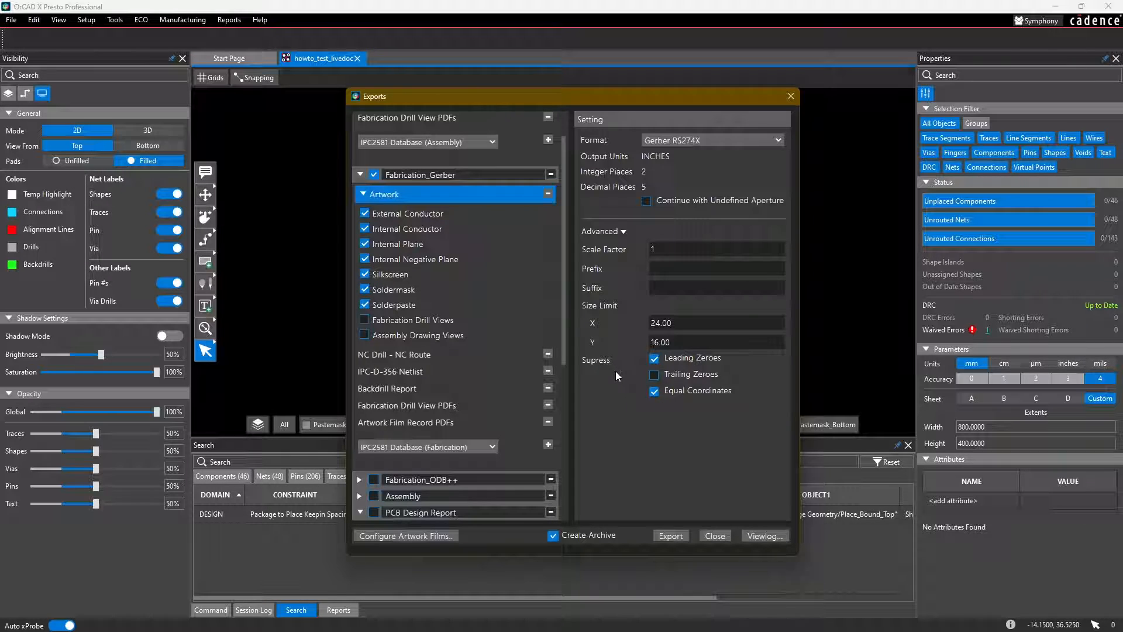
left_click(395, 354)
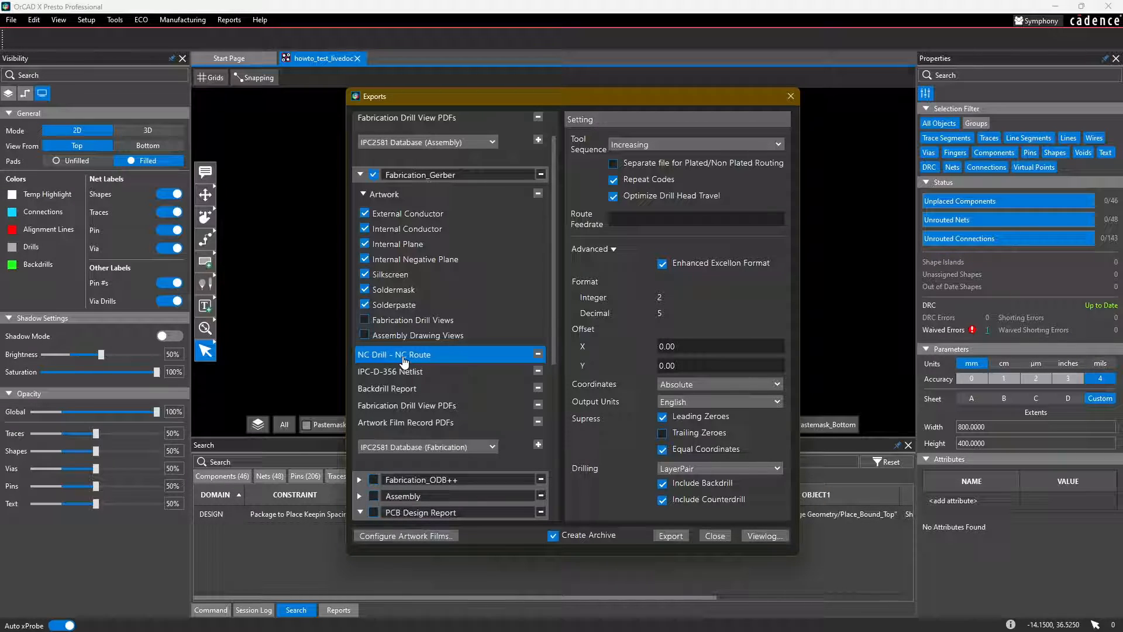
mouse_move(631, 129)
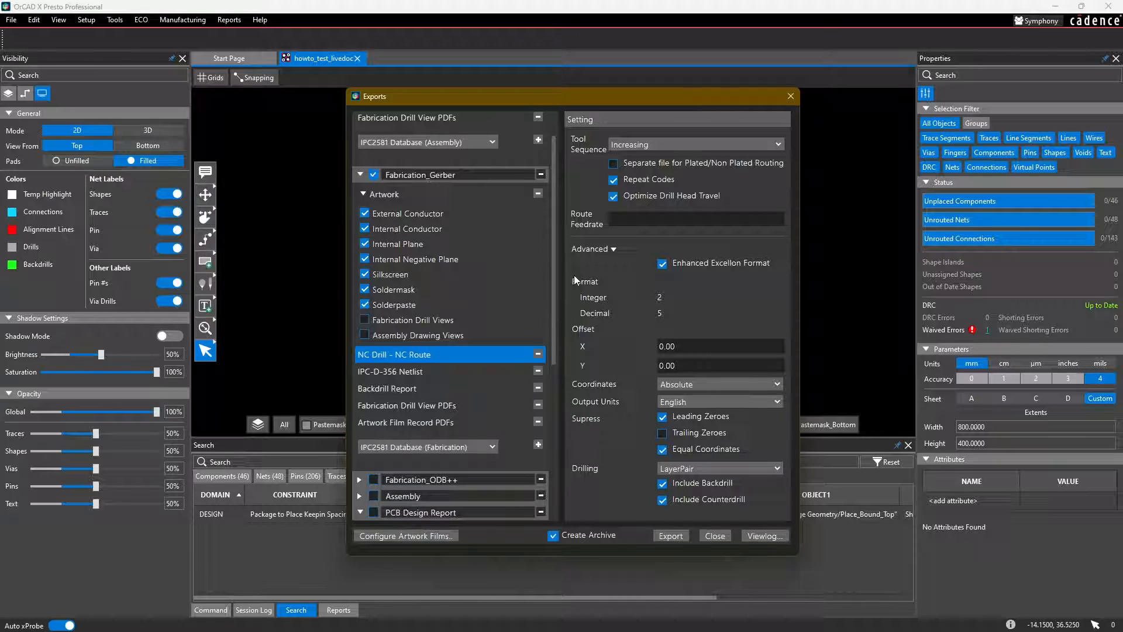
- Add a BOM Report to Fabrication_Gerber and re-expand the group to confirm it
scroll("down", 3)
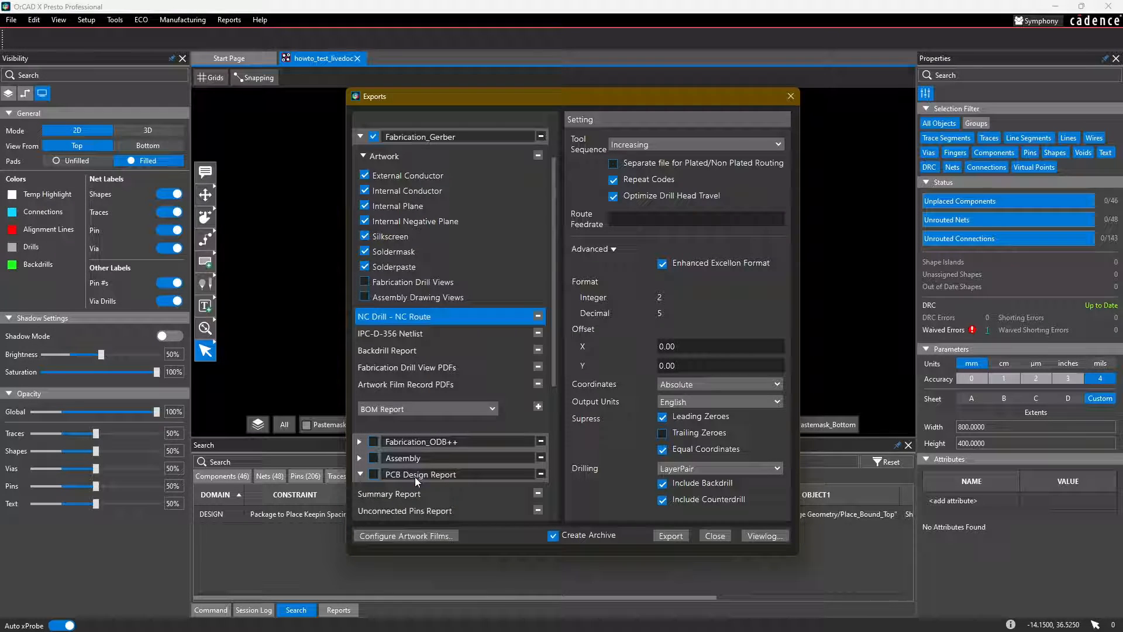
left_click(427, 409)
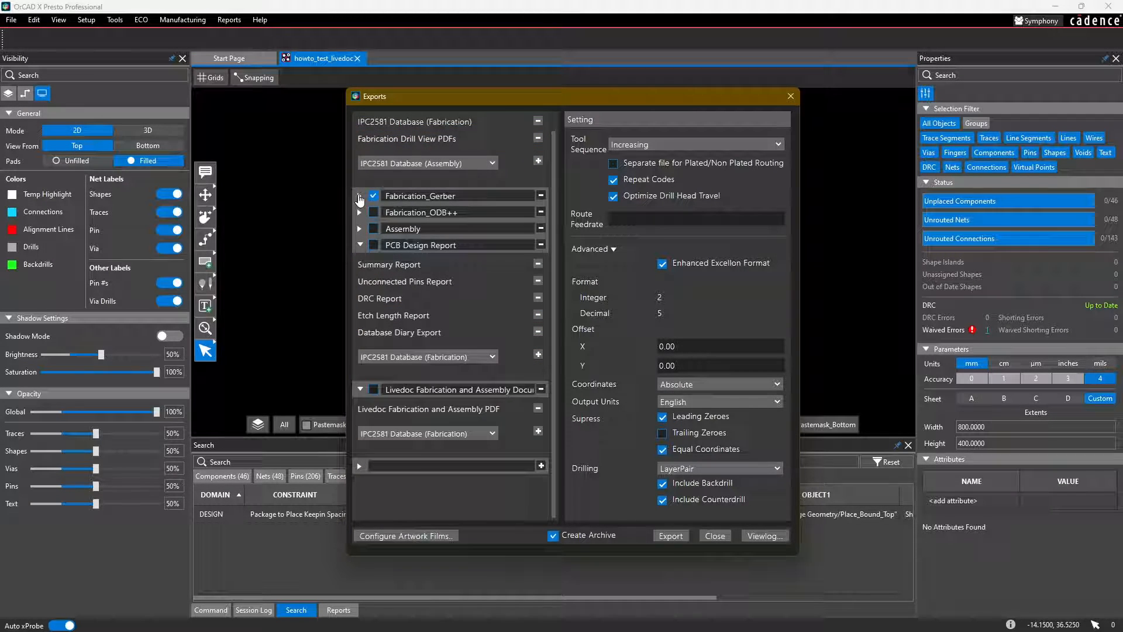
left_click(358, 199)
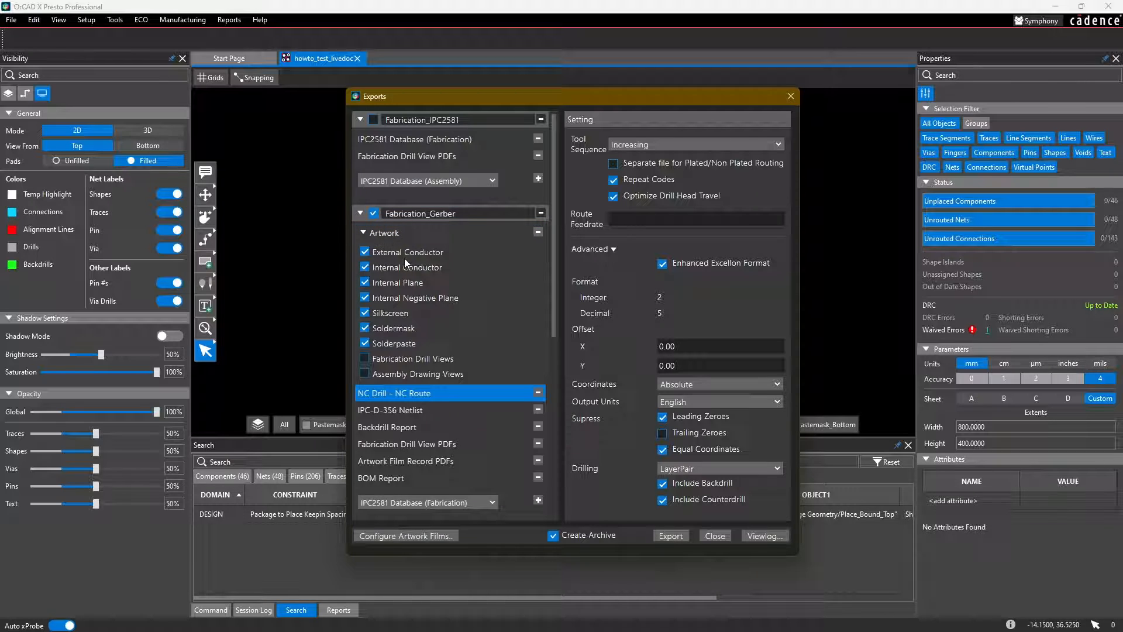
mouse_move(405, 260)
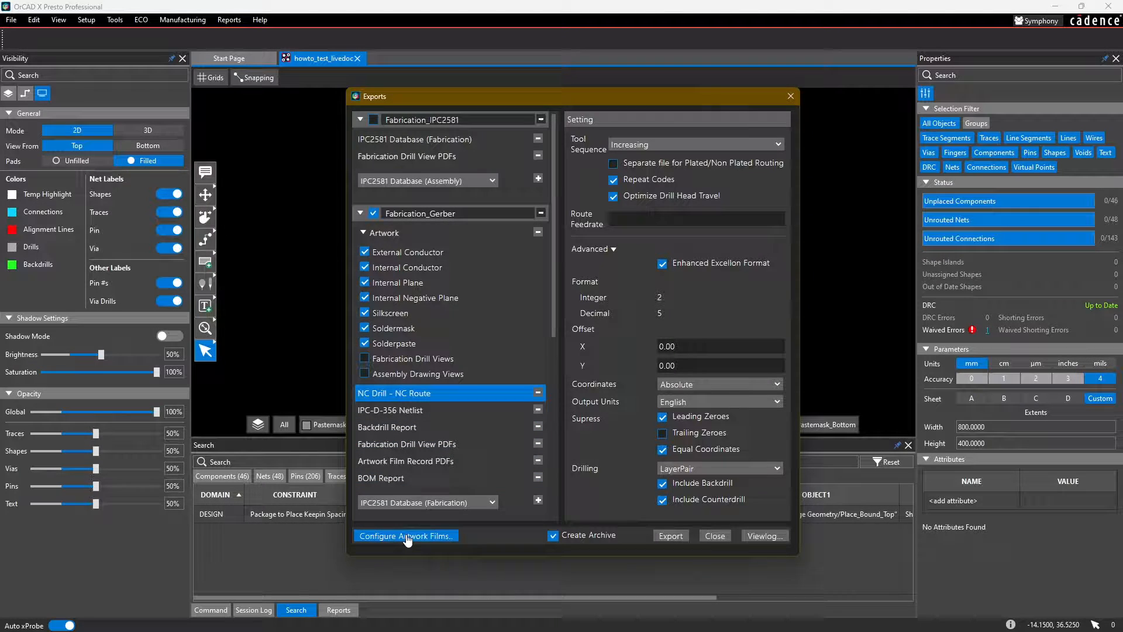
- Inspect the artwork film layers, including silkscreen films and the OUTLINE subclass, then close
left_click(405, 536)
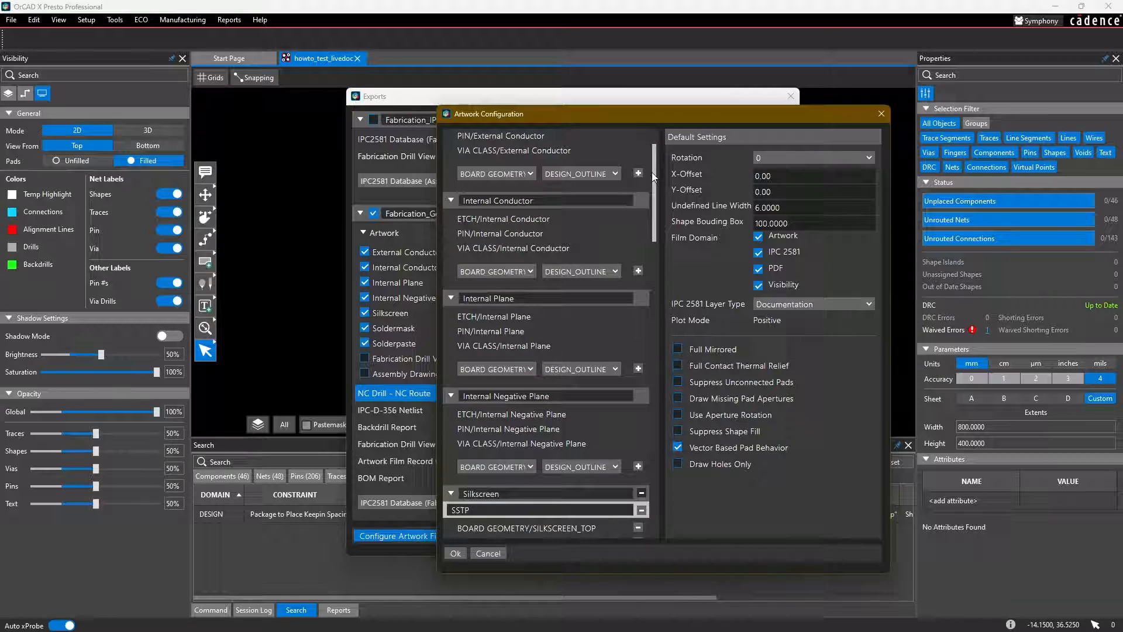
scroll("down", 3)
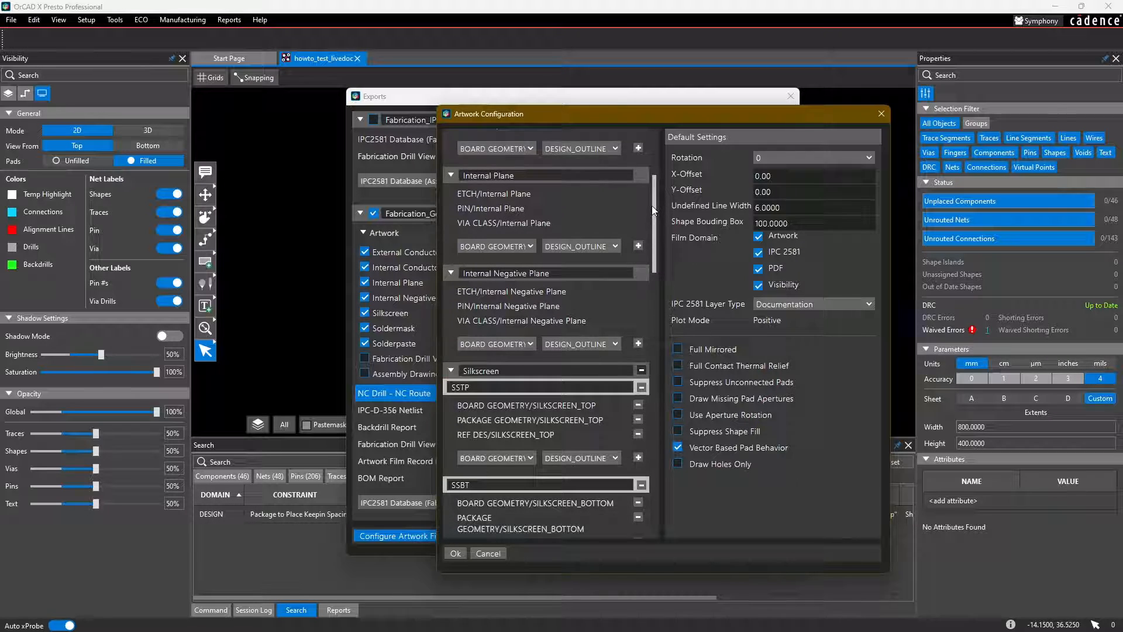
scroll("down", 3)
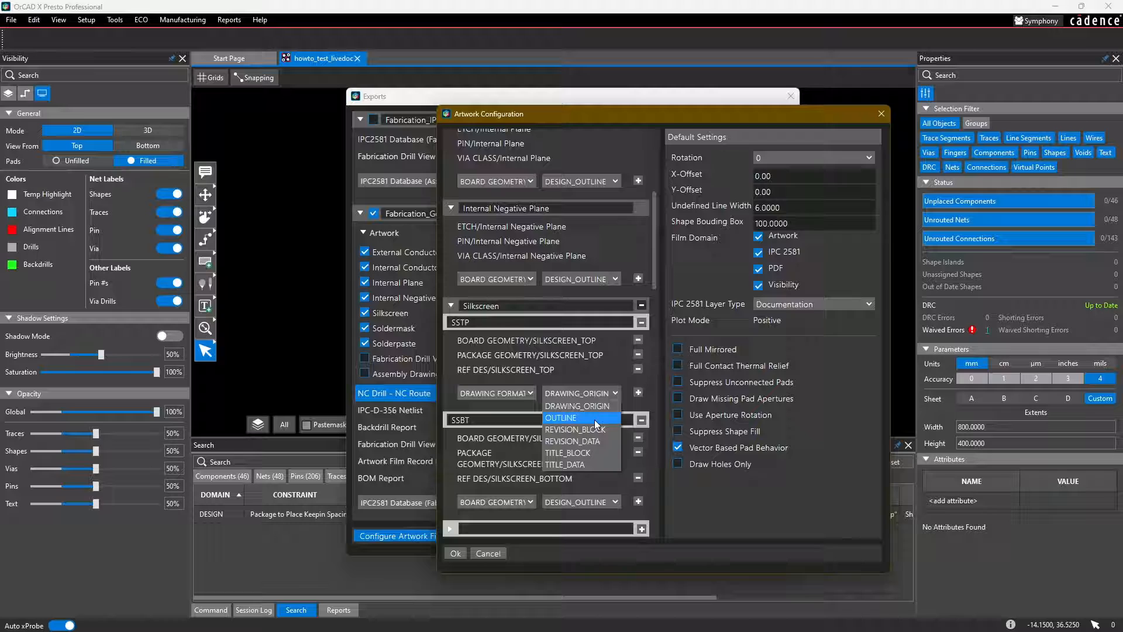
left_click(567, 452)
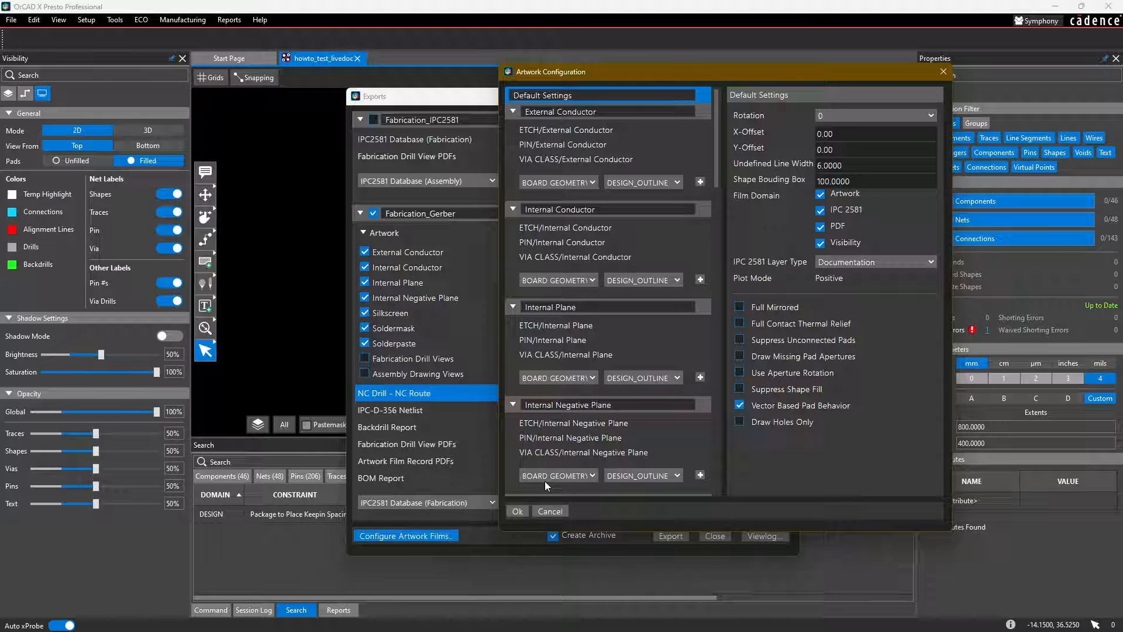
left_click(549, 511)
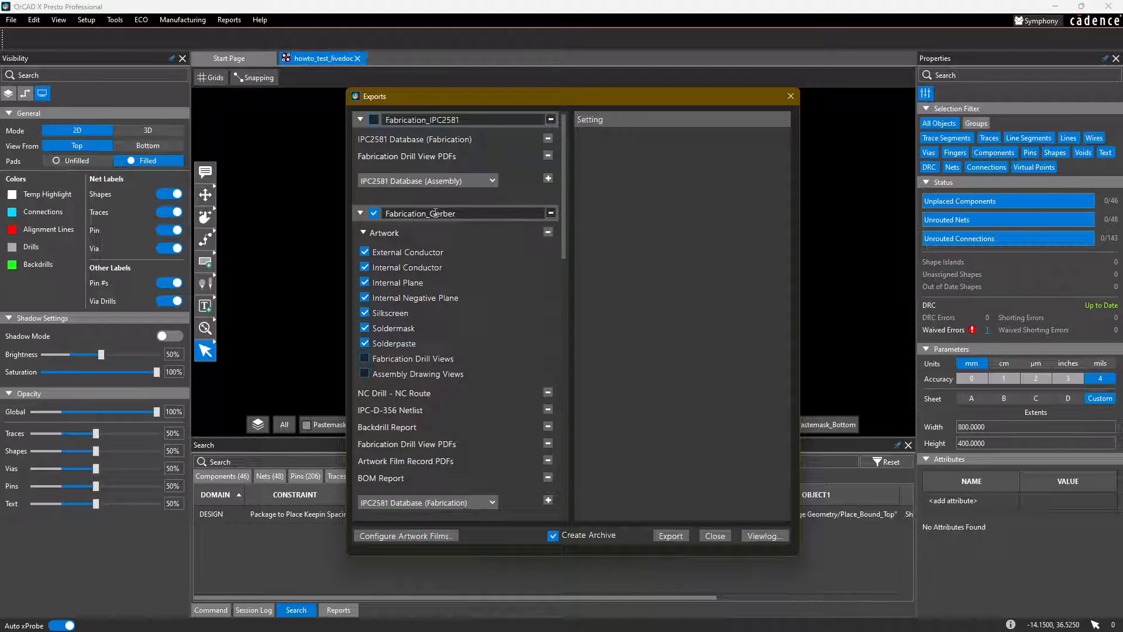
- Export Fabrication_Gerber, confirming replacement of the Gerber layer definitions with defaults
left_click(670, 535)
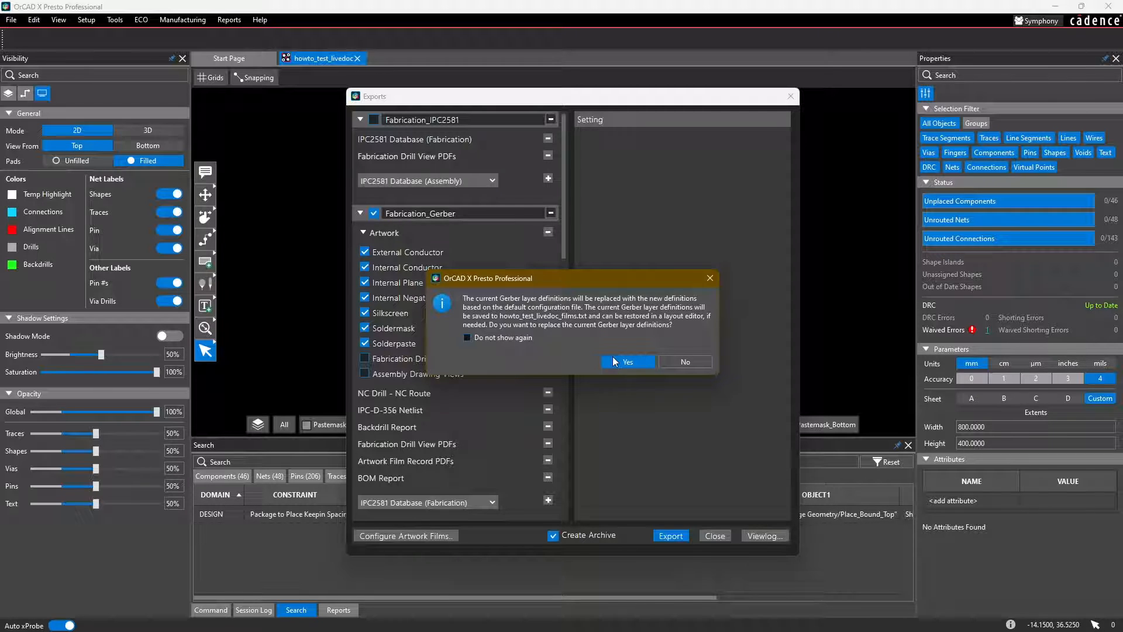
left_click(627, 361)
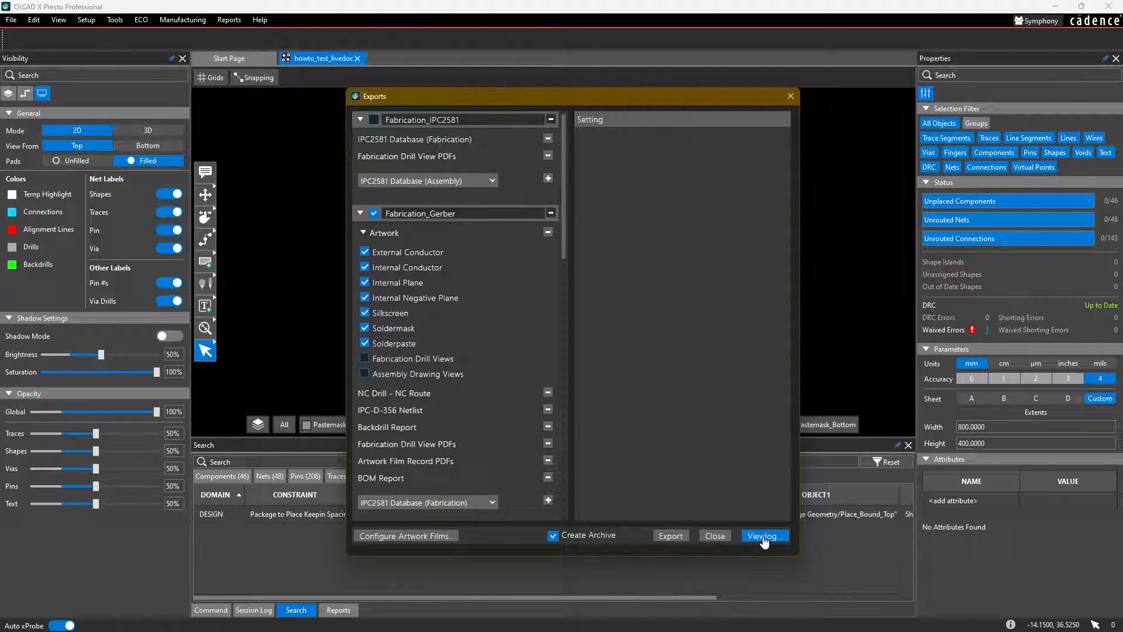
- Confirm in the single_exports log that all outputs succeeded, then close the Exports dialog
left_click(762, 535)
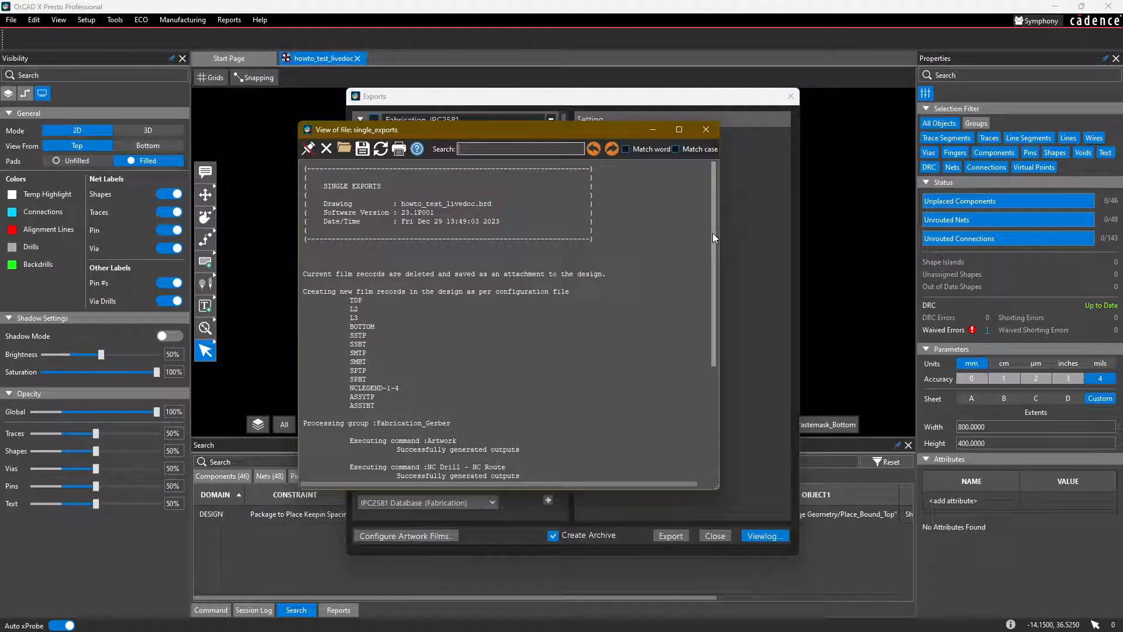
scroll("down", 3)
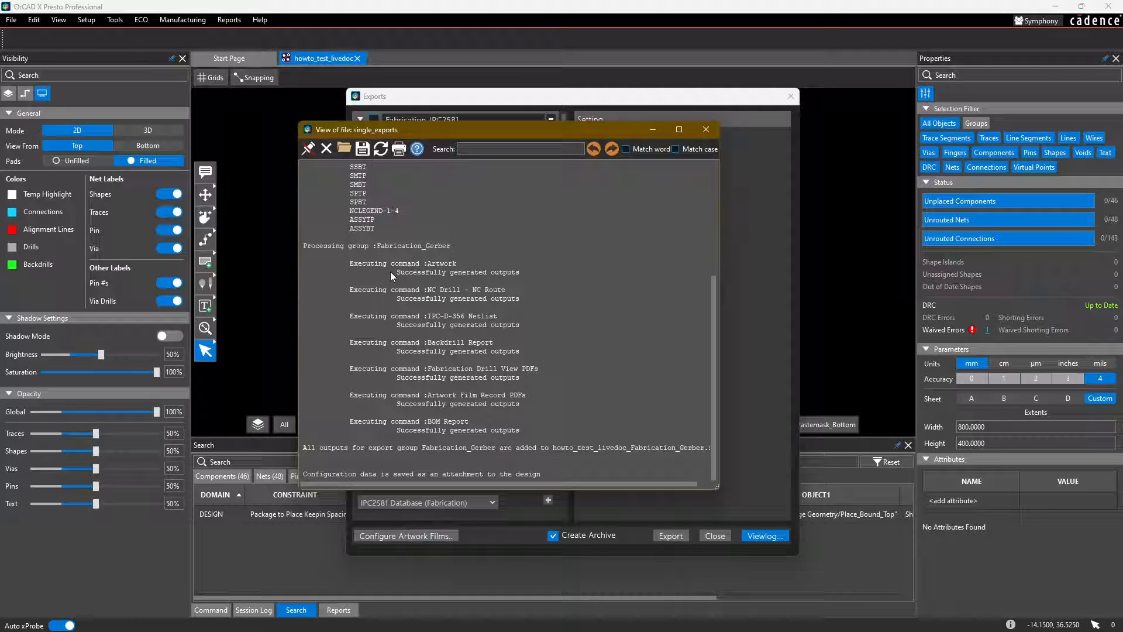
double_click(457, 272)
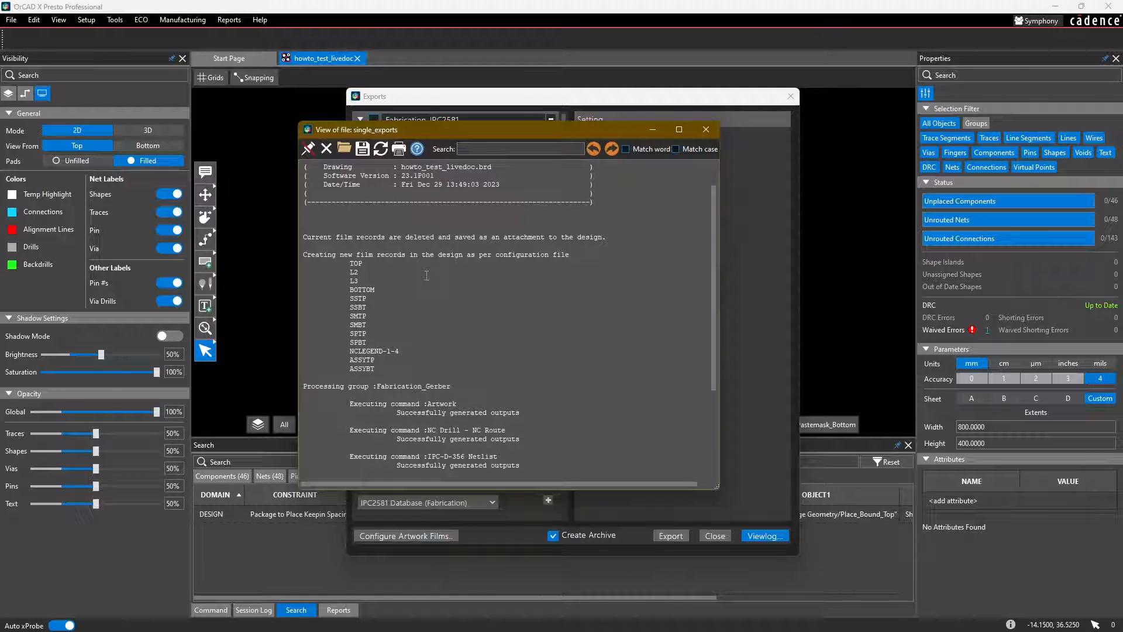
left_click_drag(357, 263, 372, 368)
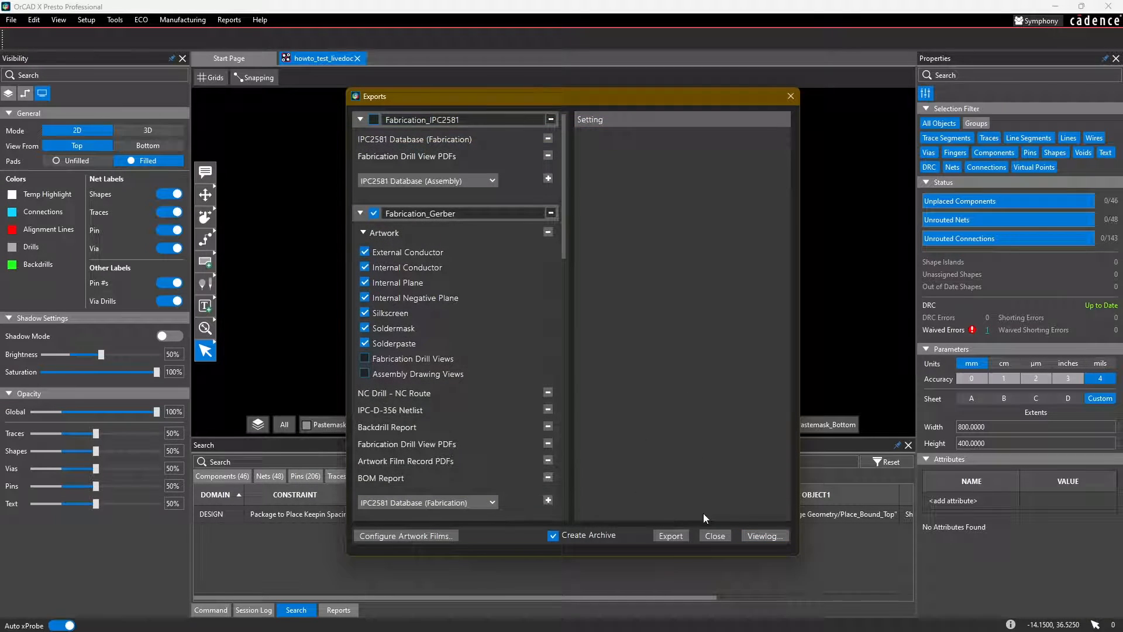
left_click(714, 535)
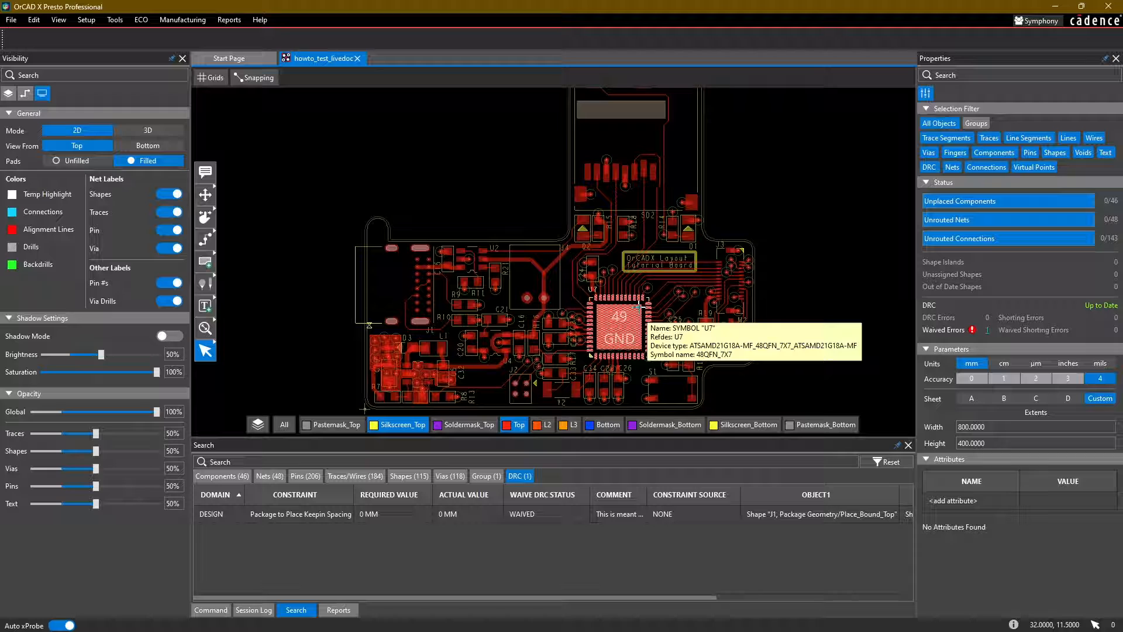
mouse_move(483, 208)
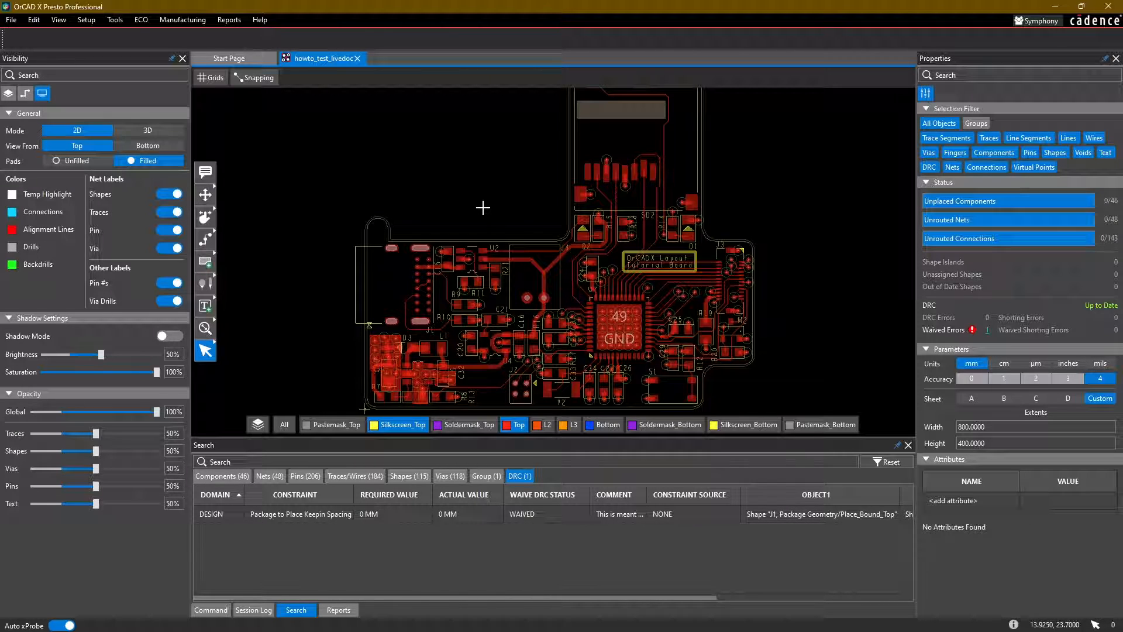
left_click(70, 618)
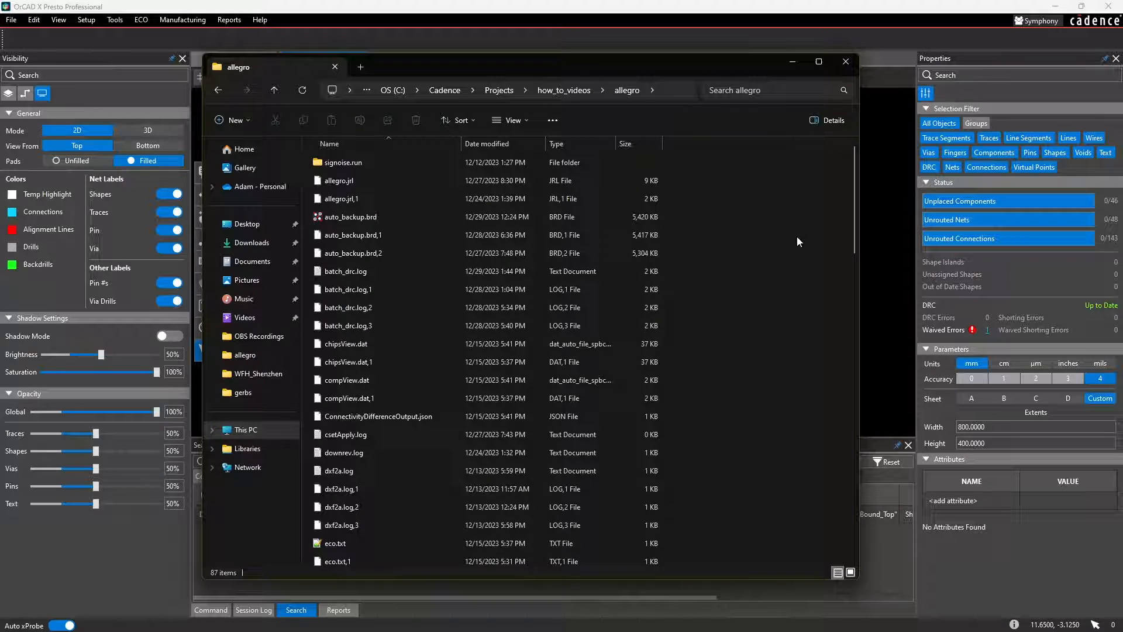
- Select howto_test_livedoc_Fabrication_Gerber.zip in the allegro project folder
scroll("down", 3)
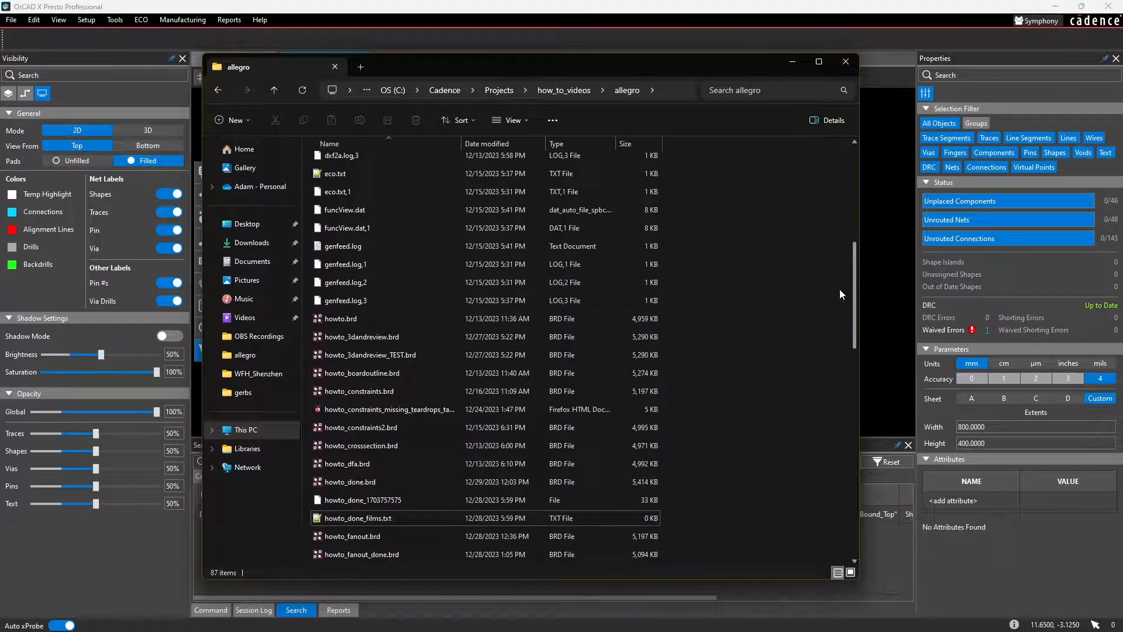
scroll("down", 3)
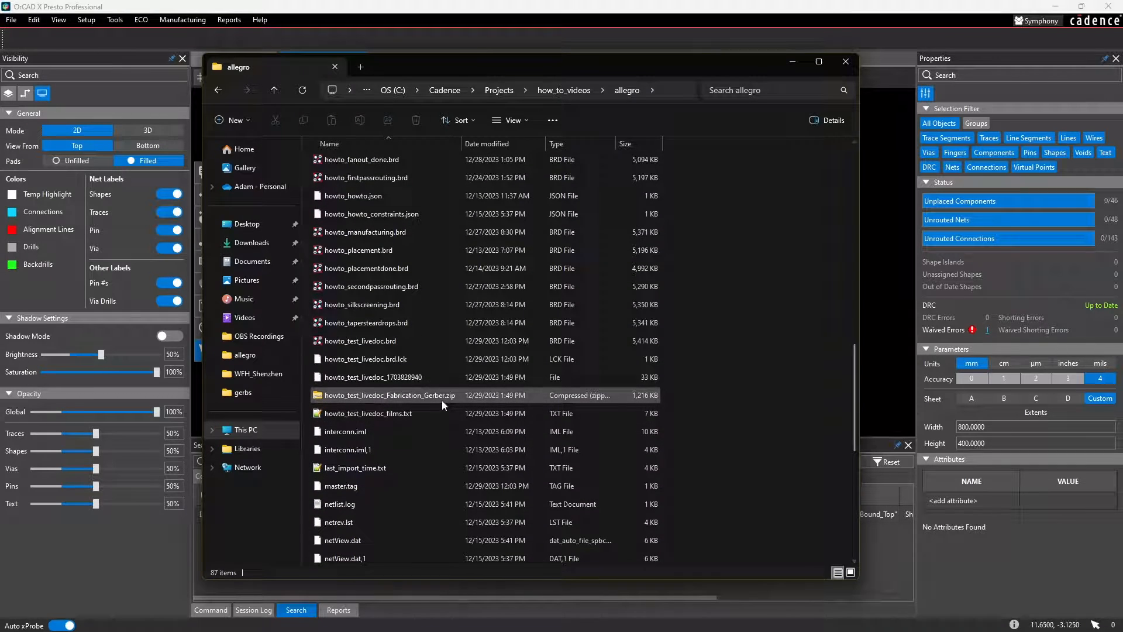
left_click(390, 395)
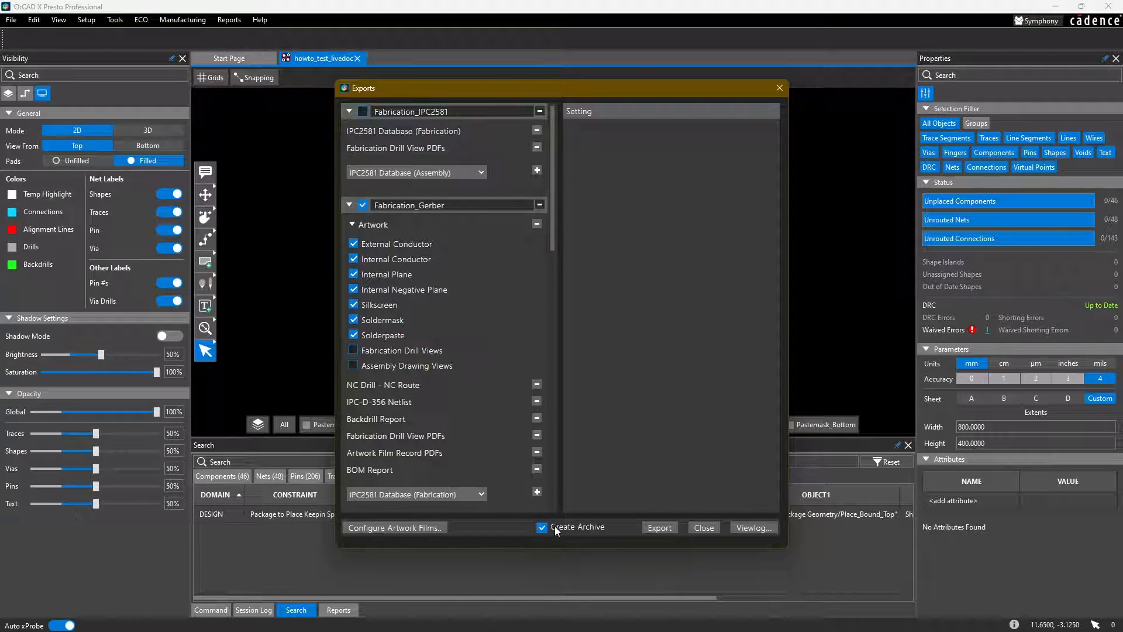
mouse_move(612, 533)
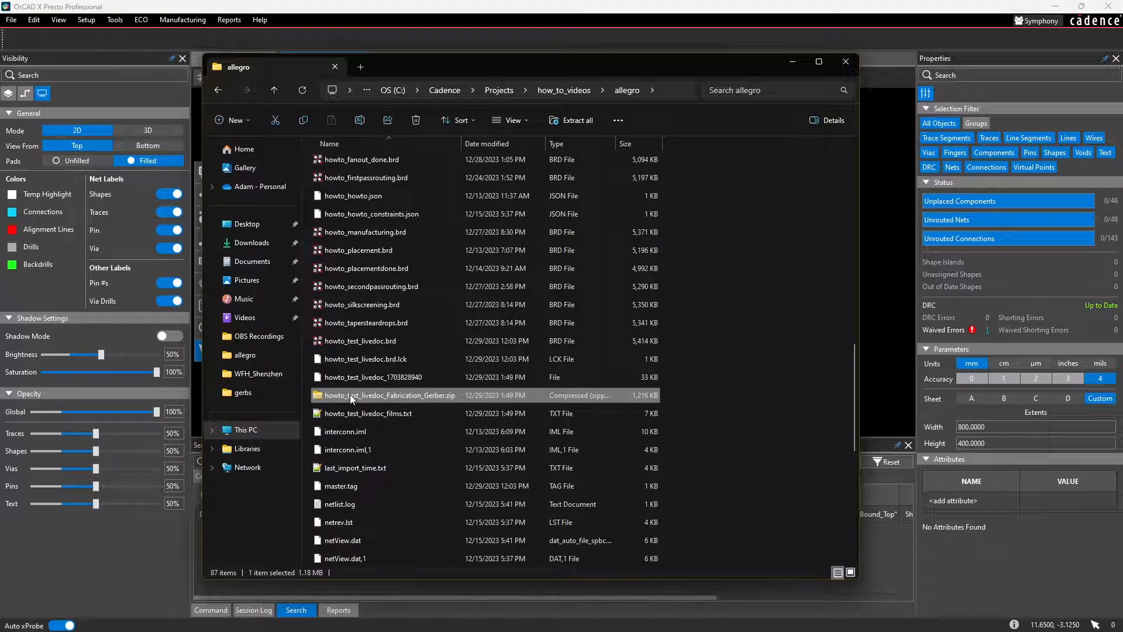
- Open the Gerber zip and browse its files, including SPTB.art and howto_test_livedoc.pdf
double_click(390, 396)
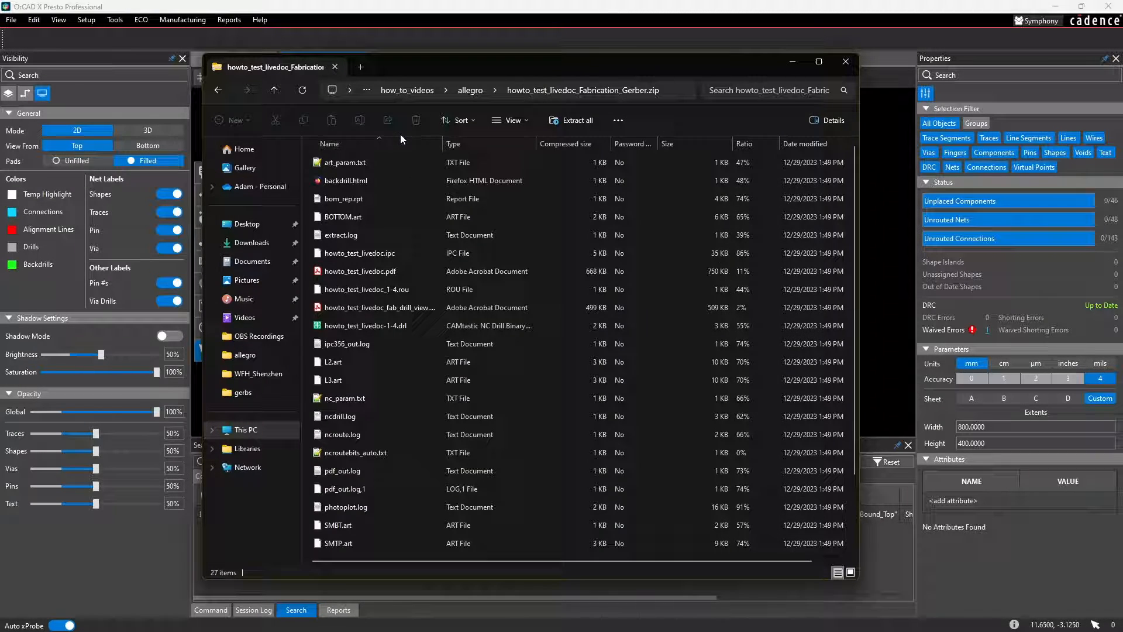
scroll("down", 3)
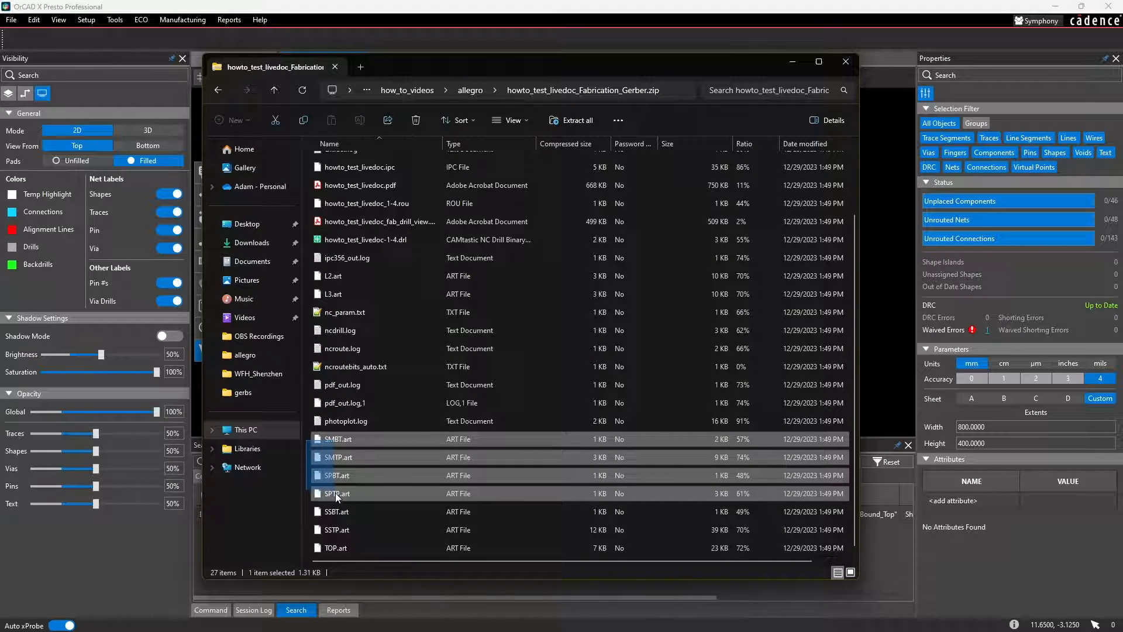
left_click(336, 547)
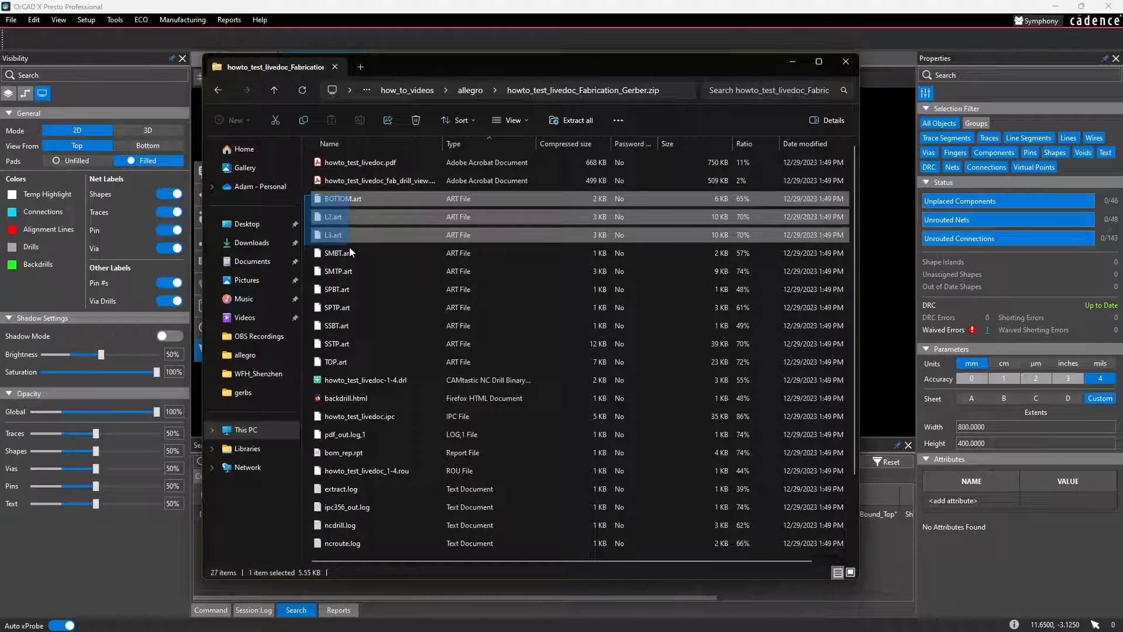
left_click(335, 361)
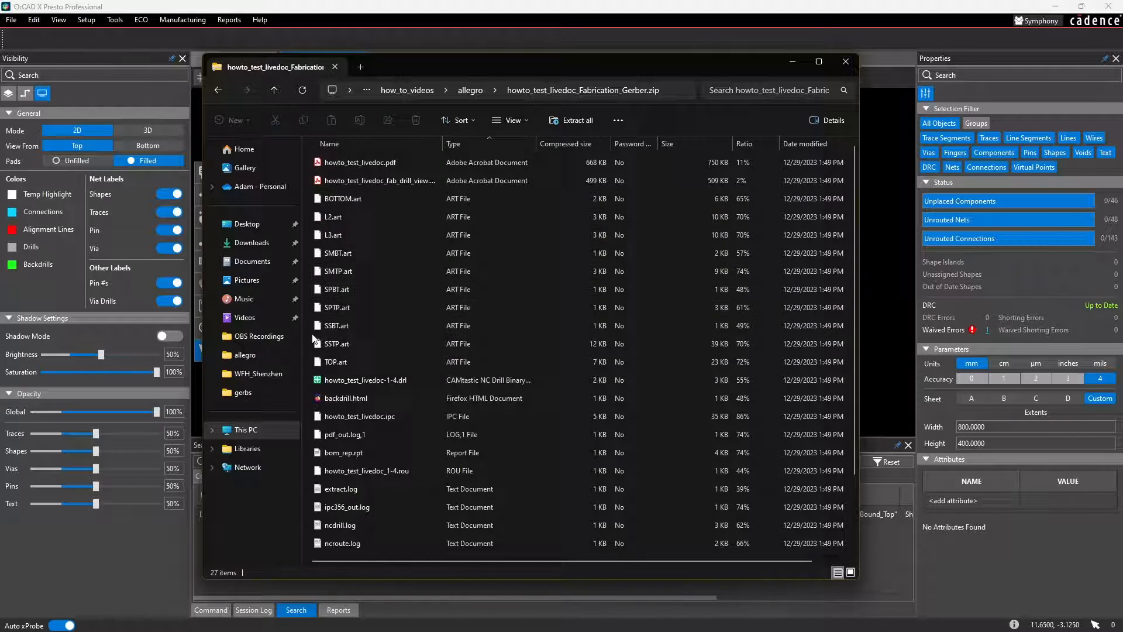
scroll("down", 3)
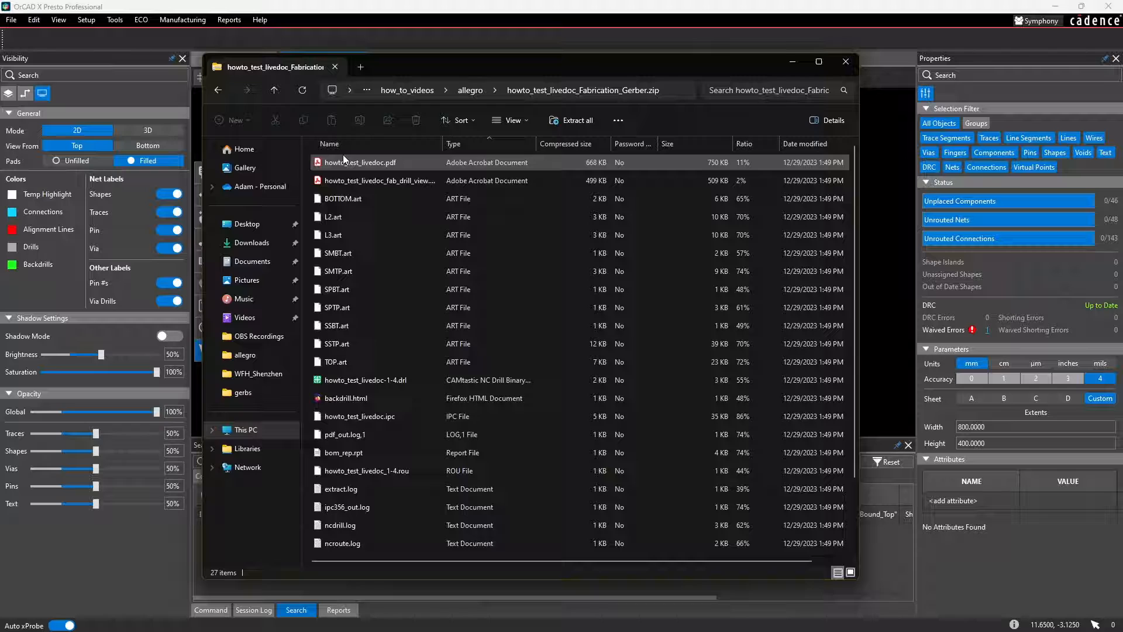
left_click(344, 452)
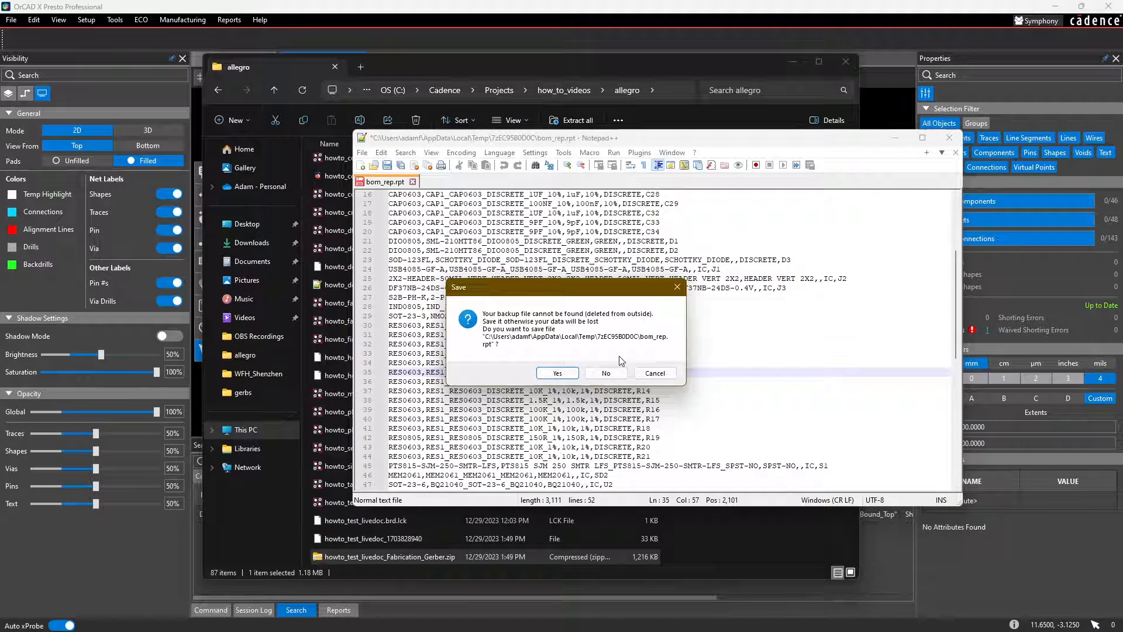
- Close the bom_rep.rpt report in Notepad++ without saving it
left_click(606, 374)
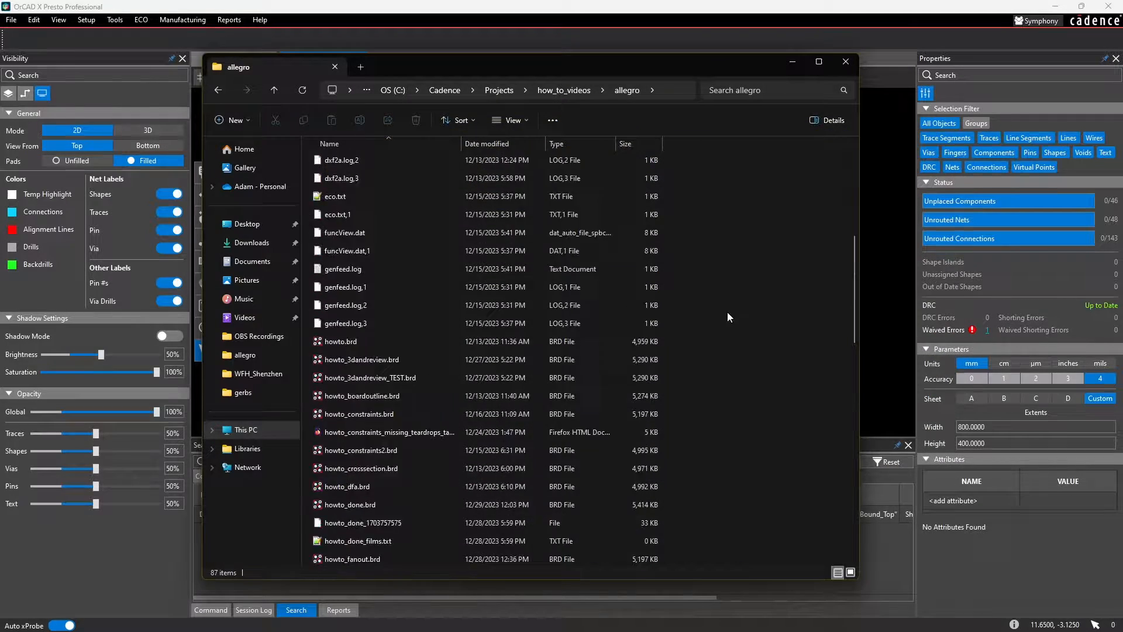
- Go up to the how_to_videos folder and return to the OrCAD board
left_click(564, 89)
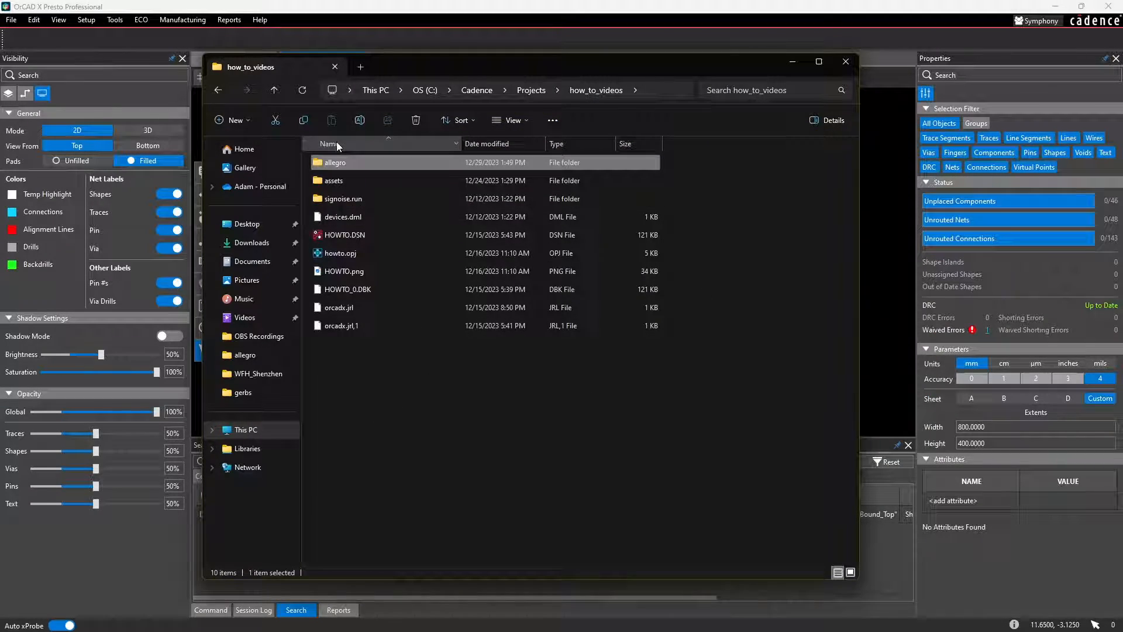
double_click(334, 162)
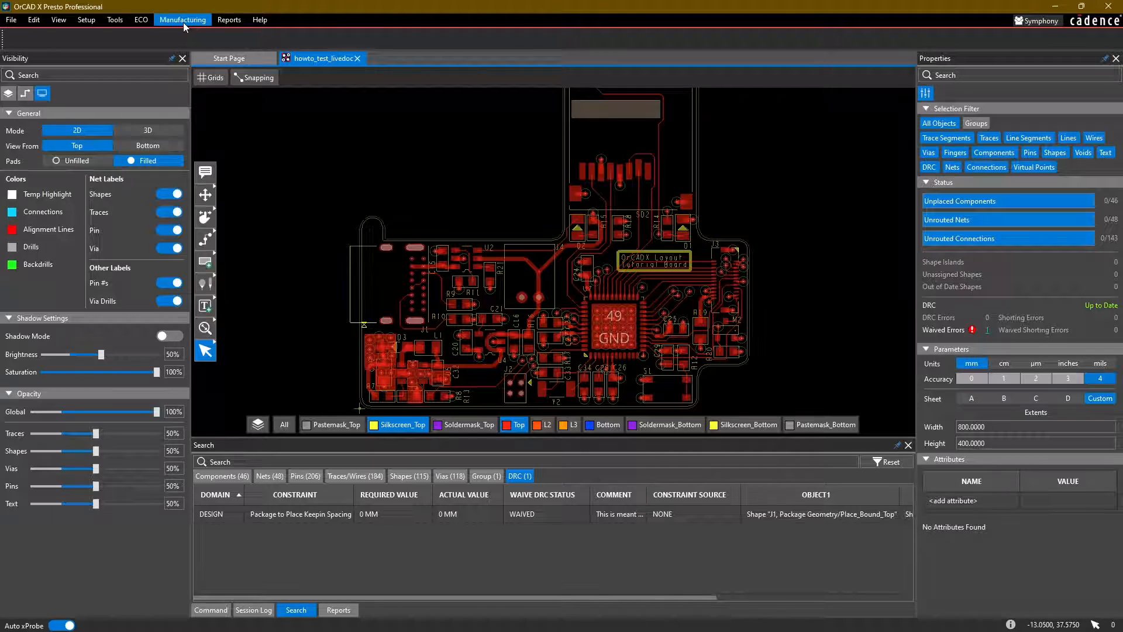
- Delete the existing LiveDoc and create a new one from the template
left_click(182, 20)
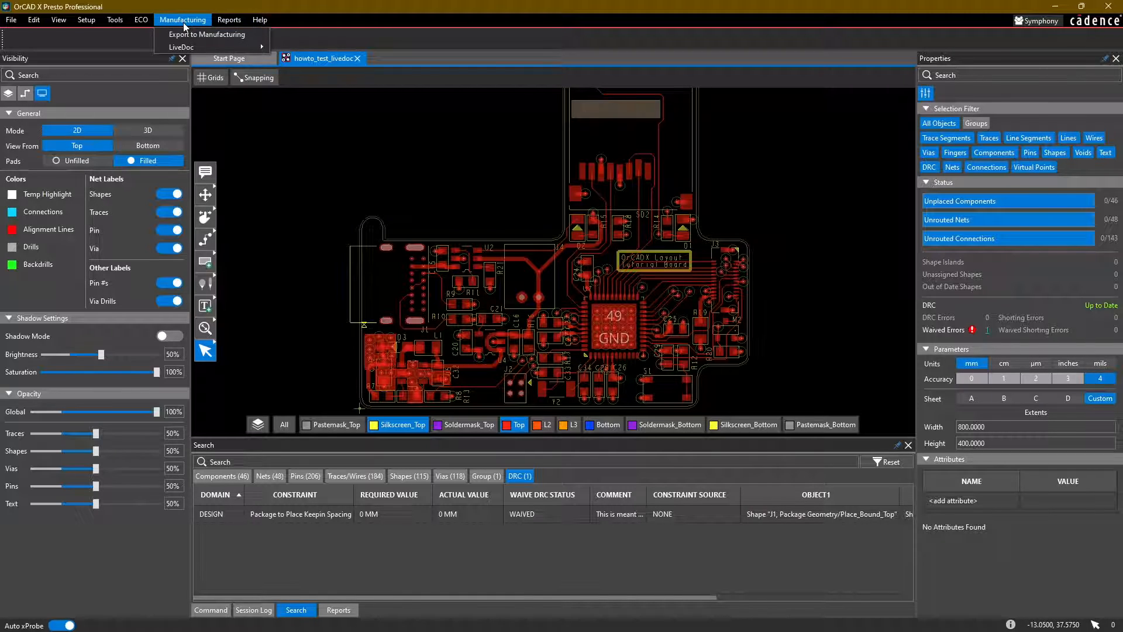
mouse_move(181, 47)
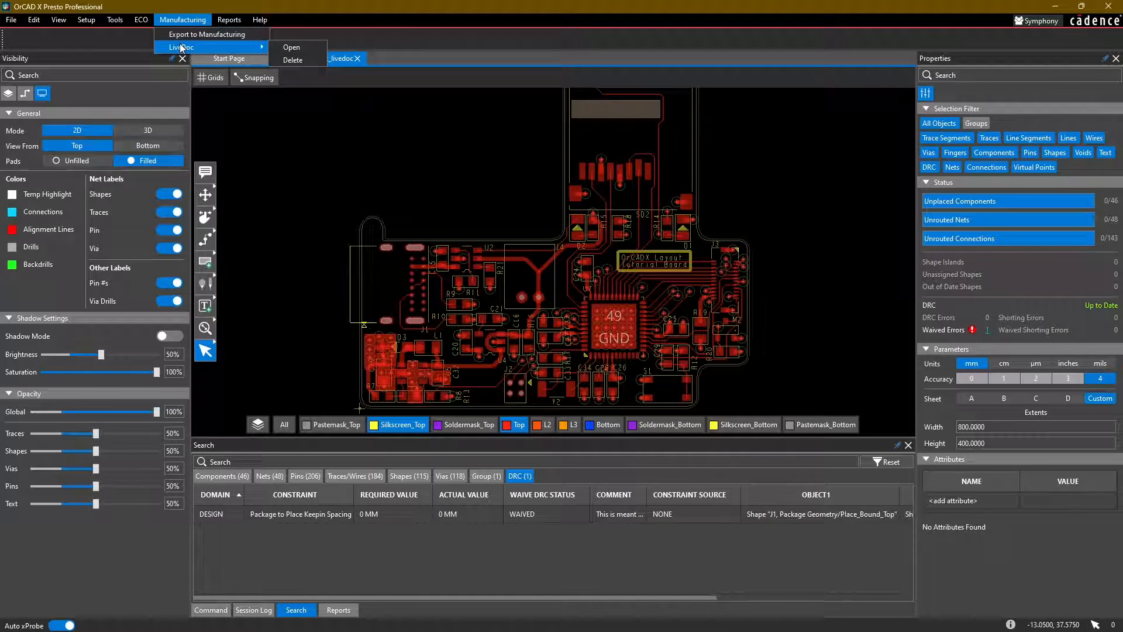
mouse_move(305, 66)
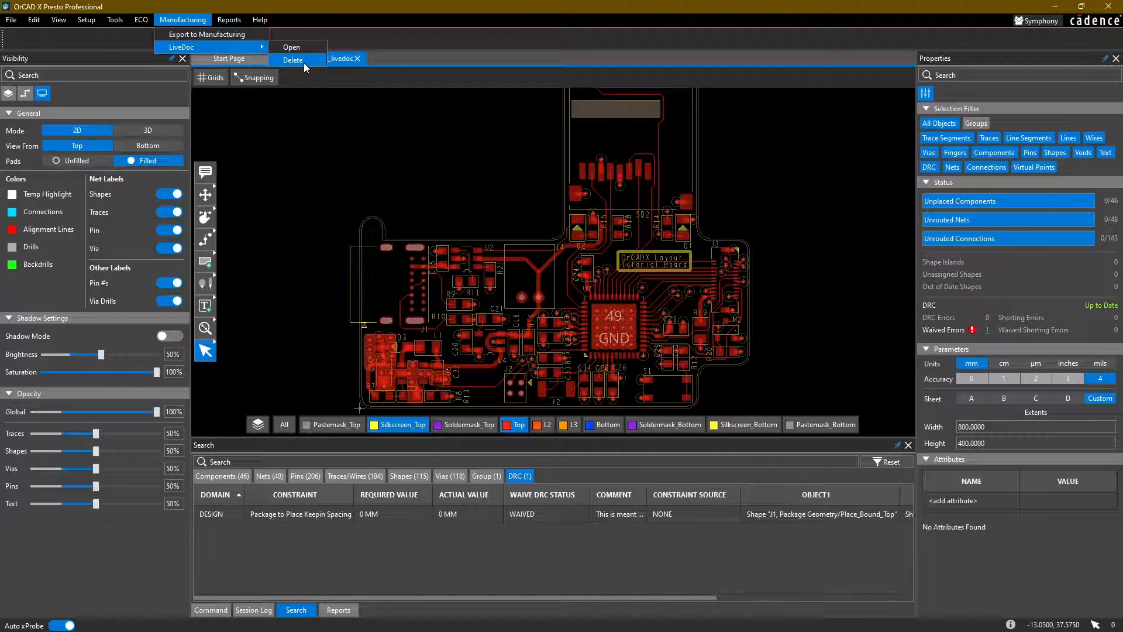
left_click(292, 59)
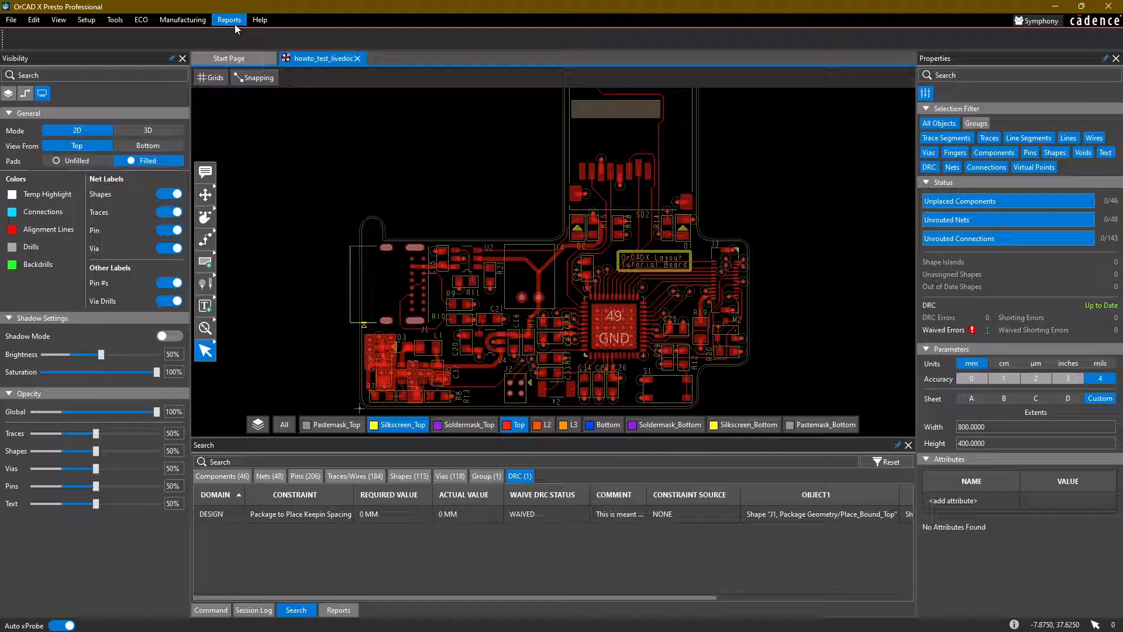
left_click(183, 19)
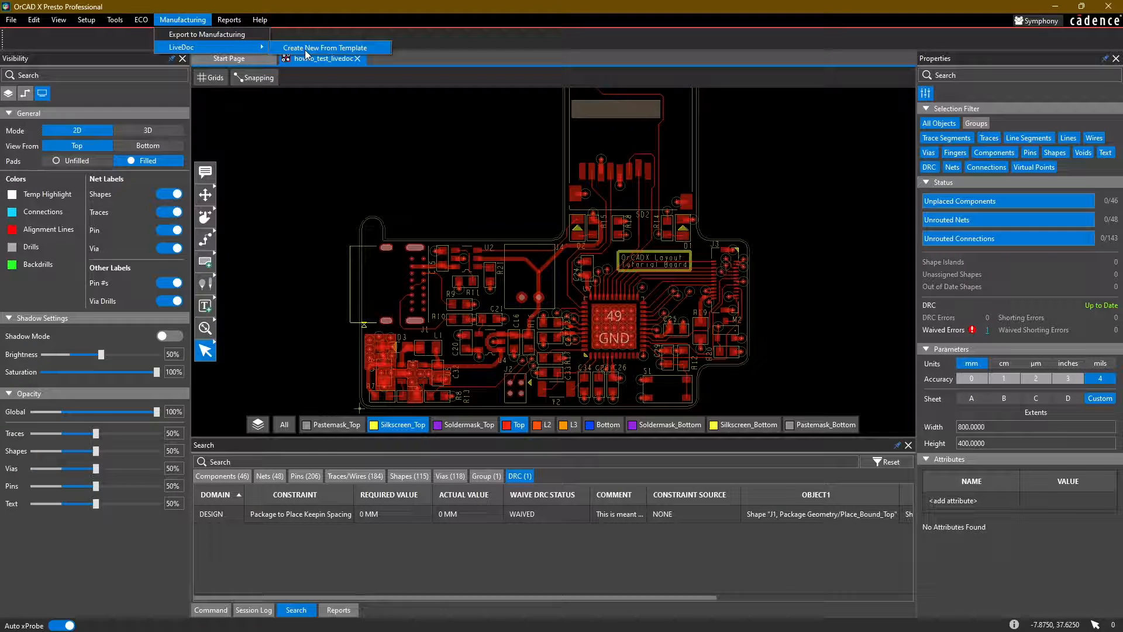
left_click(325, 48)
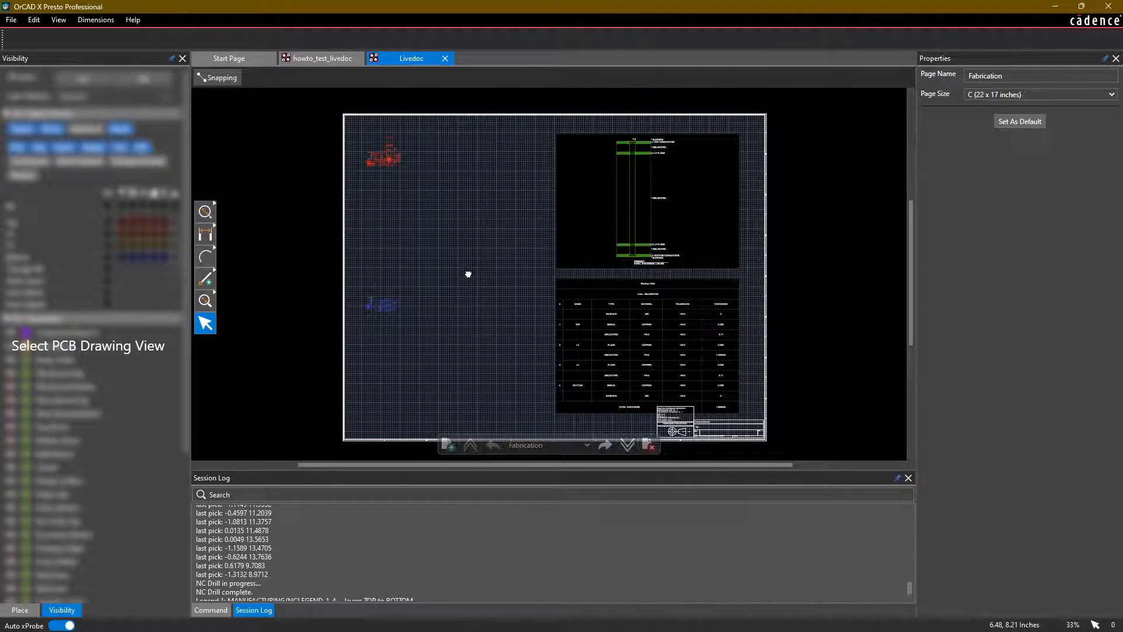
- Show the Place palette listing board views, artwork layers and fabrication drawings
left_click(19, 609)
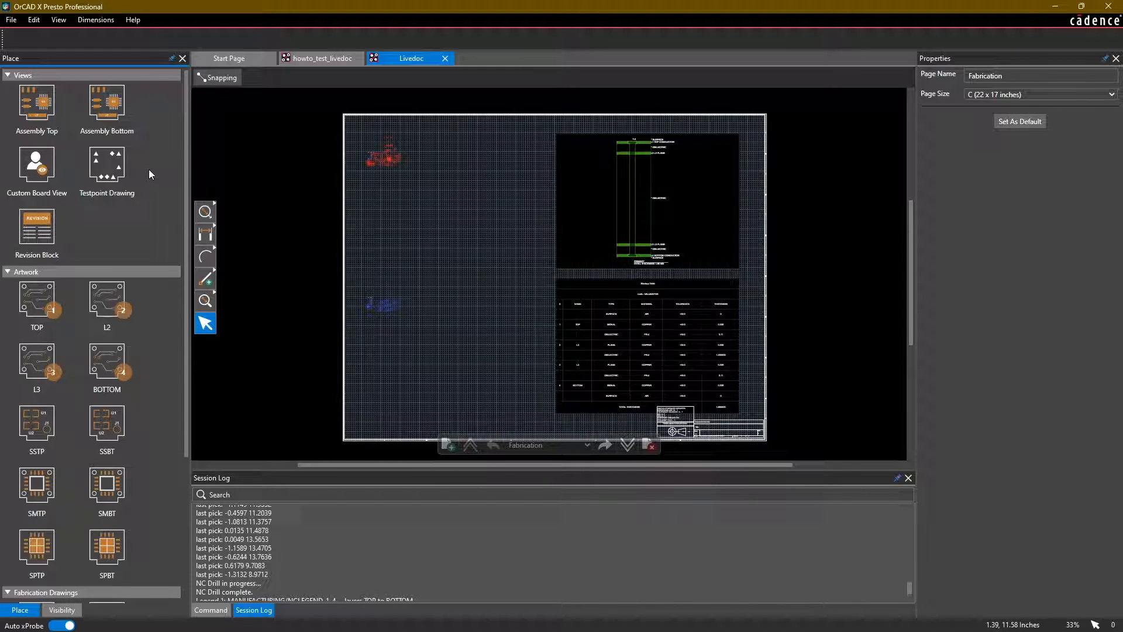
mouse_move(636, 195)
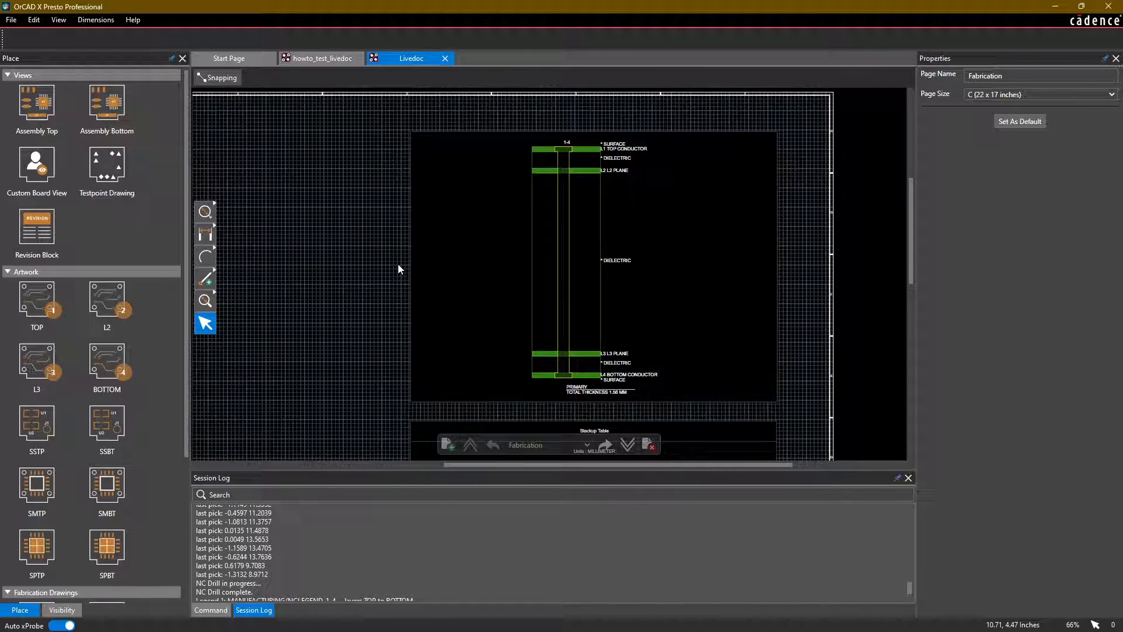
mouse_move(504, 225)
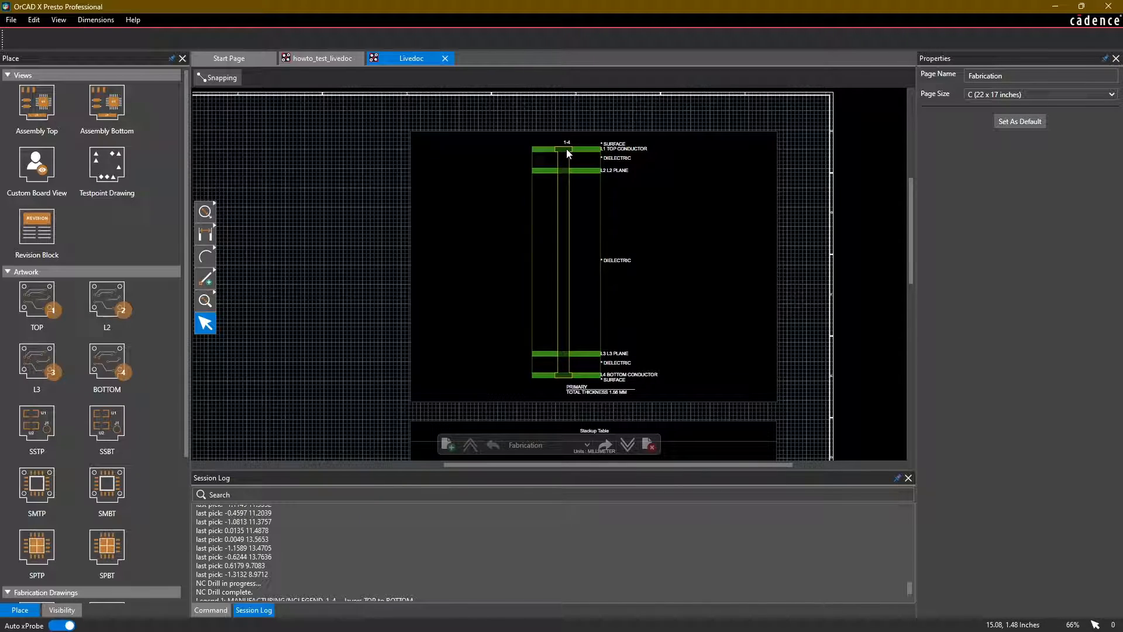
mouse_move(569, 380)
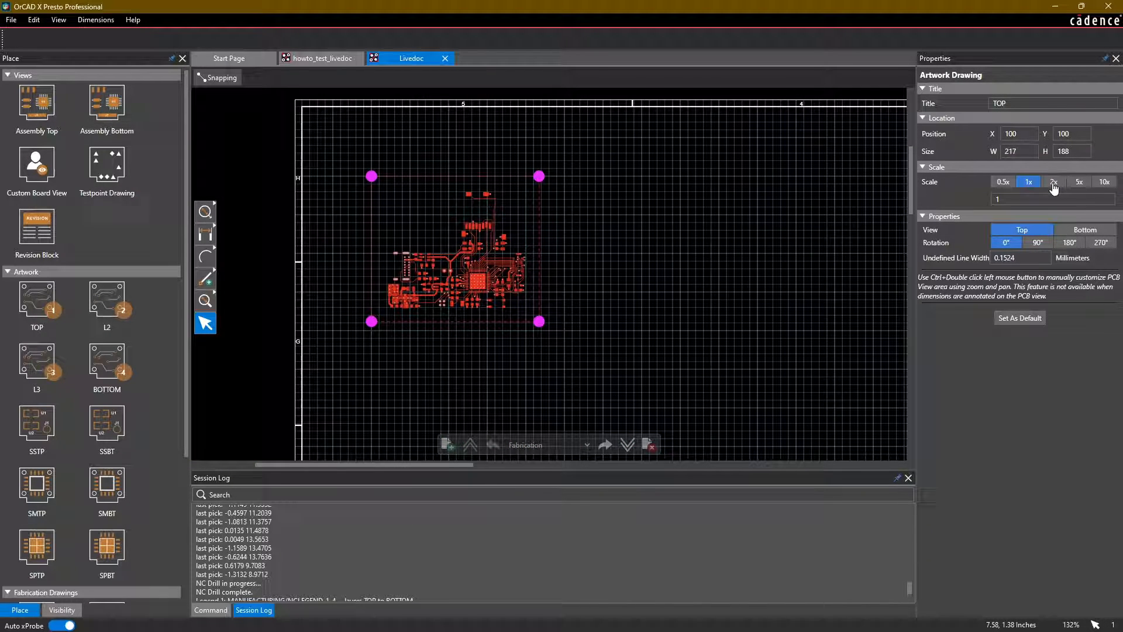
- Try a larger scale on the TOP artwork, then pick the L2 artwork to place
left_click(1054, 181)
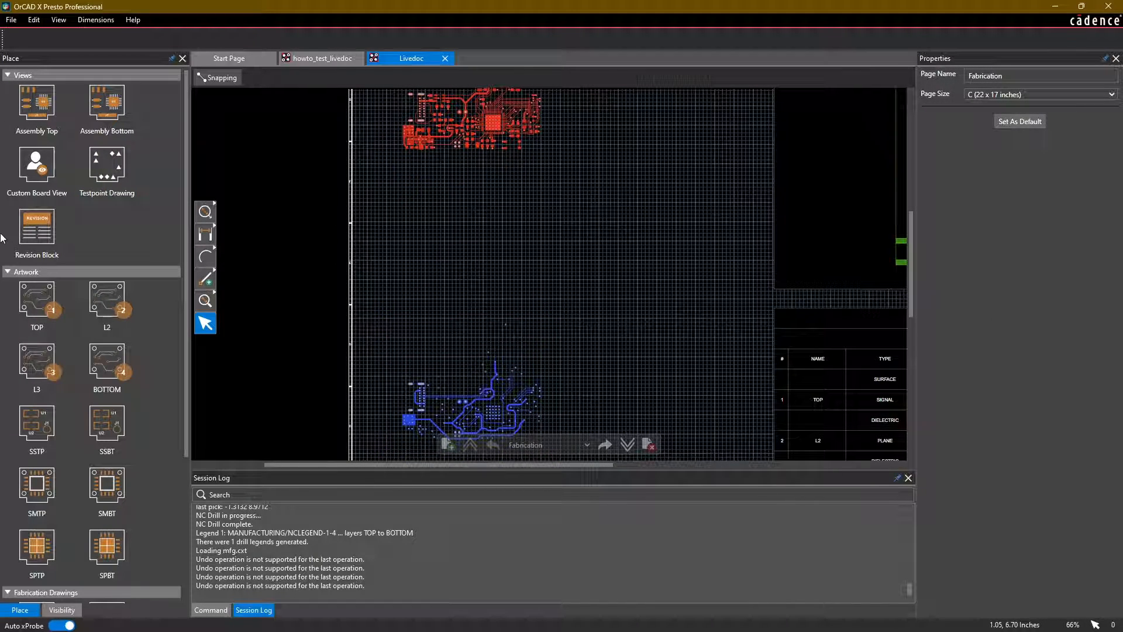
left_click(106, 301)
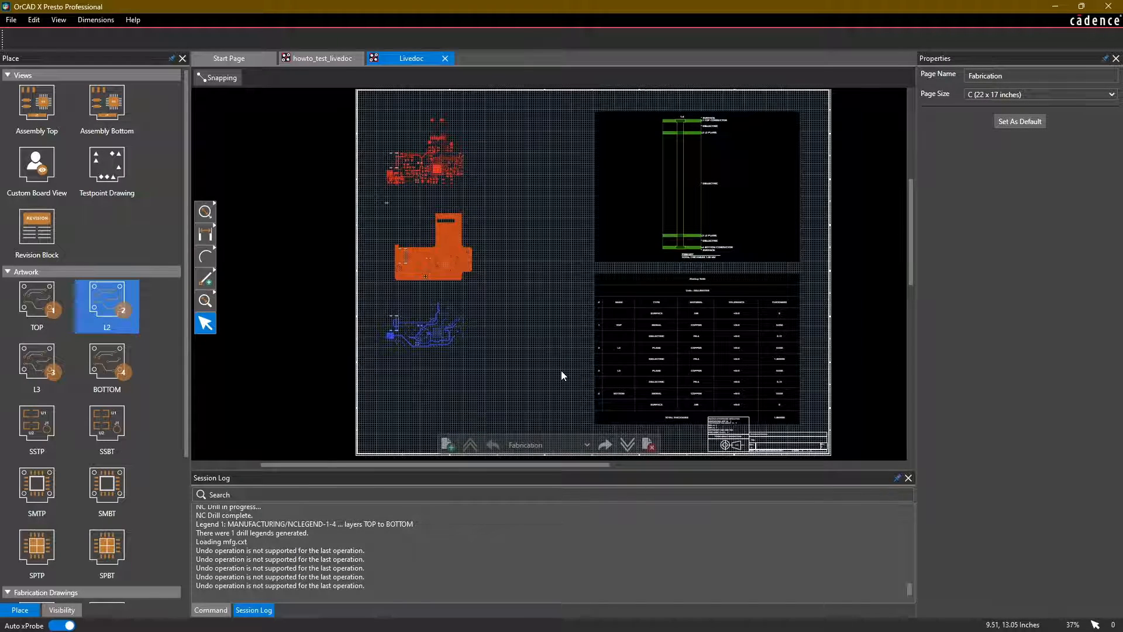
mouse_move(447, 444)
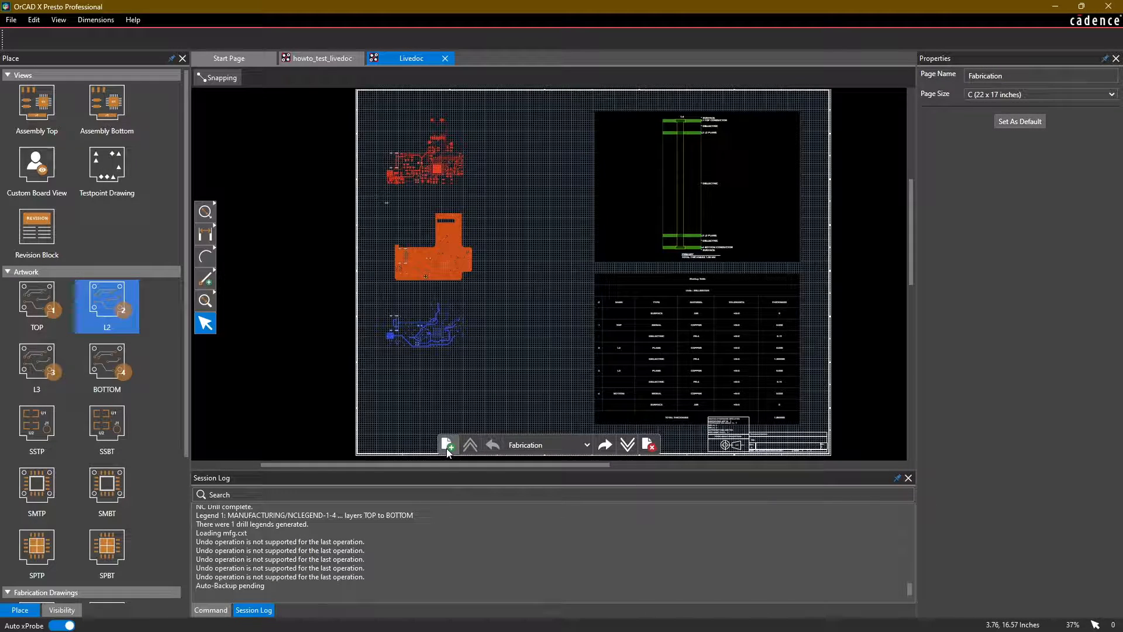
mouse_move(447, 444)
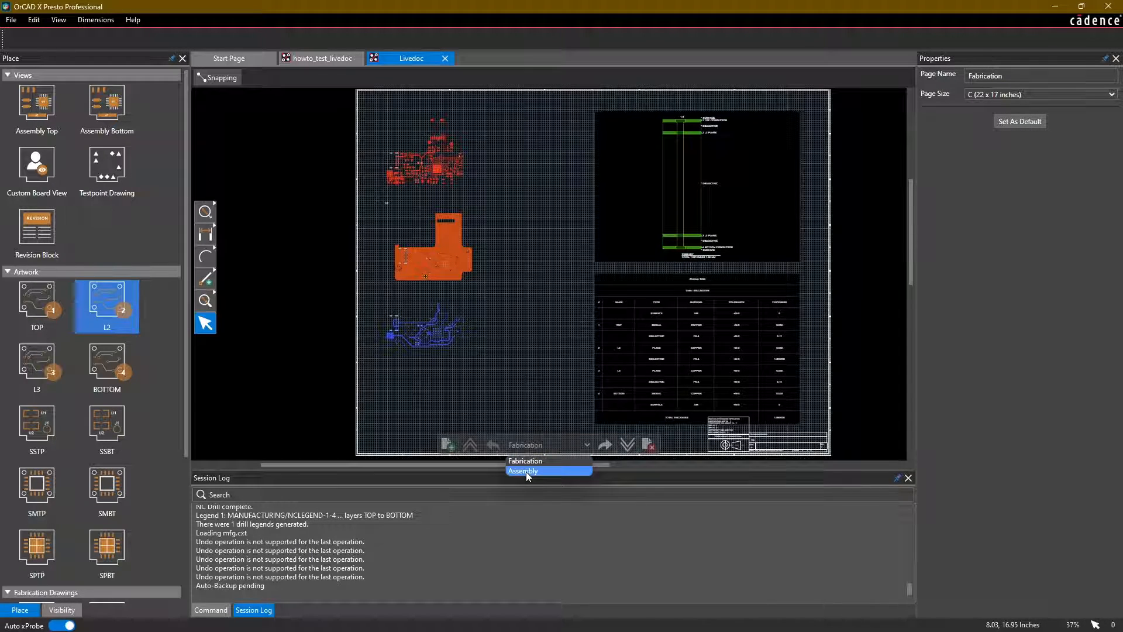
- Open the Assembly page and set the Assembly Top drawing scale to 5x
left_click(523, 470)
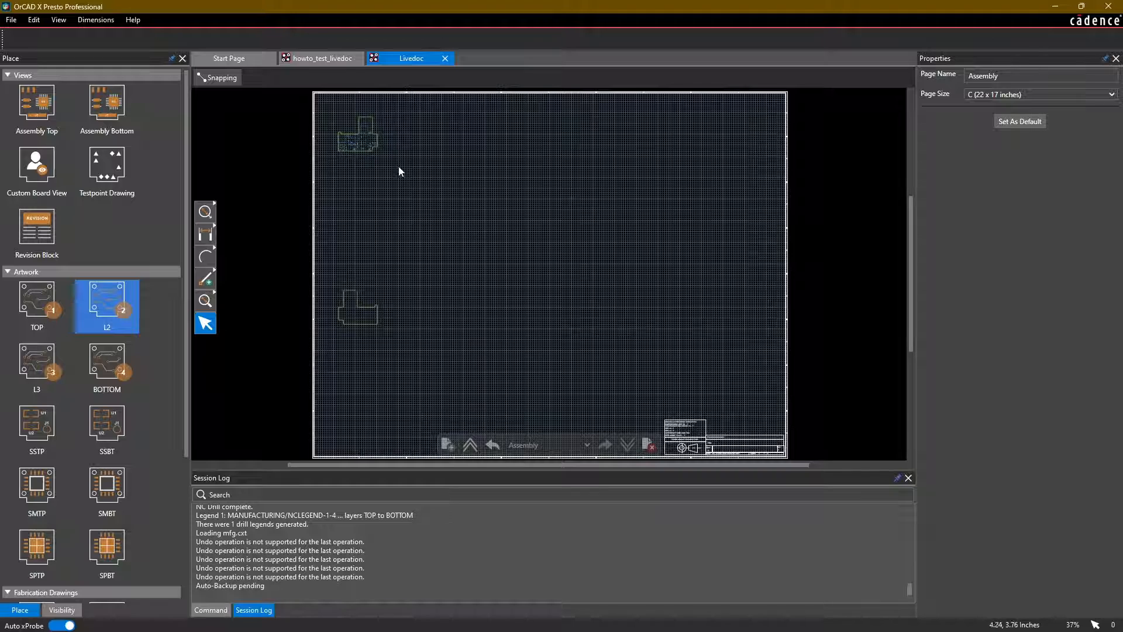
left_click(357, 136)
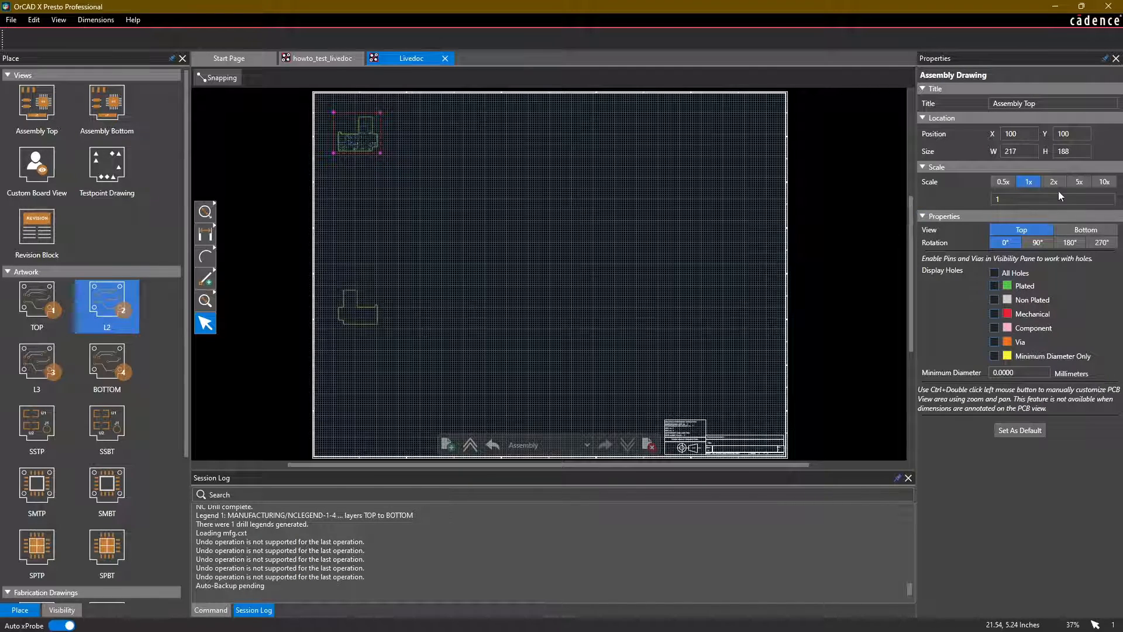
left_click(1084, 230)
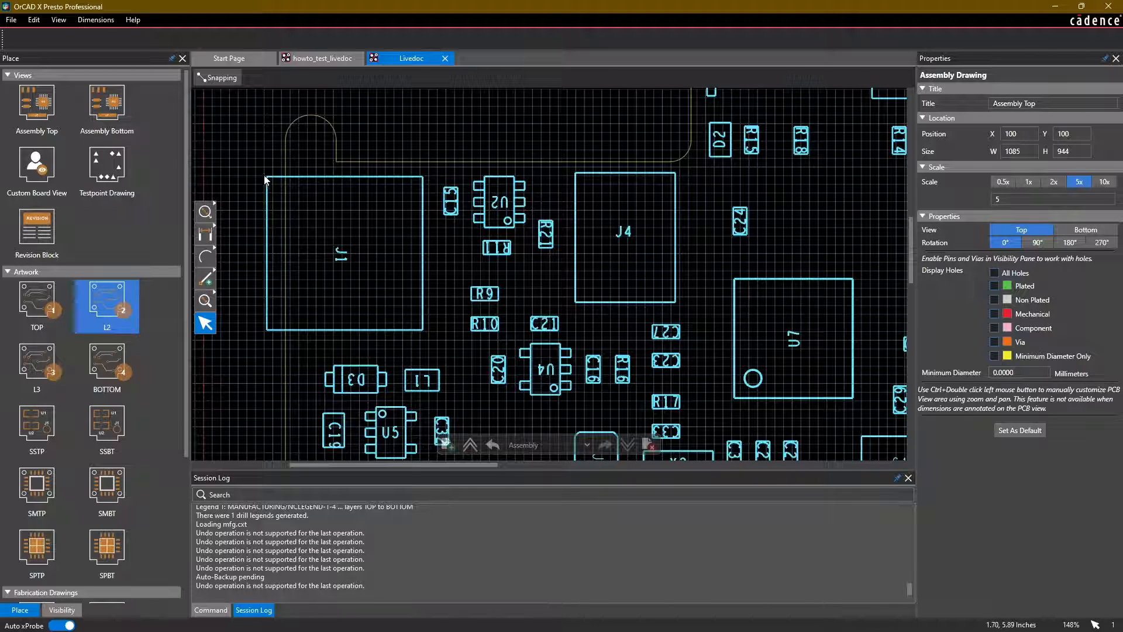
scroll("down", 3)
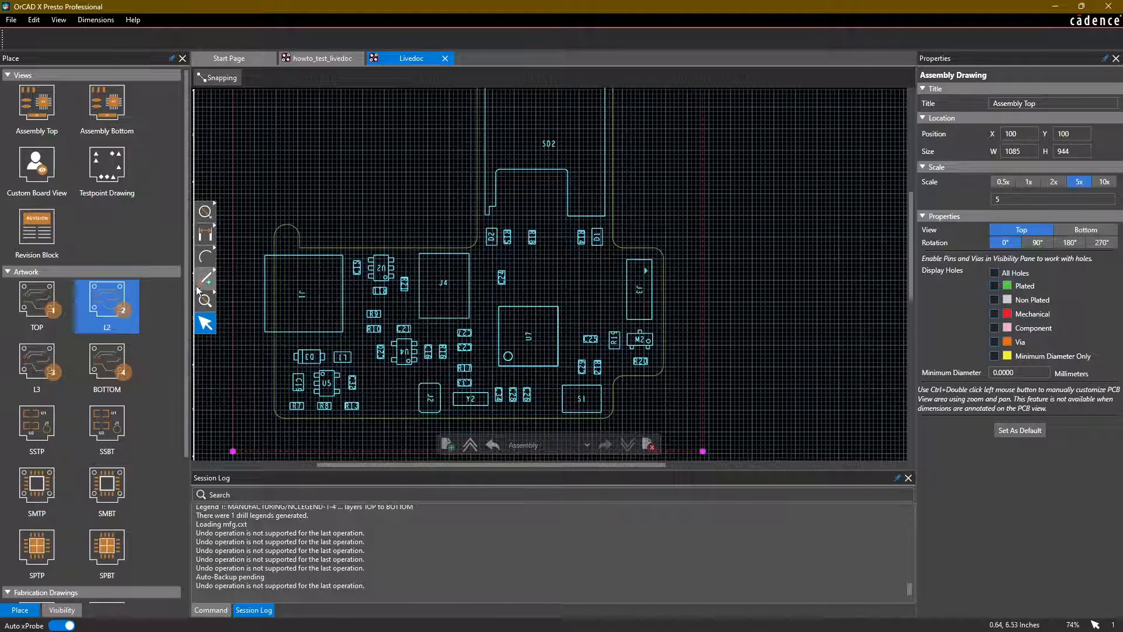
mouse_move(346, 333)
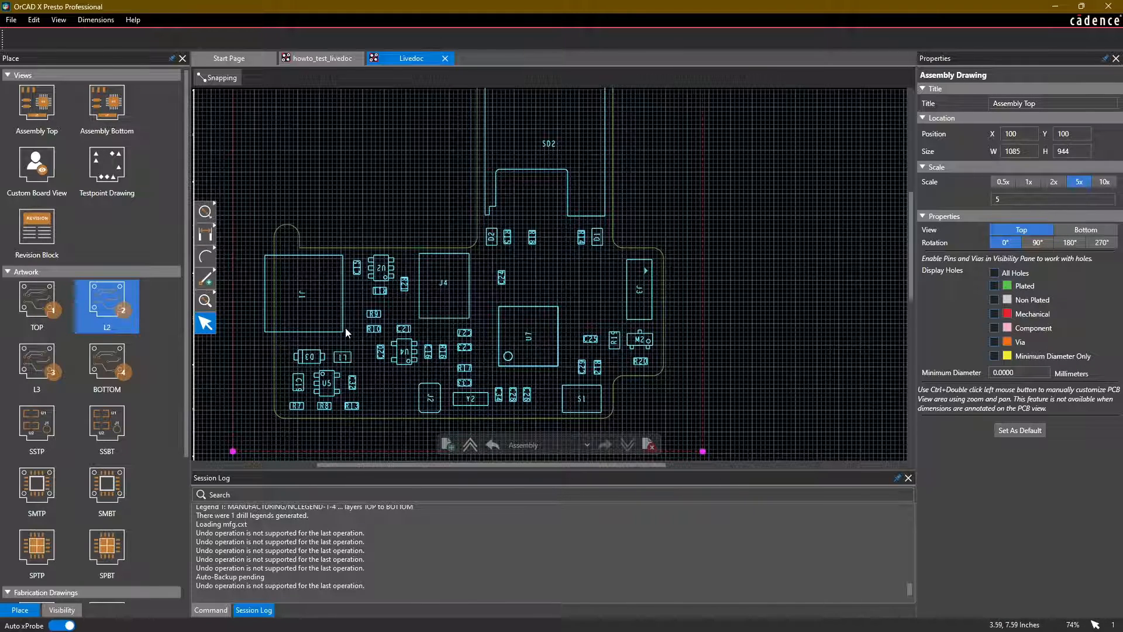
mouse_move(770, 367)
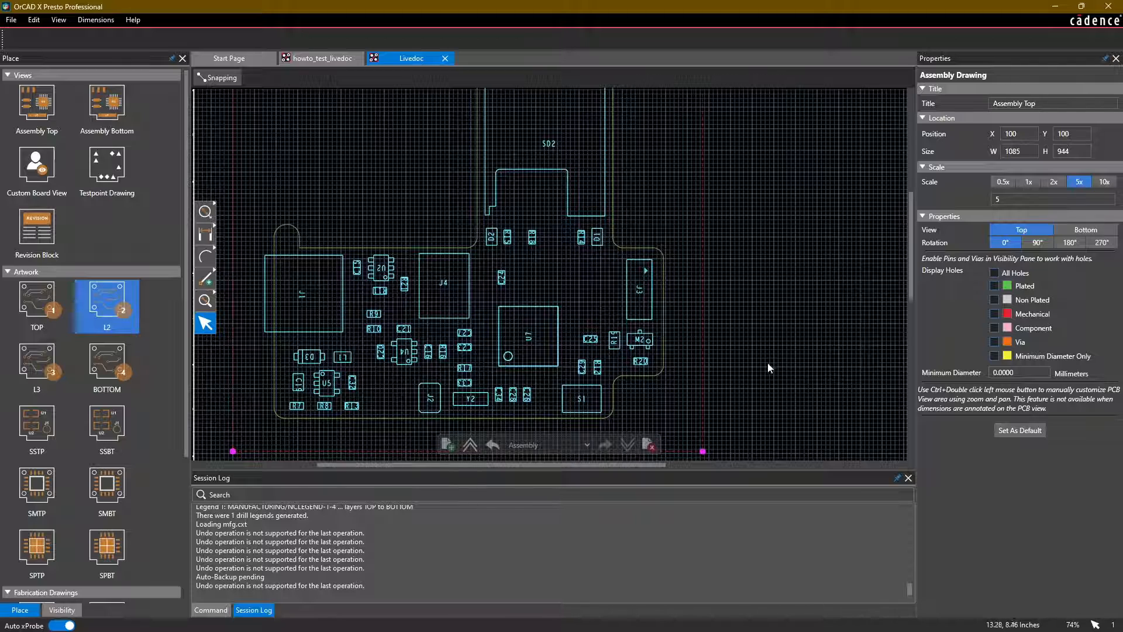
- Deselect the Assembly Top drawing to bring back the Visibility settings
left_click(62, 610)
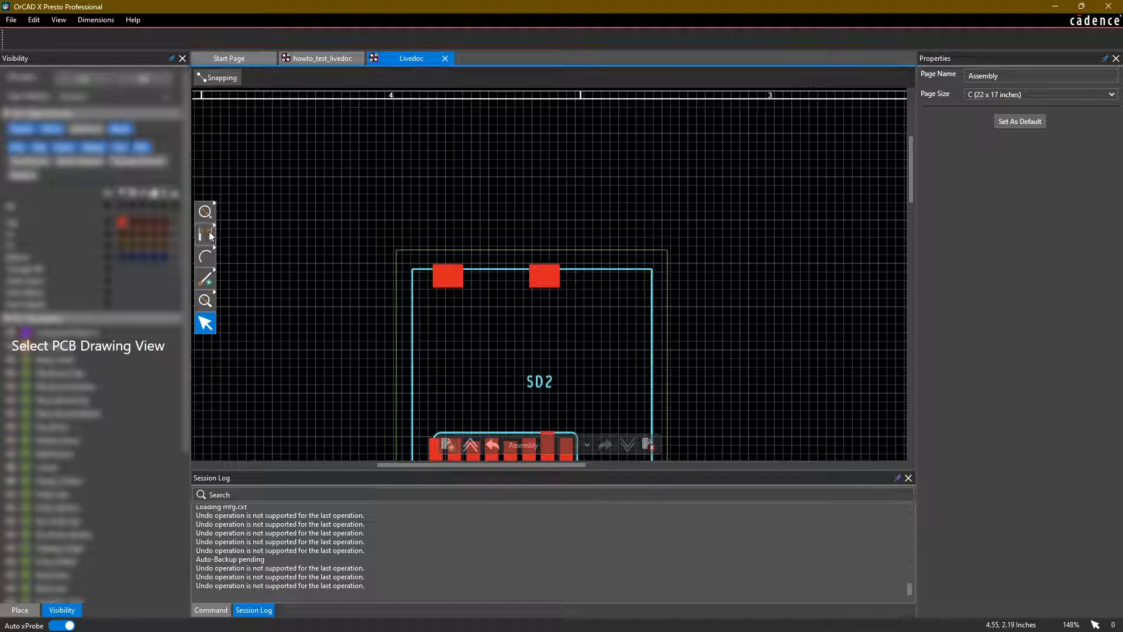
mouse_move(206, 233)
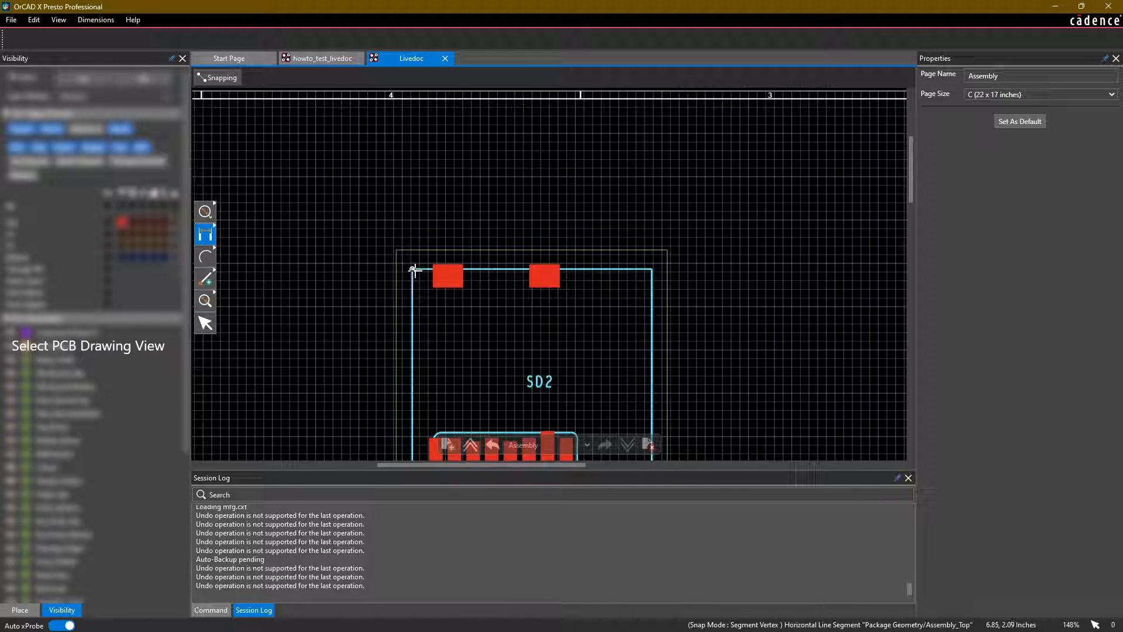
- Add a 16 mm width dimension across SD2: font size 20, mm units, medium orange lines
left_click(224, 77)
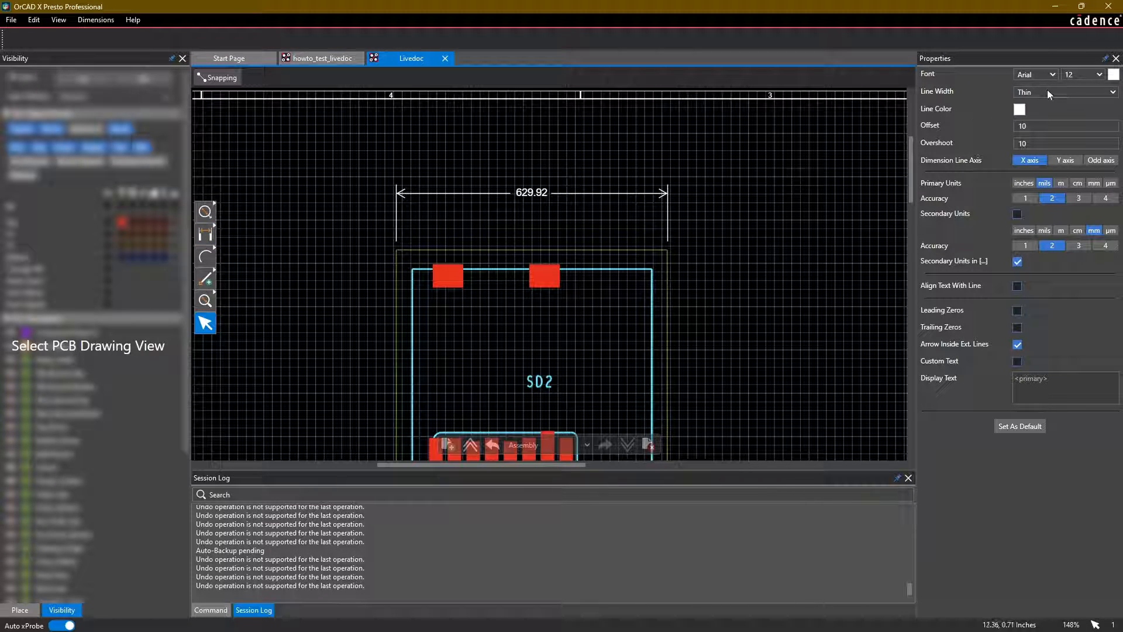
left_click(532, 193)
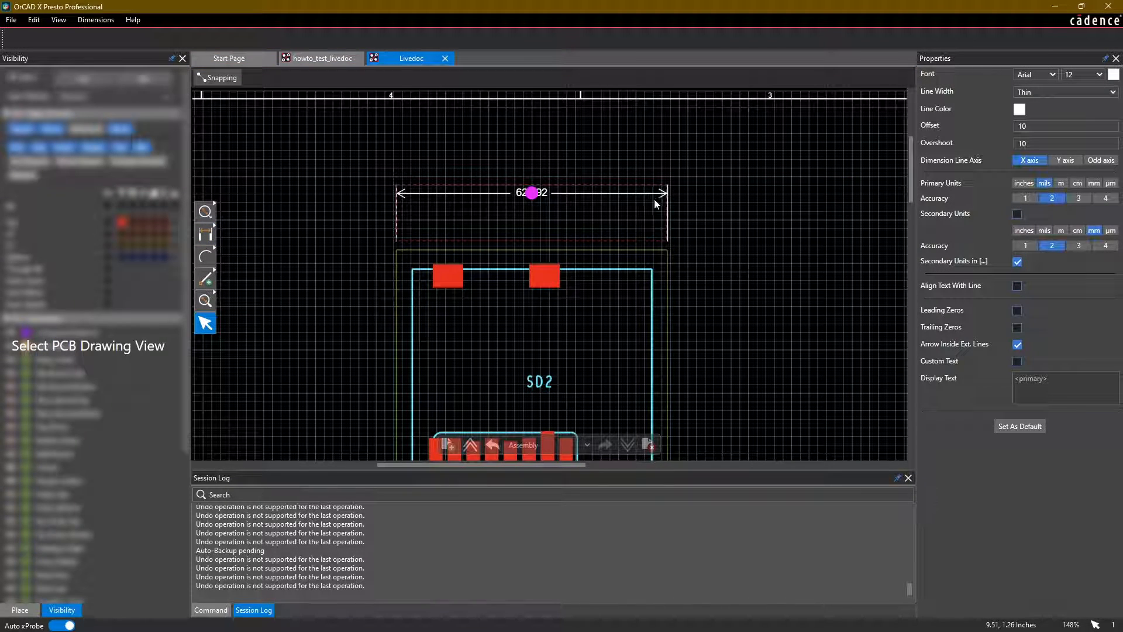
left_click(1100, 74)
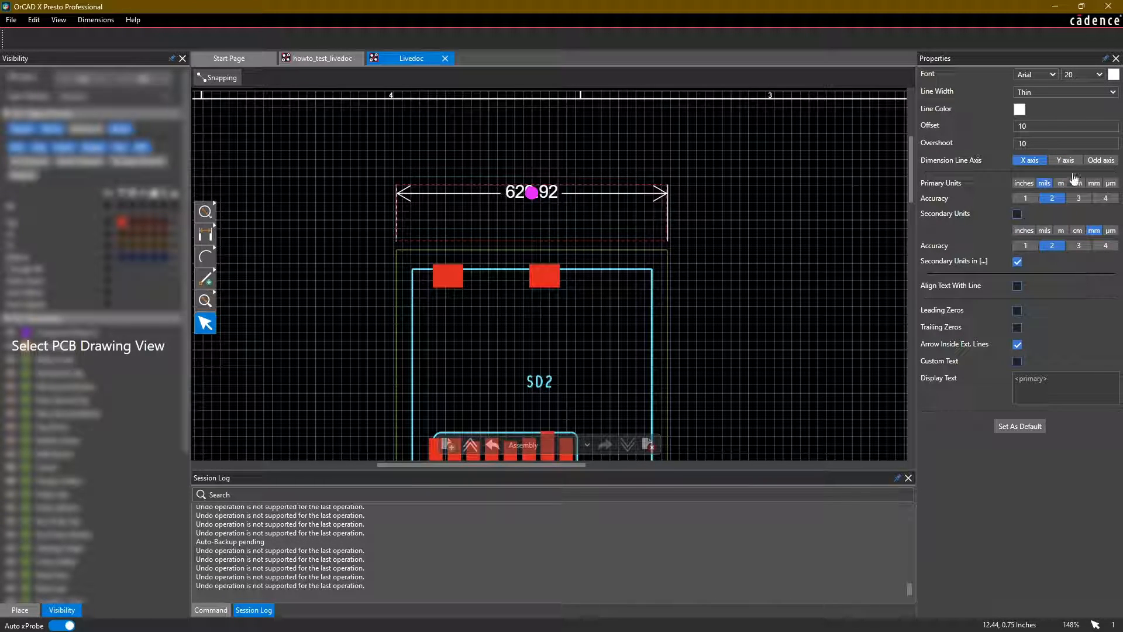
left_click(1094, 183)
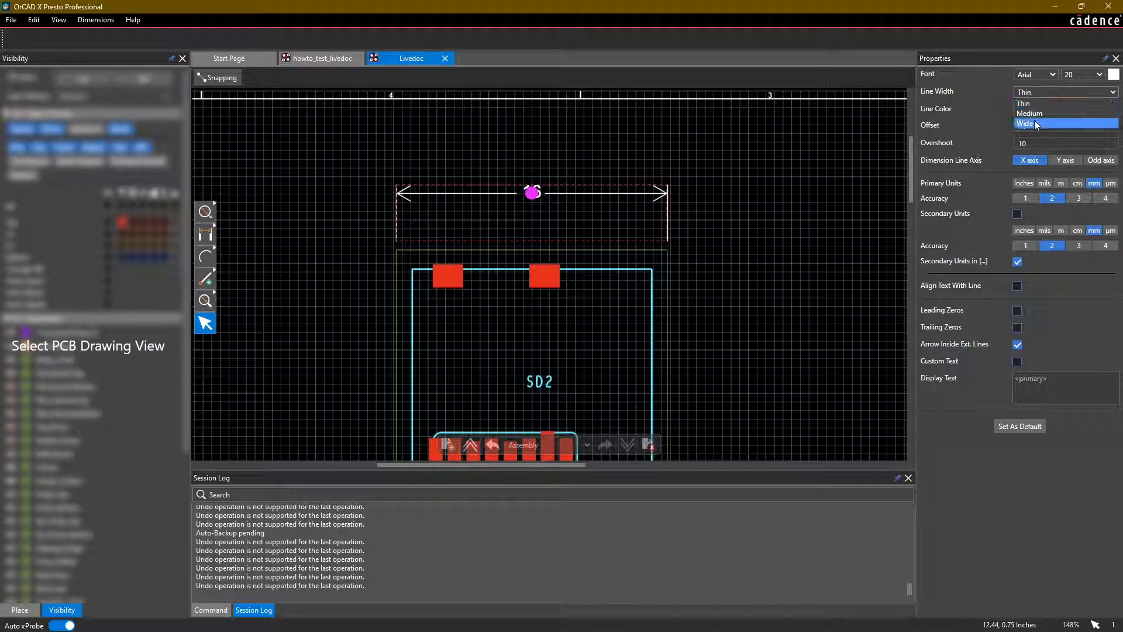
left_click(1019, 109)
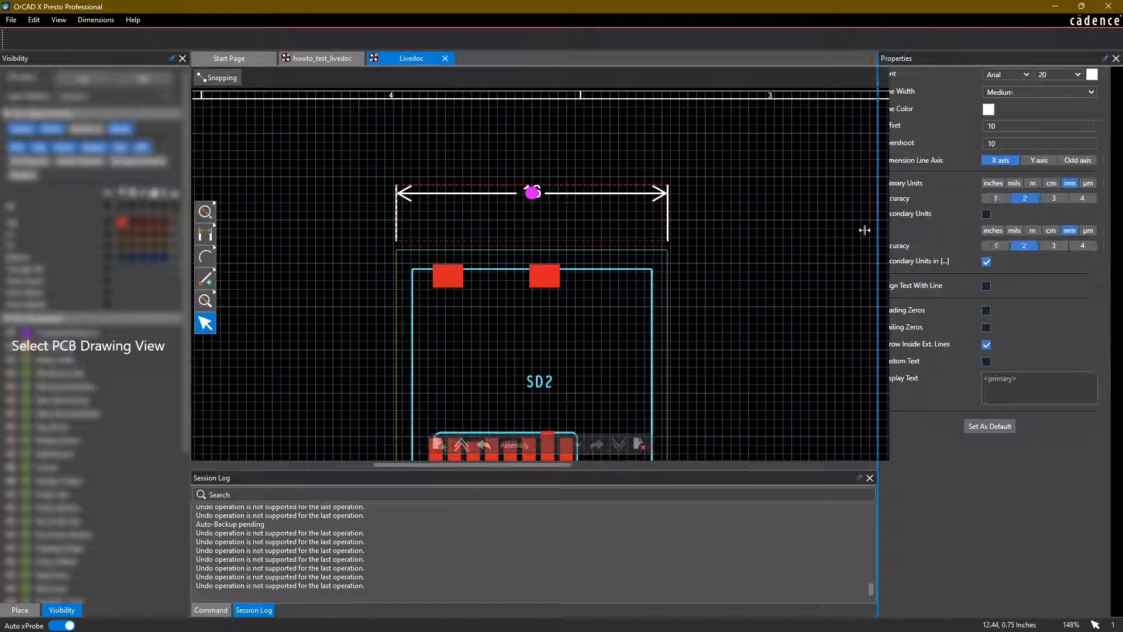
left_click(989, 109)
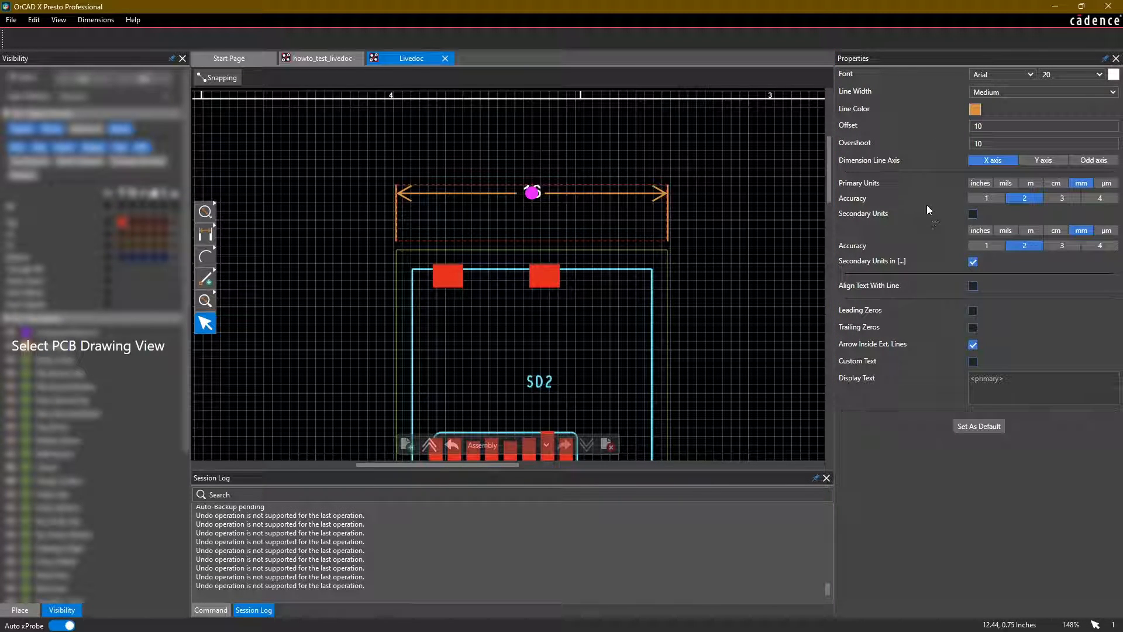
left_click(973, 328)
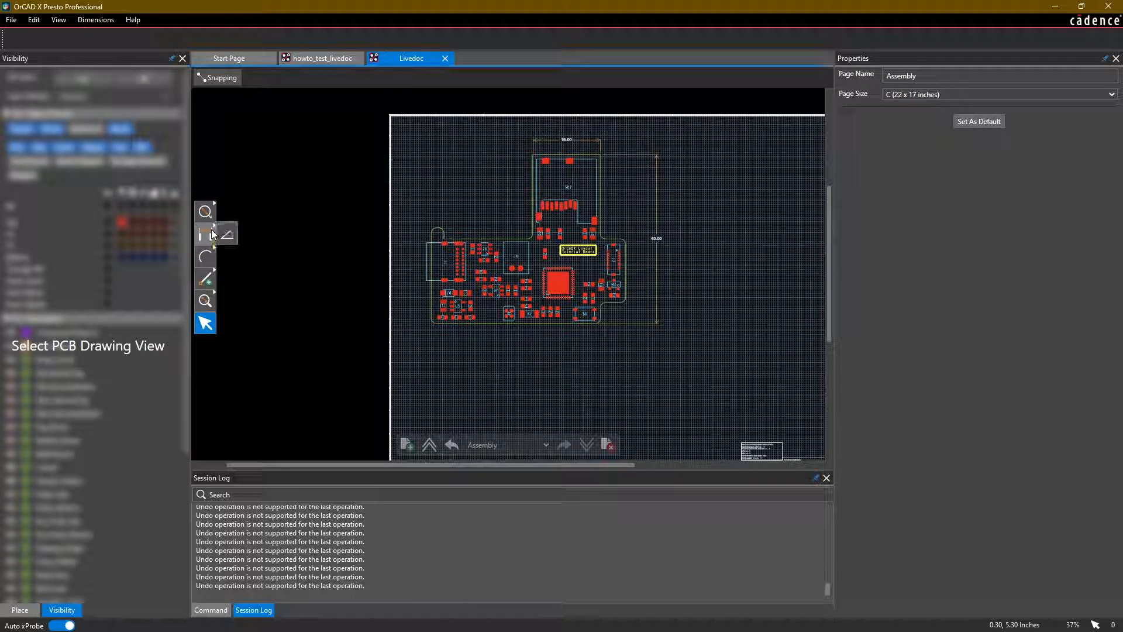
mouse_move(236, 234)
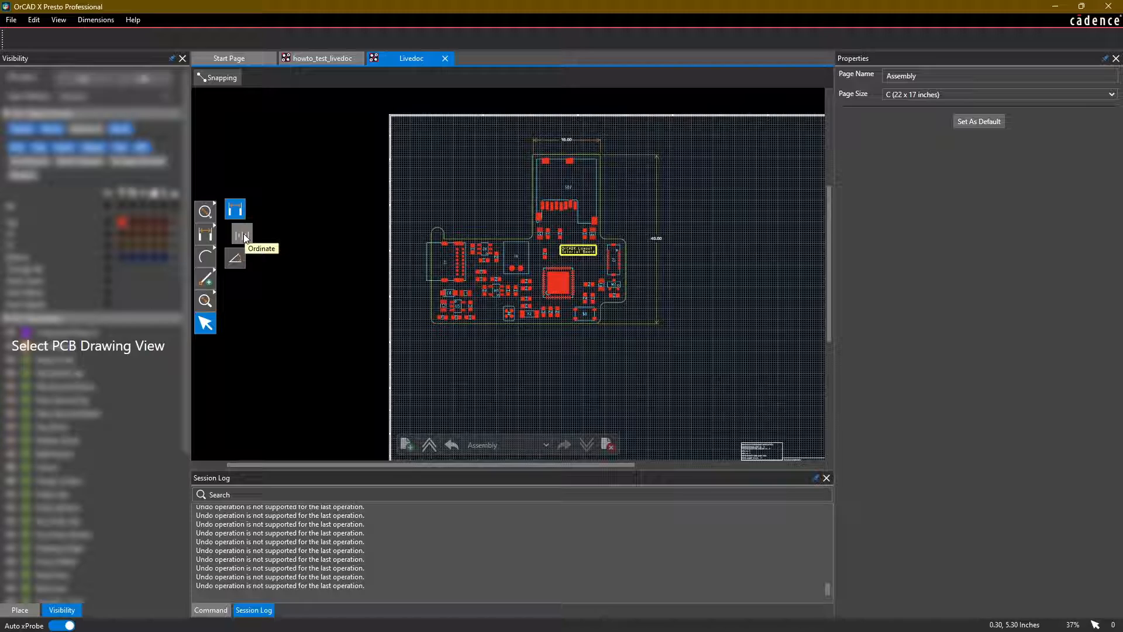
mouse_move(205, 256)
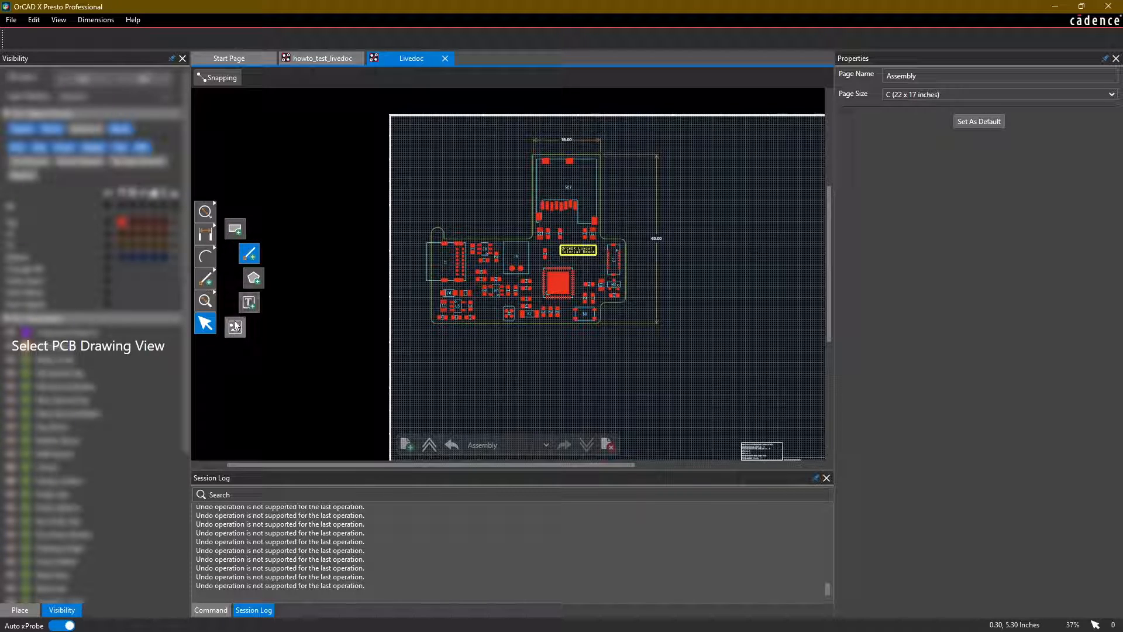
mouse_move(235, 326)
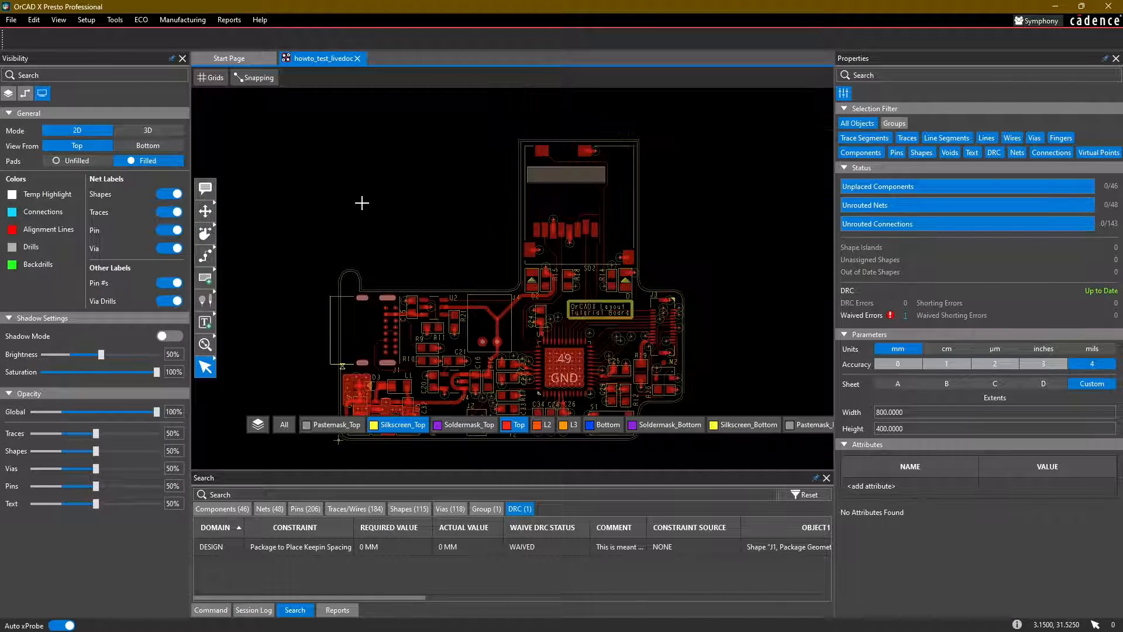
- Reopen the LiveDoc through Manufacturing > LiveDoc > Open
scroll("down", 3)
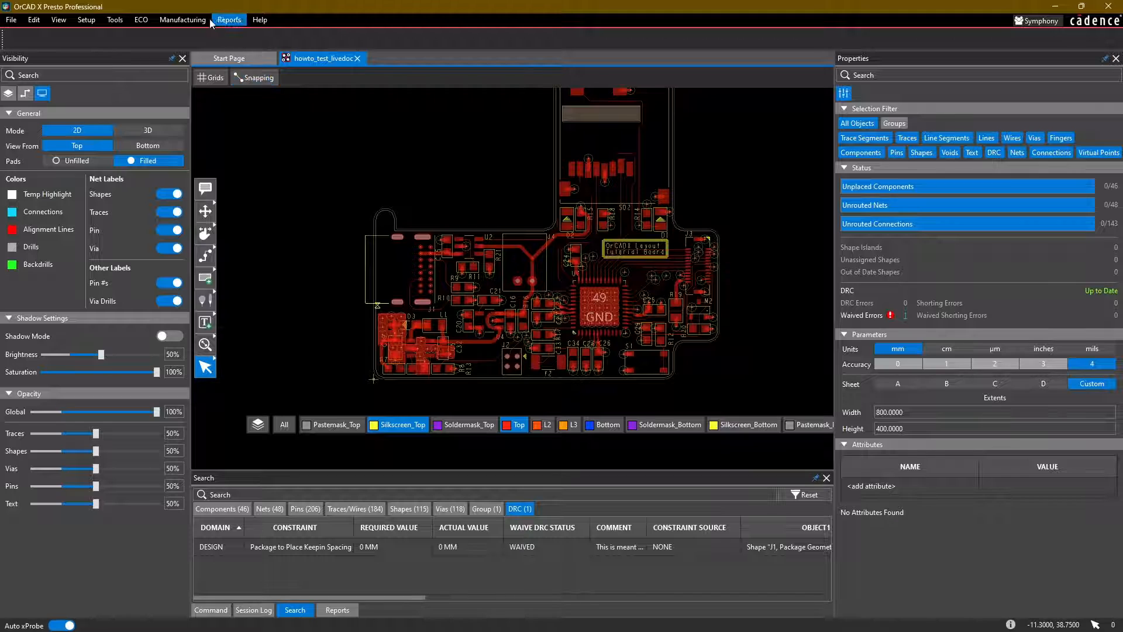
left_click(182, 19)
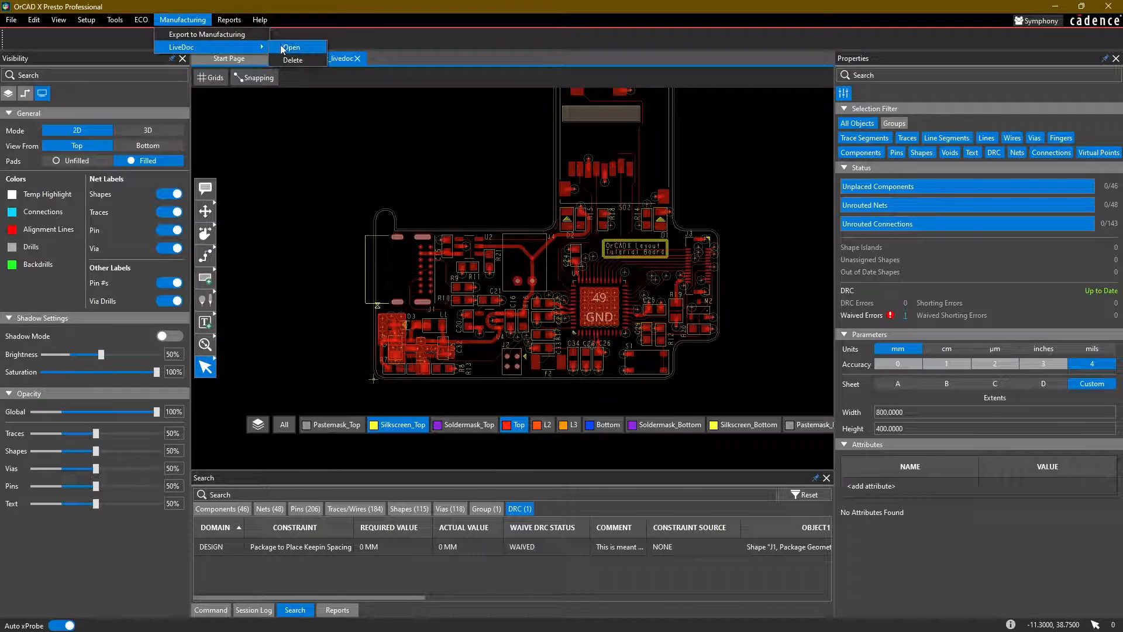
left_click(291, 47)
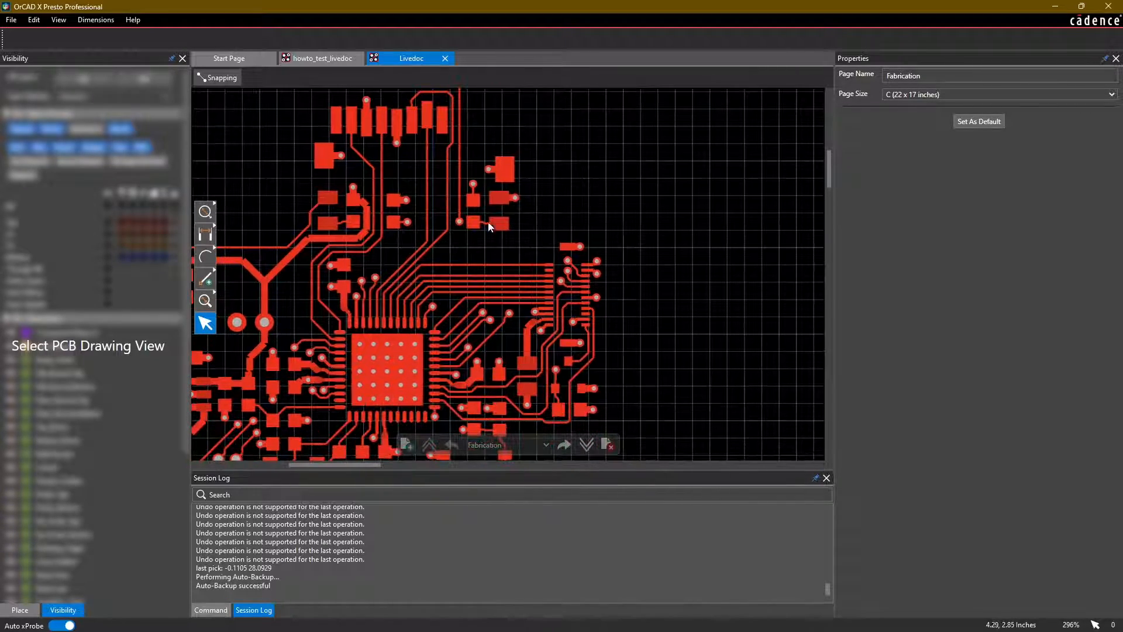
- Nudge diode D1 up away from the board label, then review the LiveDoc page
left_click(320, 58)
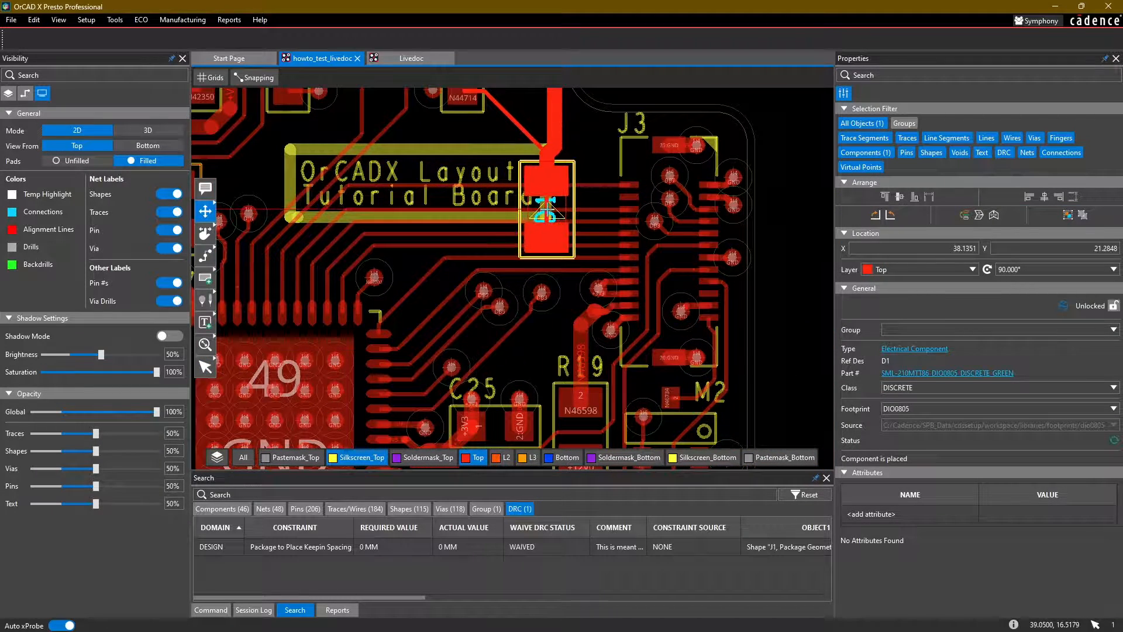
left_click_drag(545, 207, 546, 201)
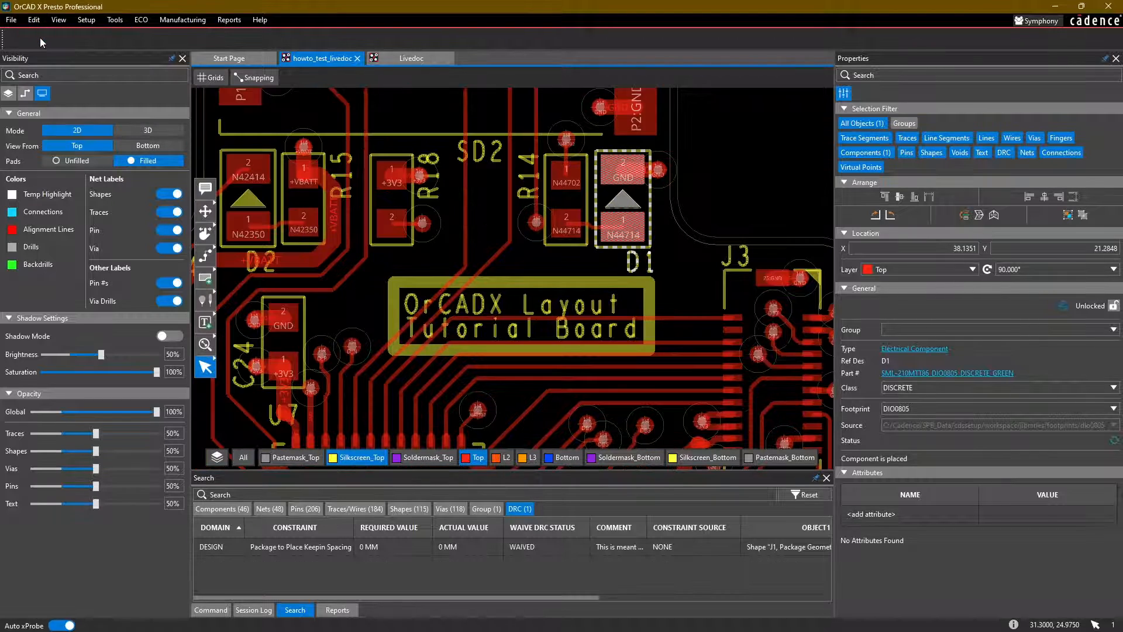
left_click(412, 58)
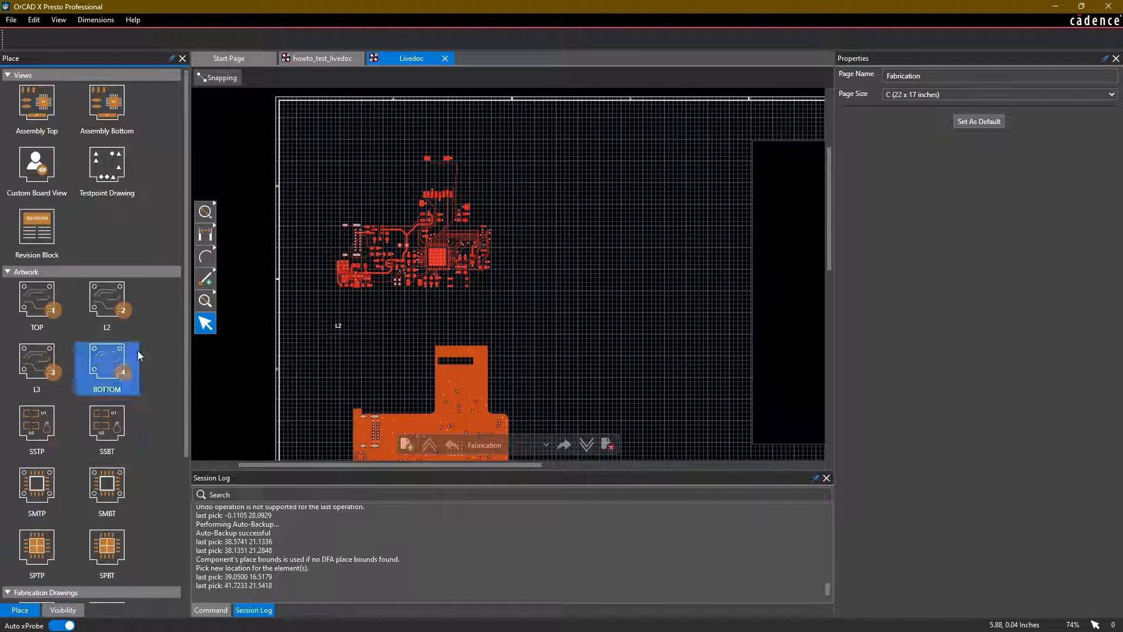
scroll("down", 3)
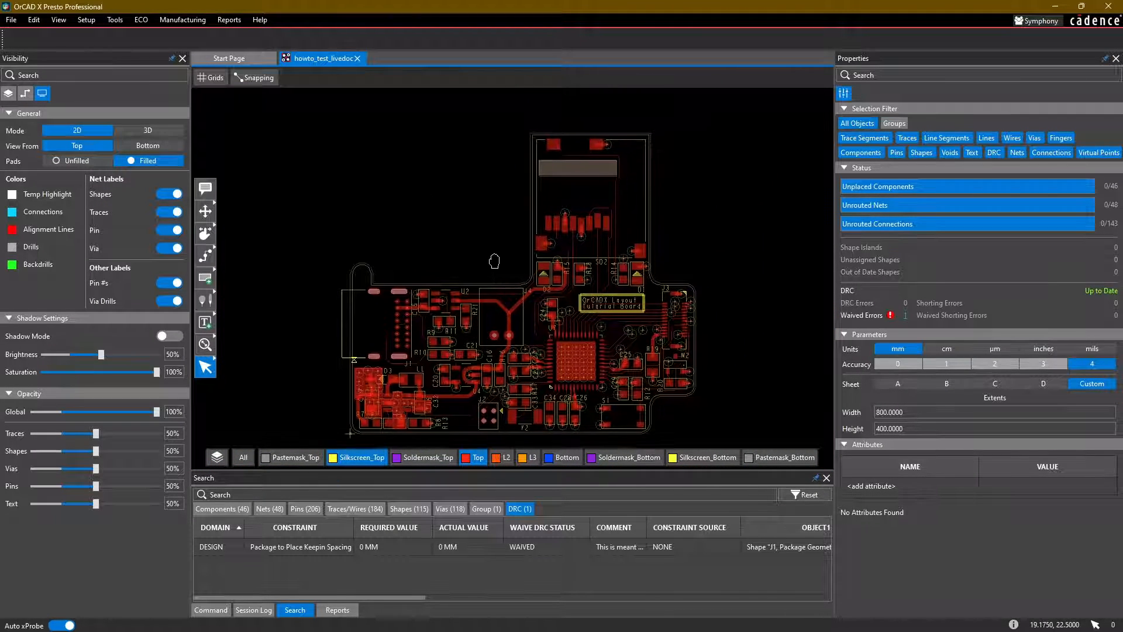
- Open the 3D Export settings with Mode set to 3D and apply a preset view orientation
left_click(10, 20)
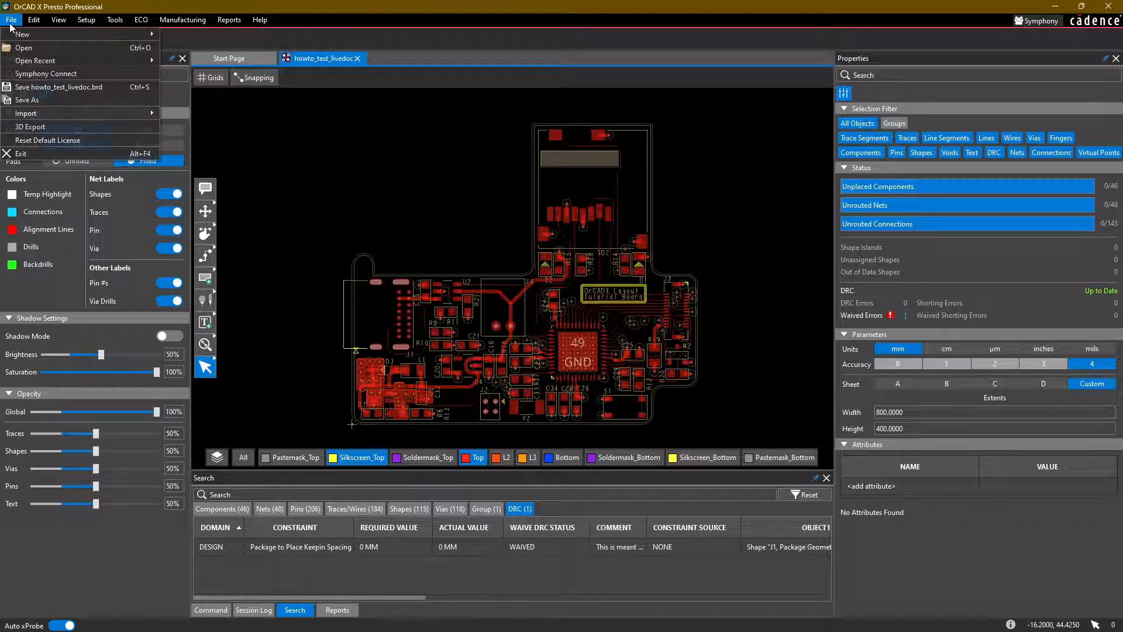
mouse_move(30, 127)
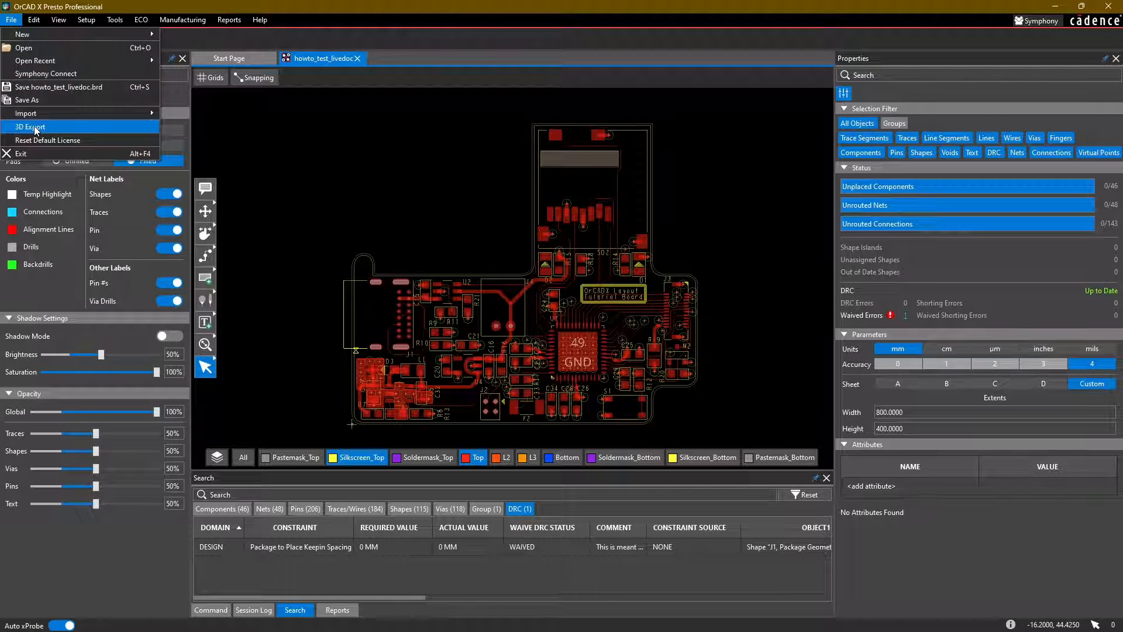
left_click(30, 127)
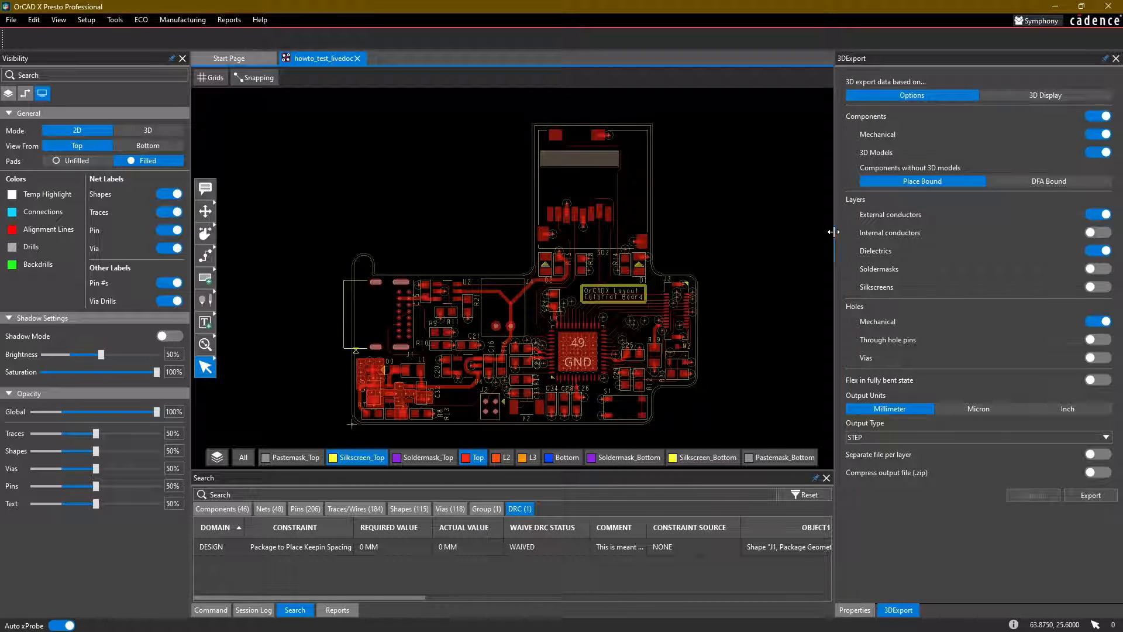
left_click(147, 131)
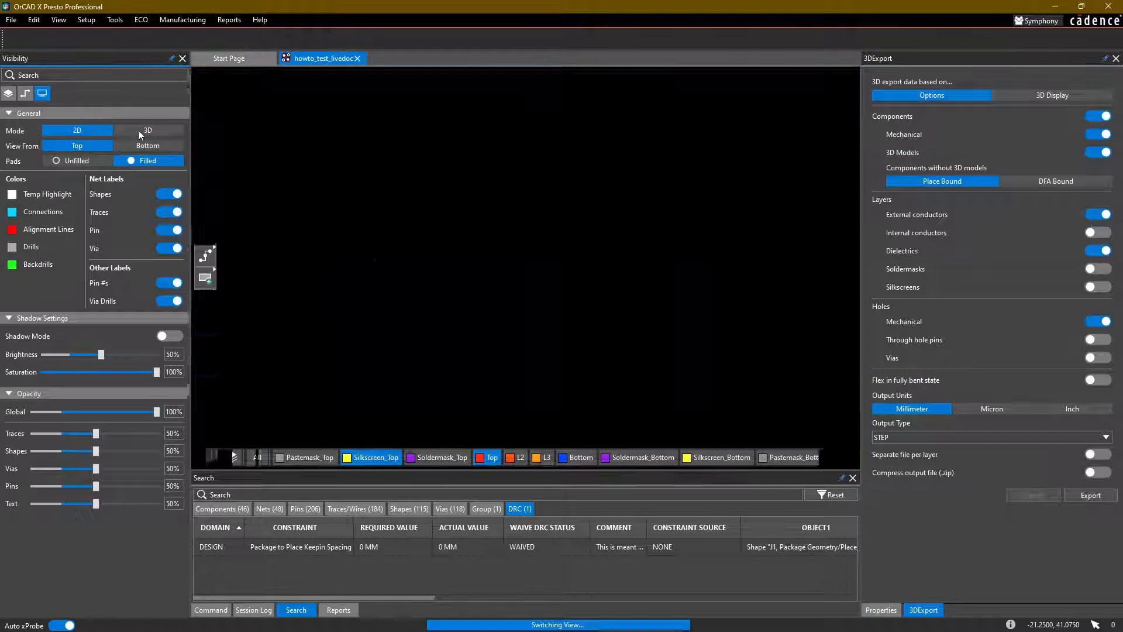
left_click(147, 131)
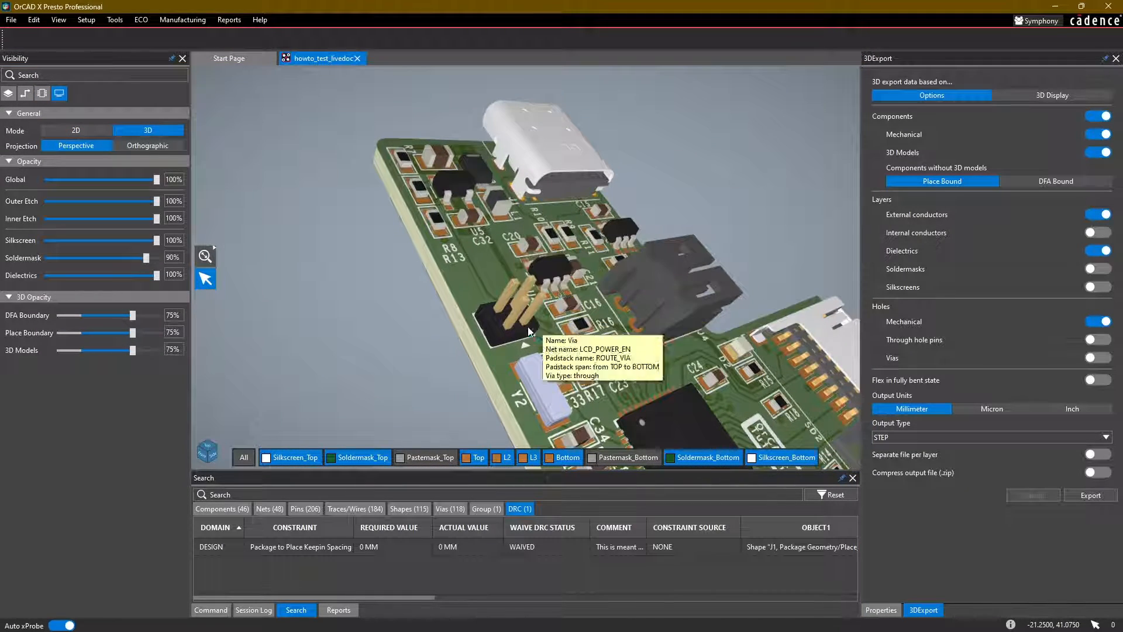
left_click(207, 451)
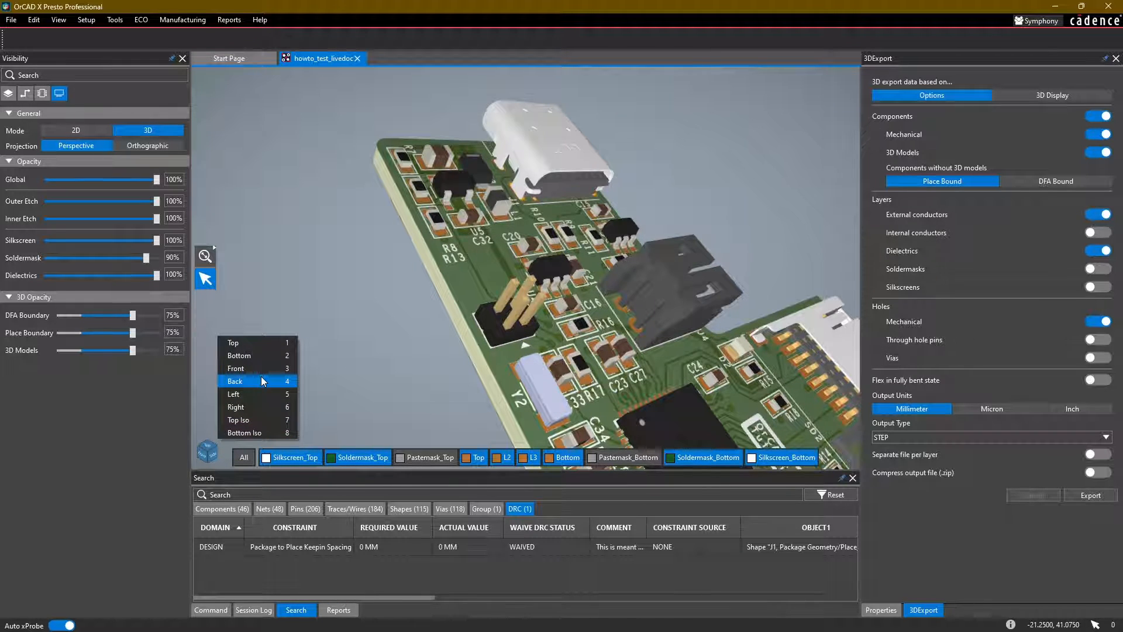
mouse_move(252, 408)
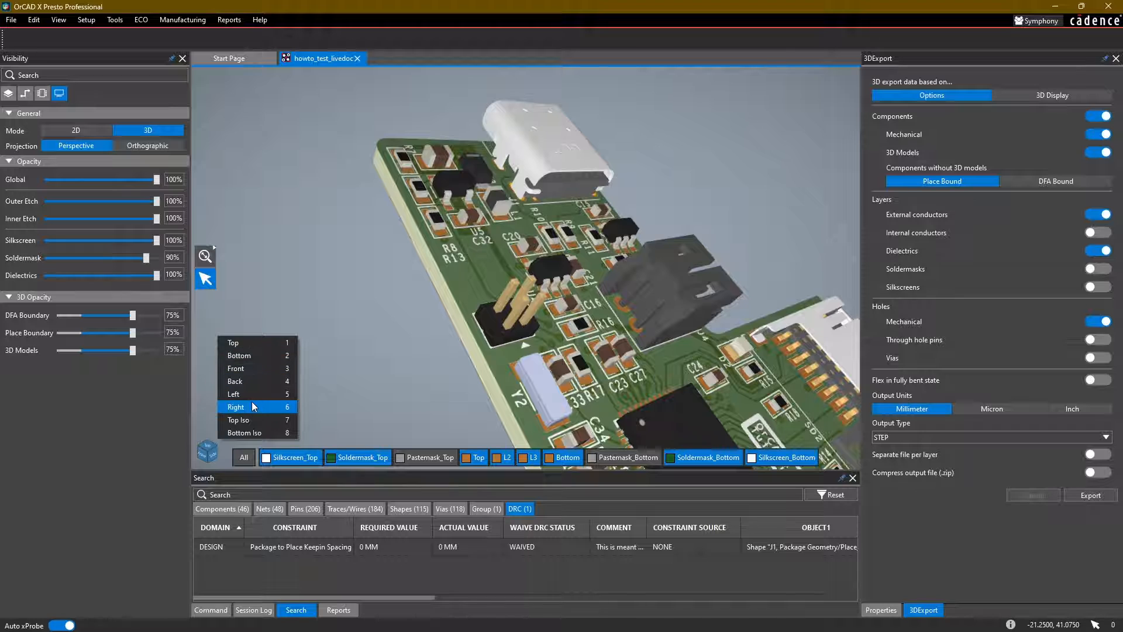
left_click(235, 407)
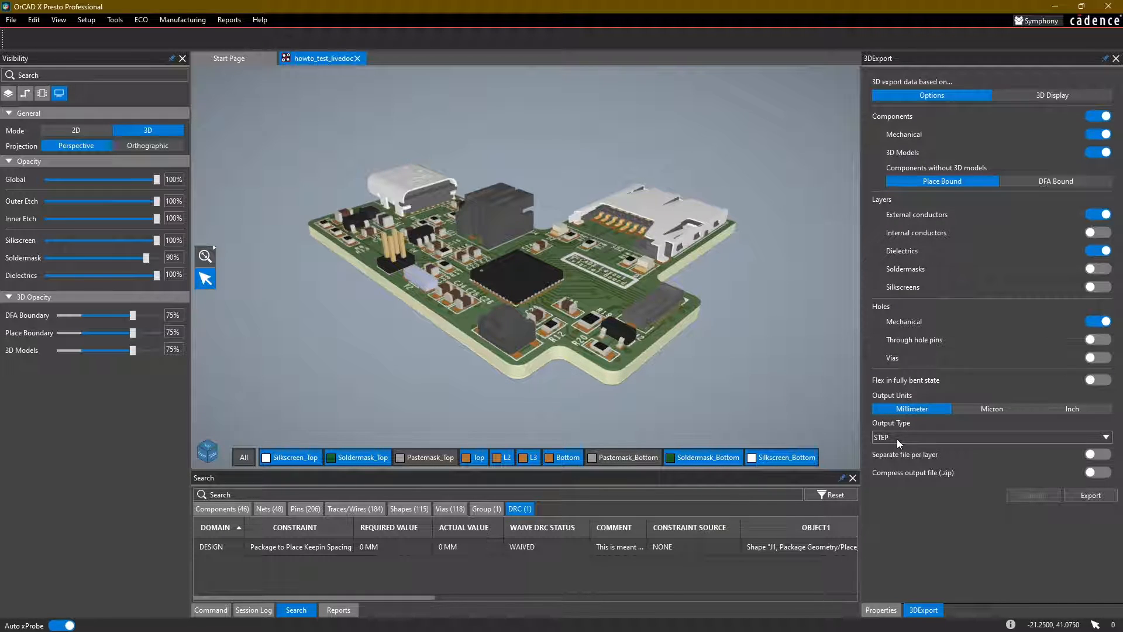
- Review the STEP export options for layers, holes, units and output type, then set Mode to 2D
left_click(990, 437)
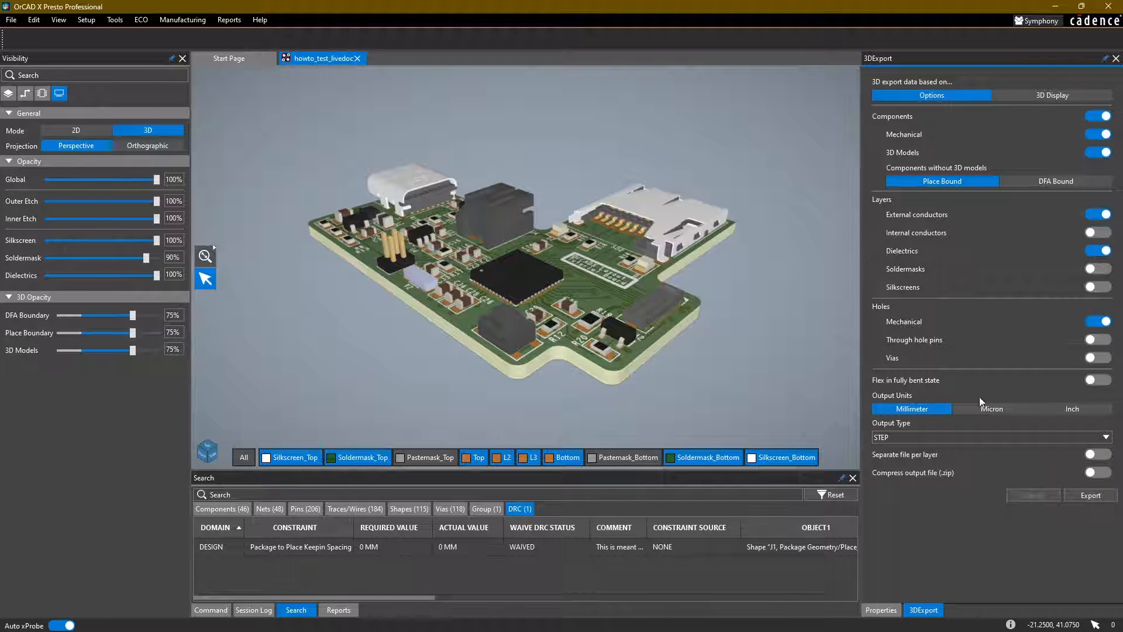
left_click(1097, 321)
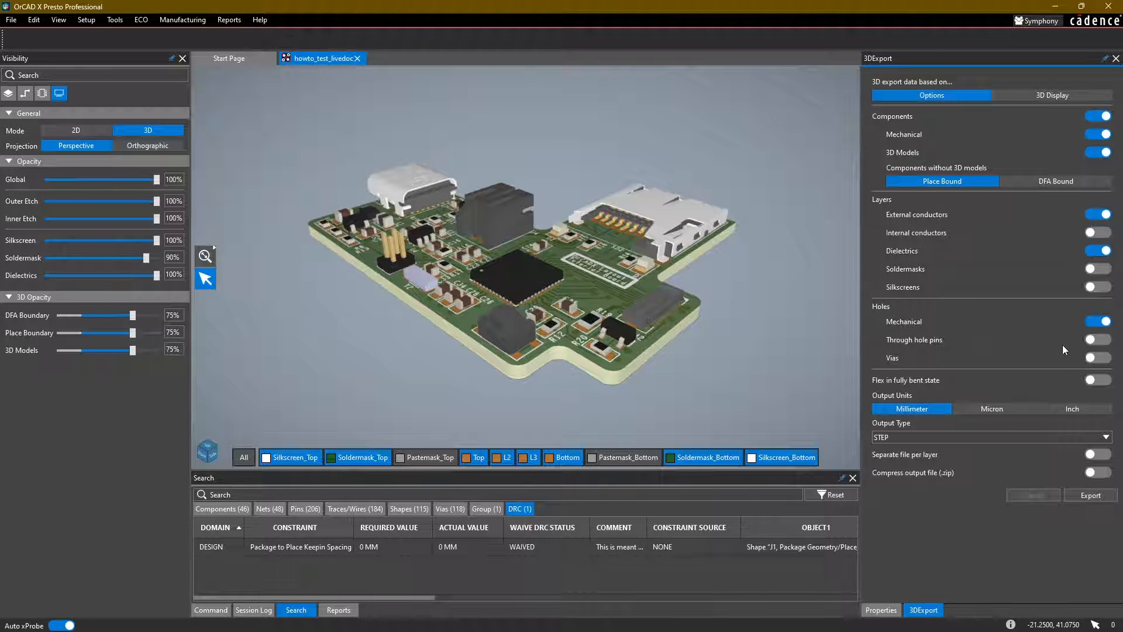
left_click(1095, 214)
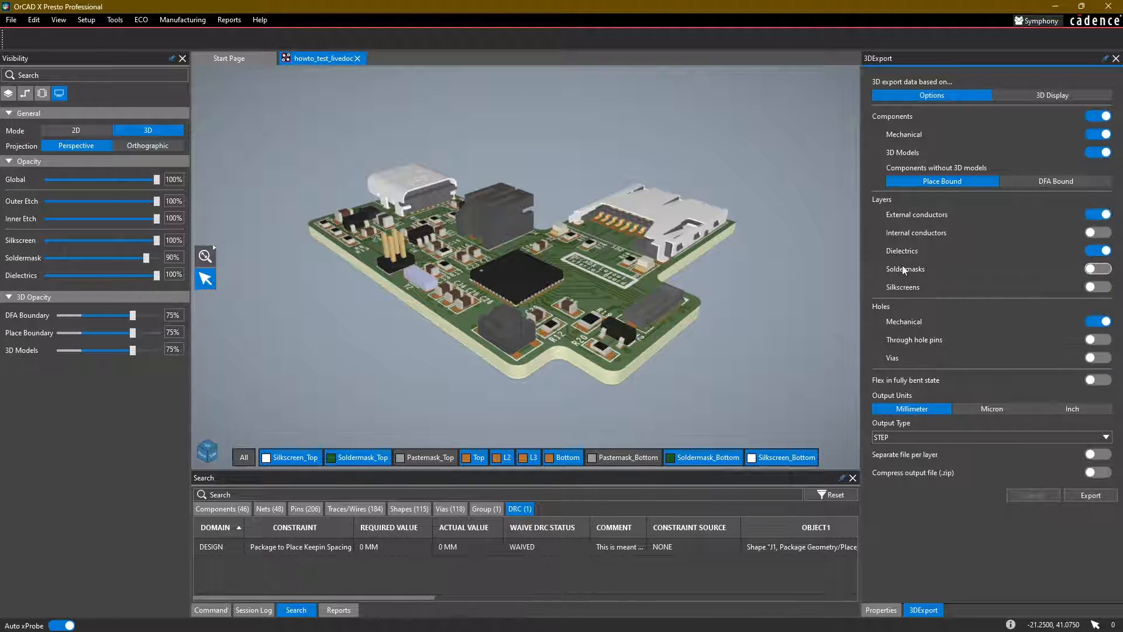
left_click(1097, 268)
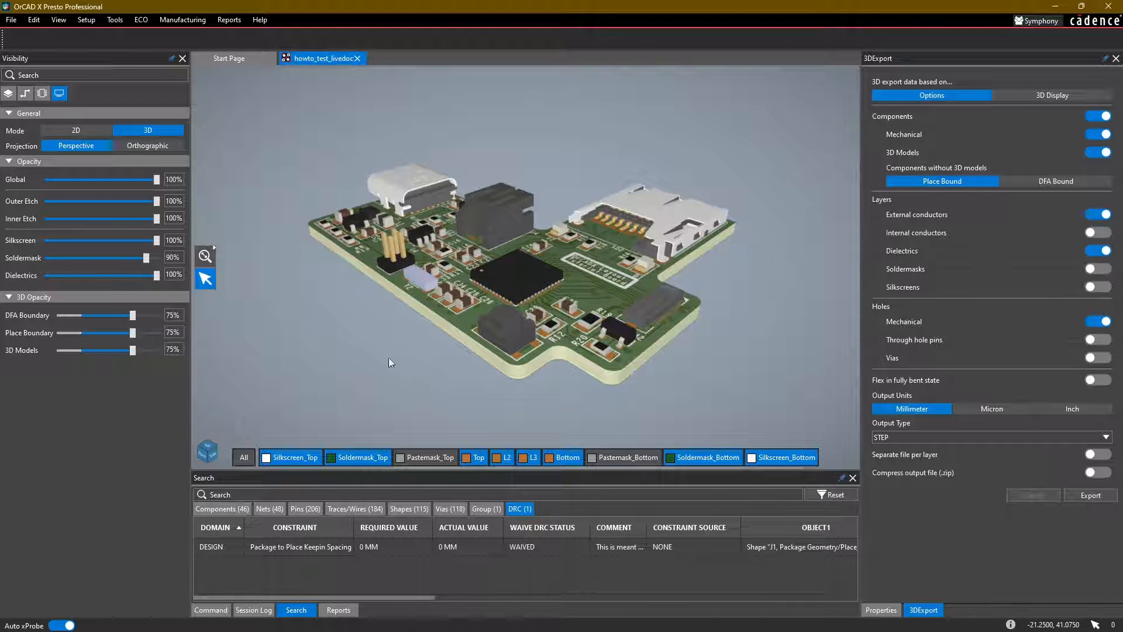
left_click(1097, 340)
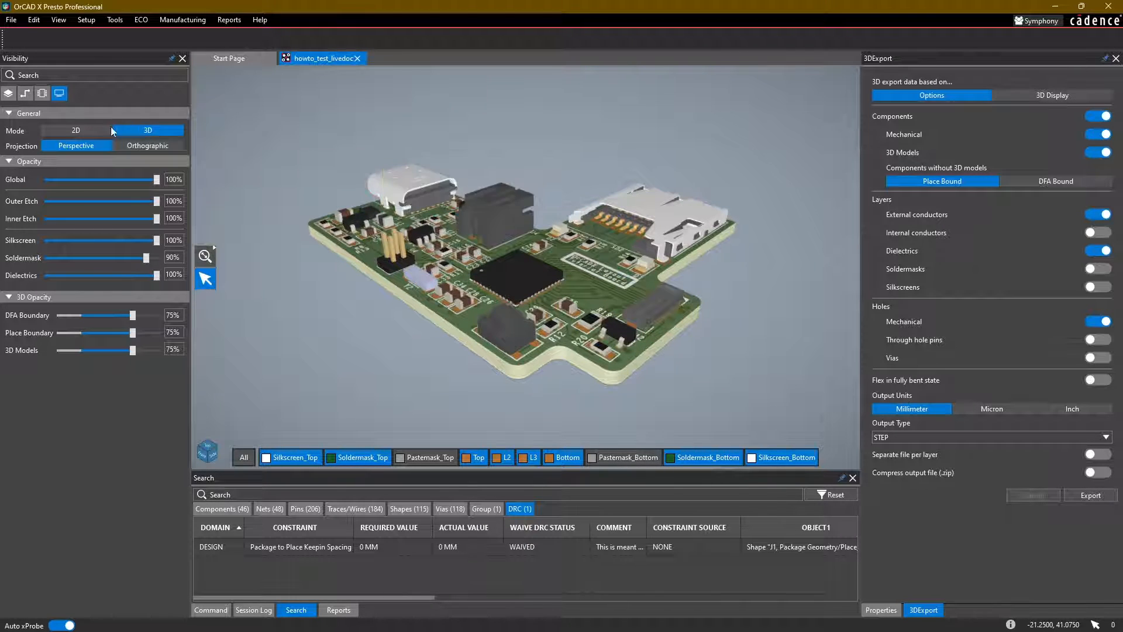
left_click(76, 130)
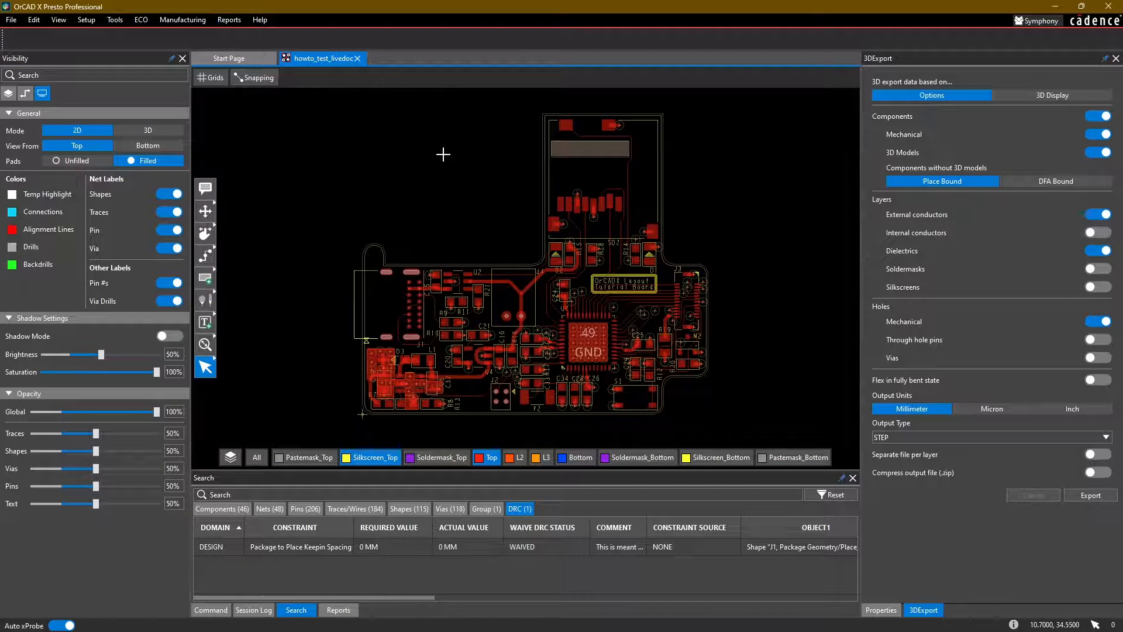